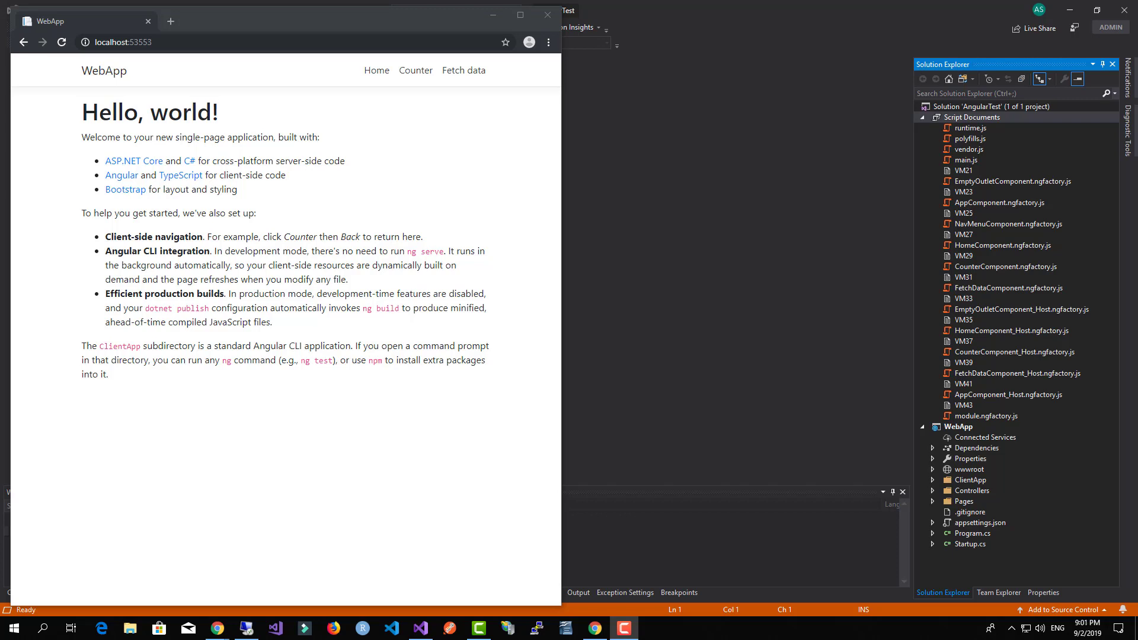
mouse_move(935, 483)
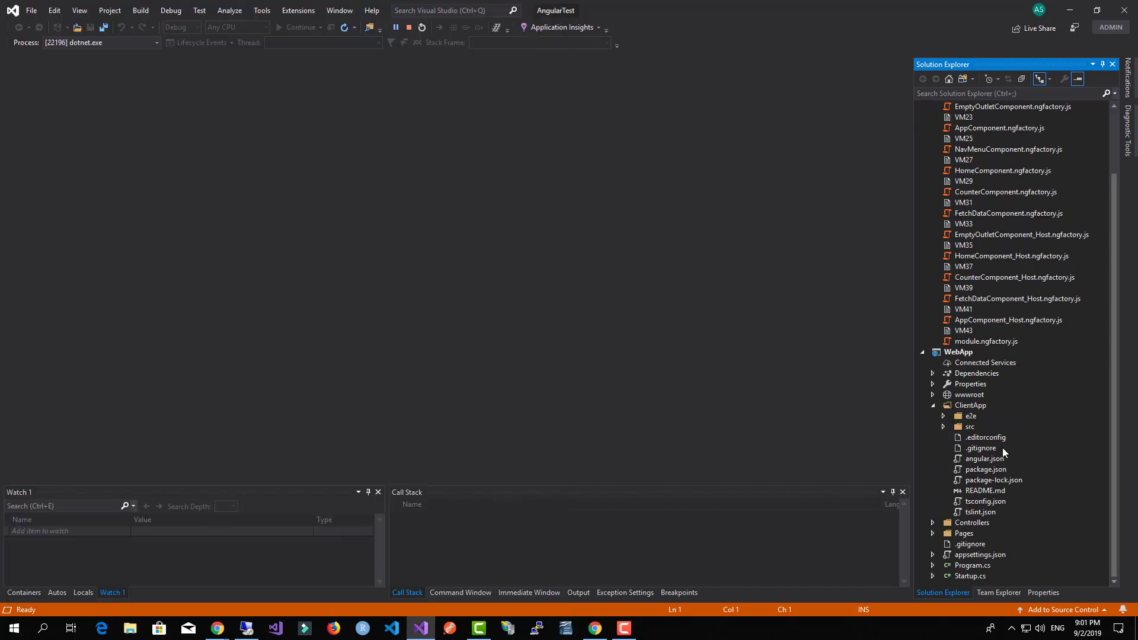
mouse_move(1006, 488)
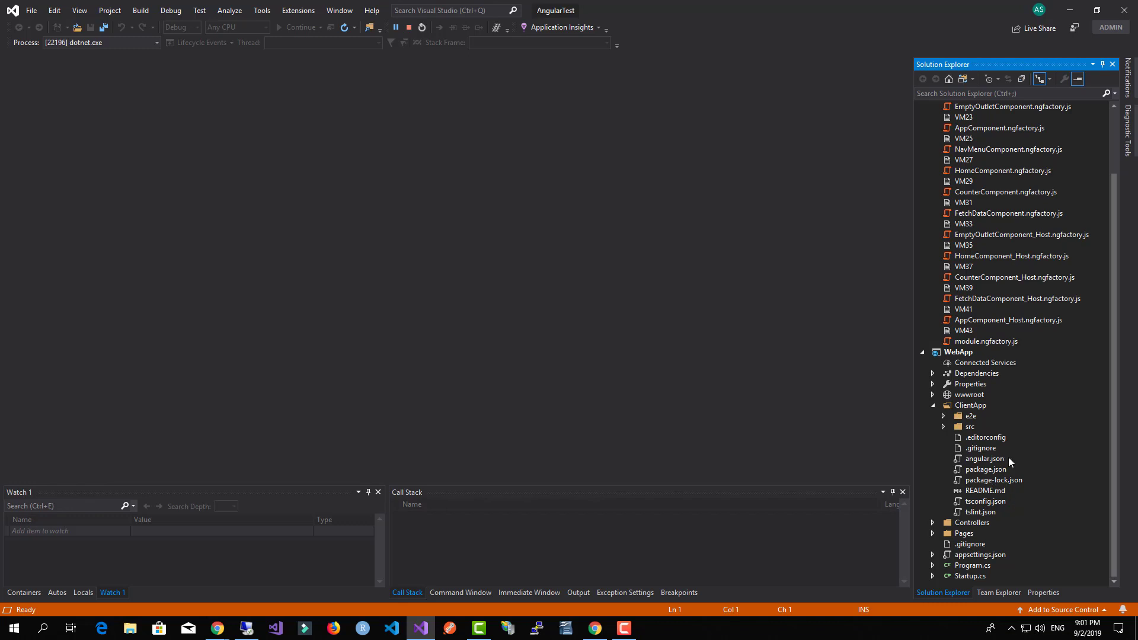
mouse_move(998, 473)
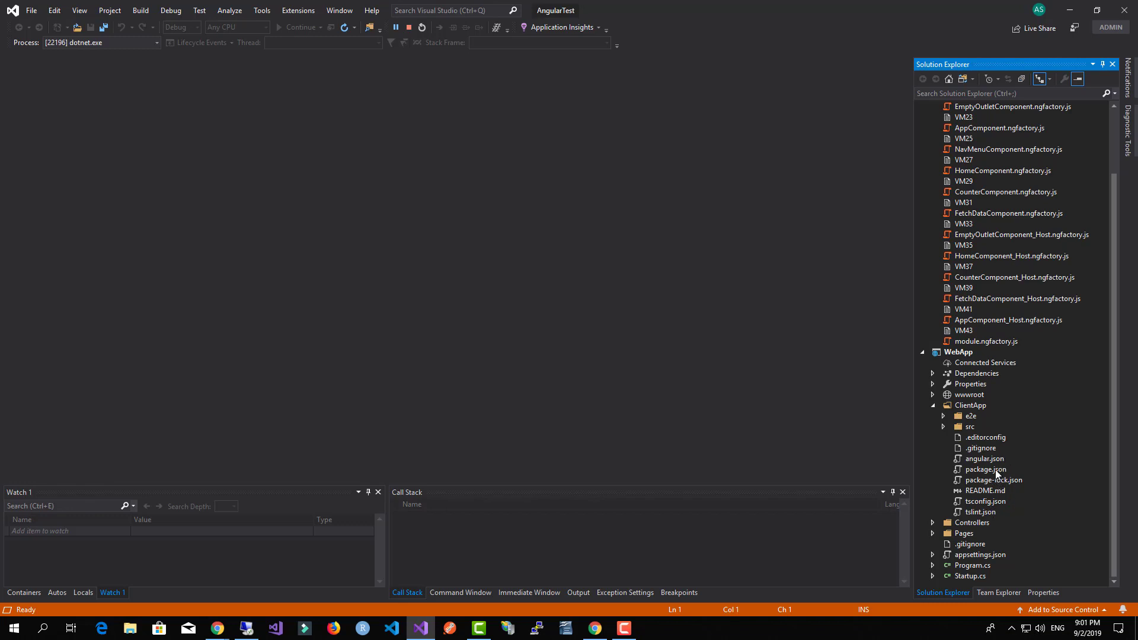
double_click(985, 470)
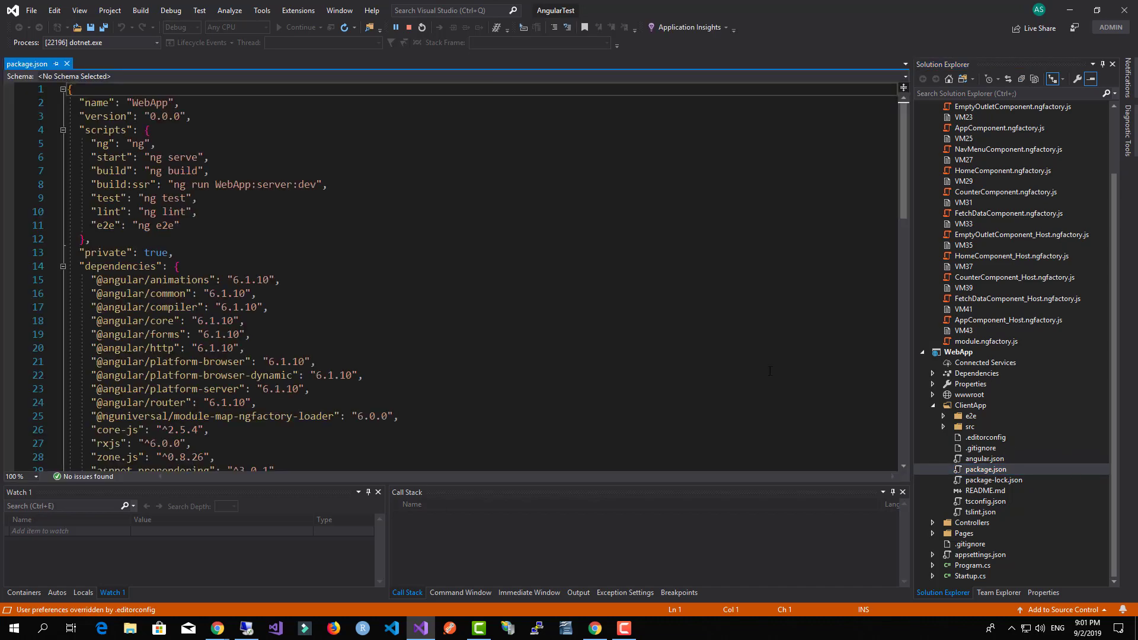
scroll(down, 3)
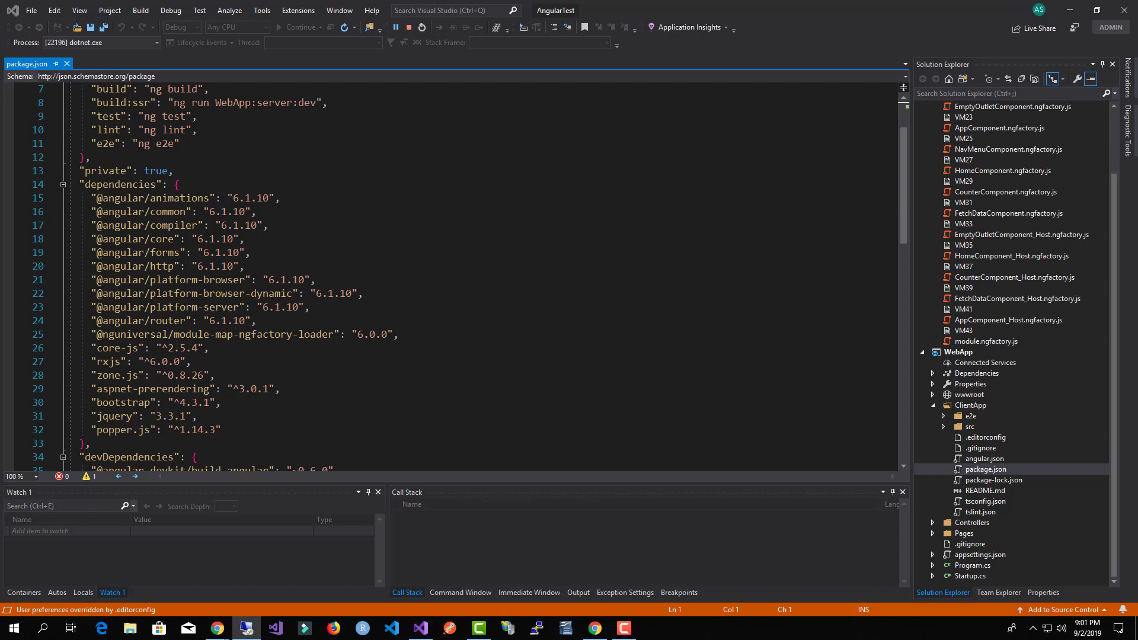
mouse_move(541, 583)
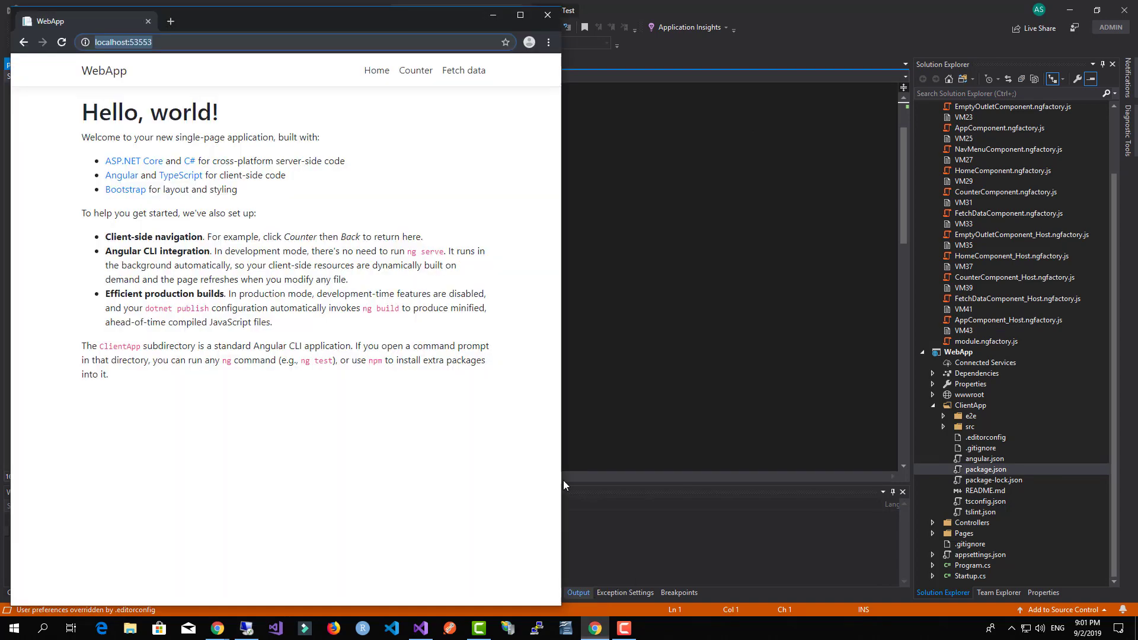
Check the Fetch data page of the running WebApp, then close its window.
click(463, 70)
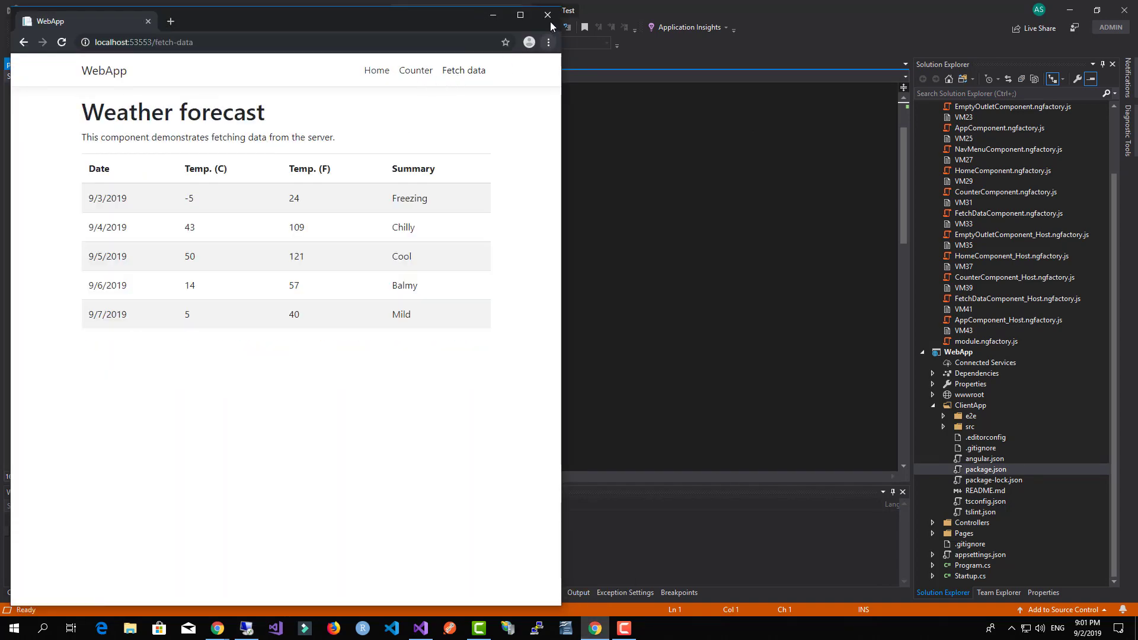
click(548, 14)
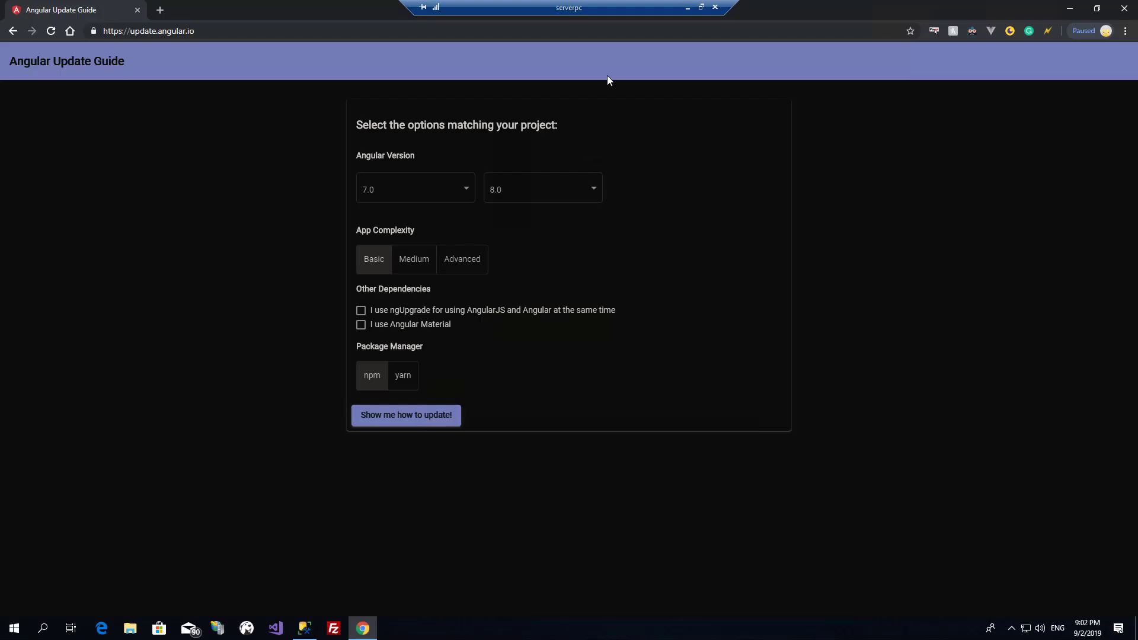
Choose from-version 6.1 and to-version 7.0 in the update guide, keeping Basic and npm.
click(415, 188)
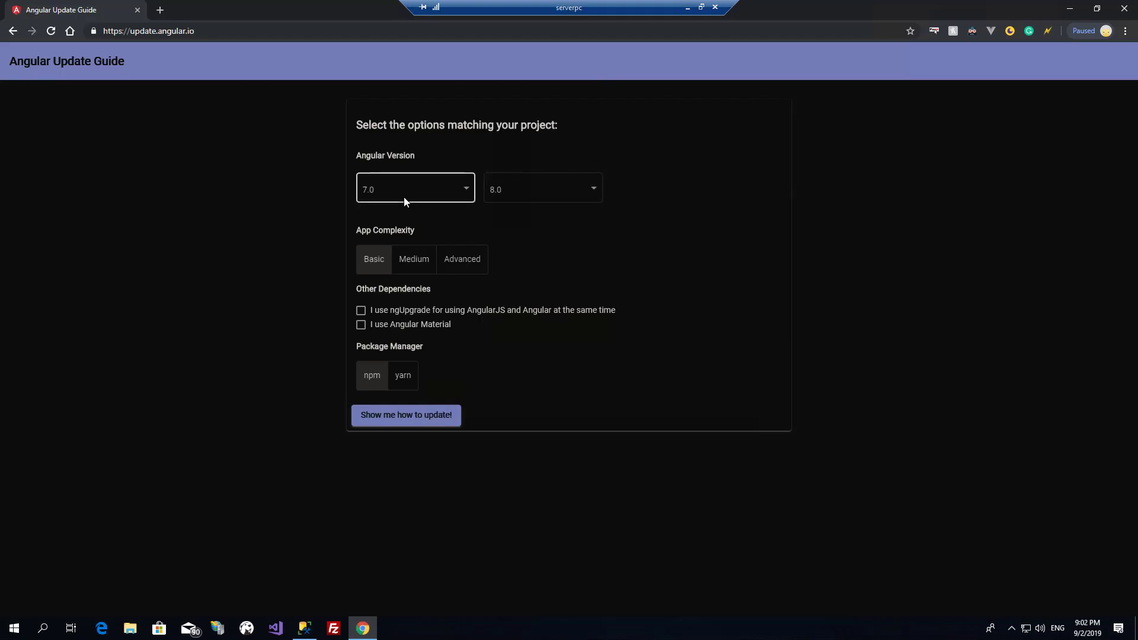
click(414, 188)
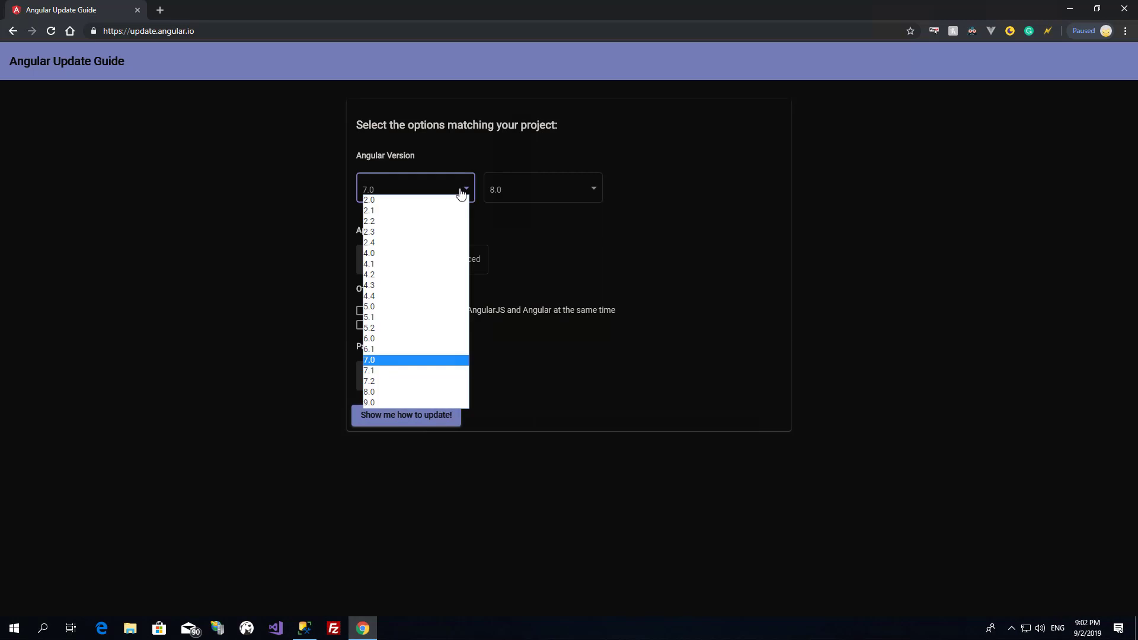
mouse_move(414, 338)
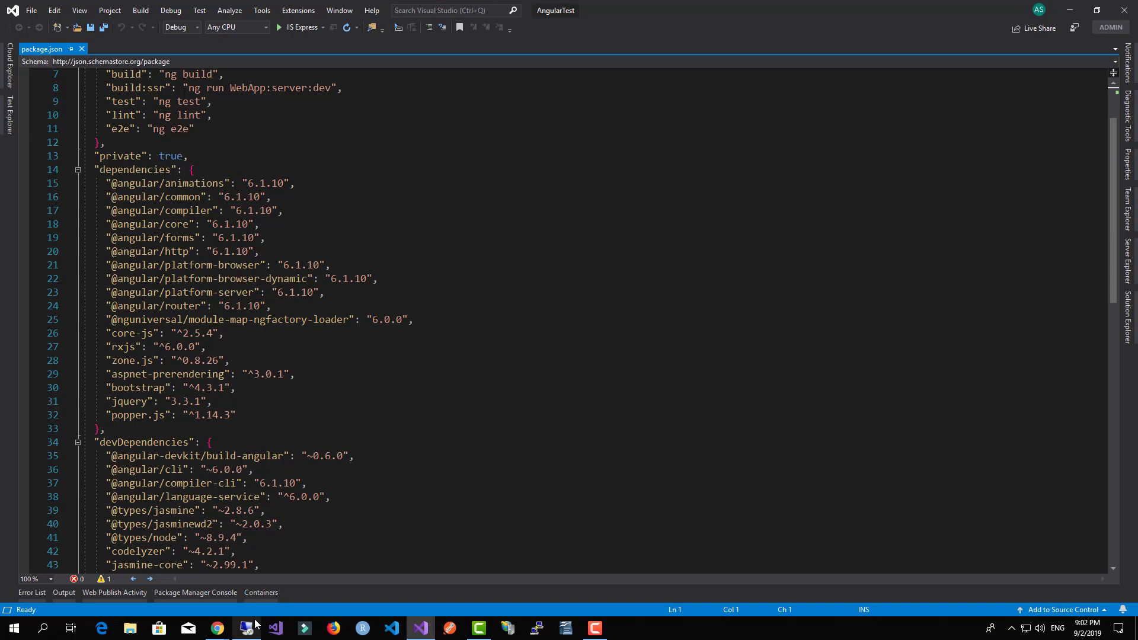
click(415, 190)
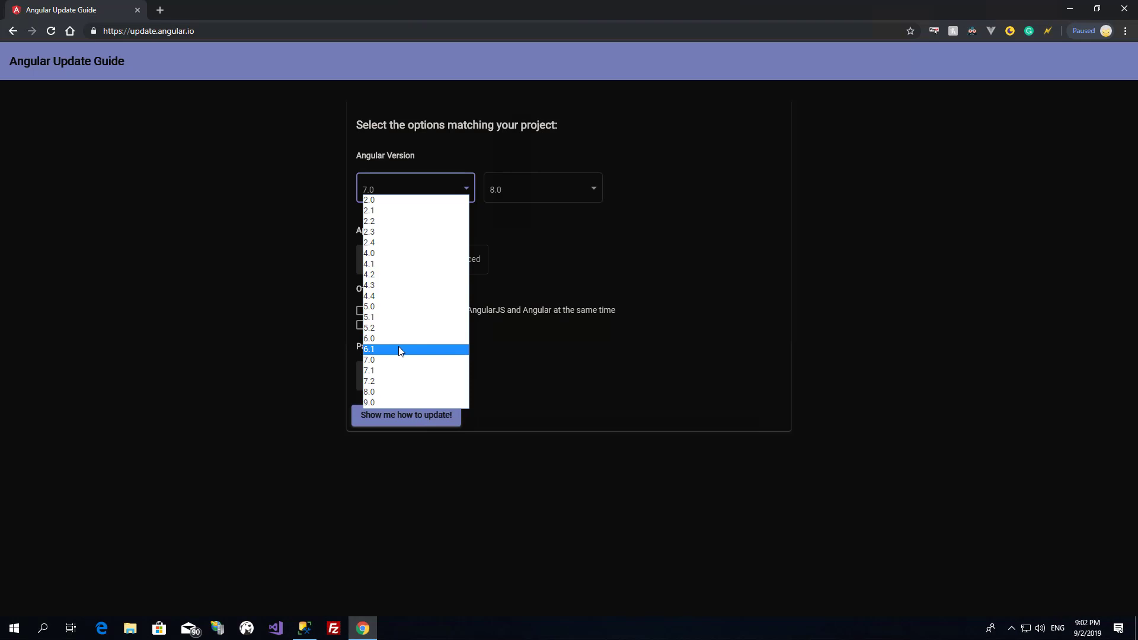
click(369, 349)
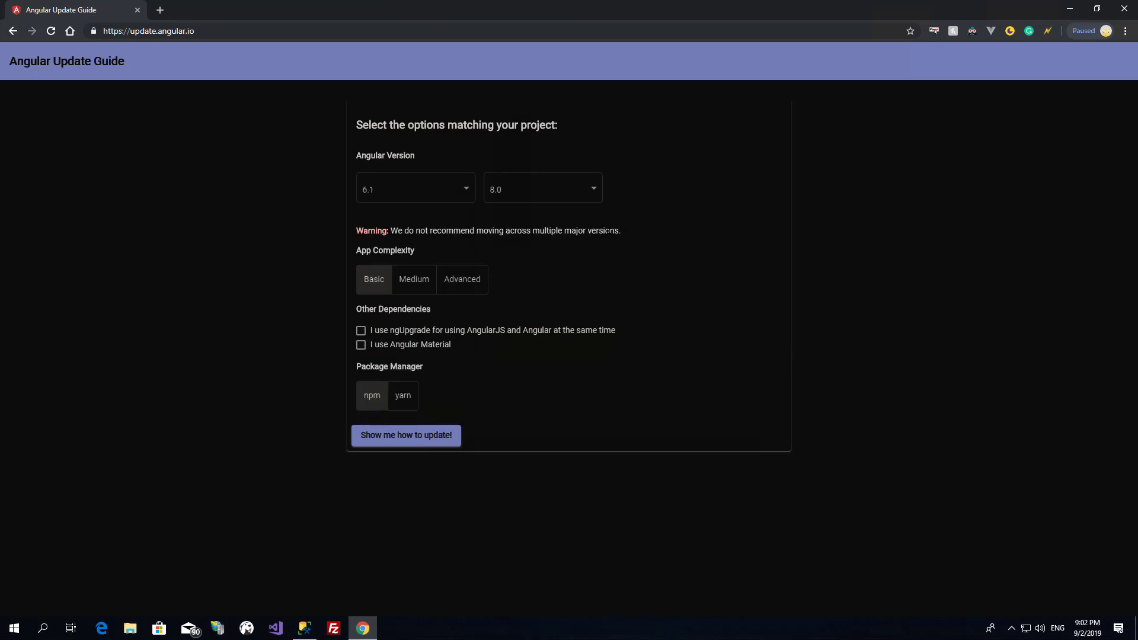
triple_click(487, 230)
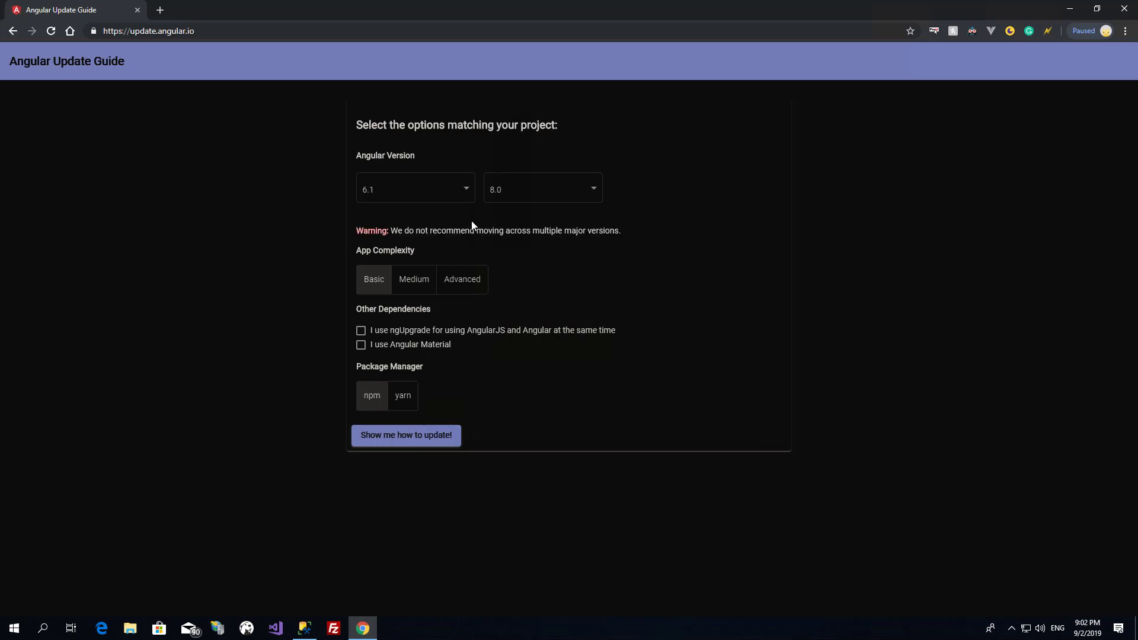
mouse_move(497, 221)
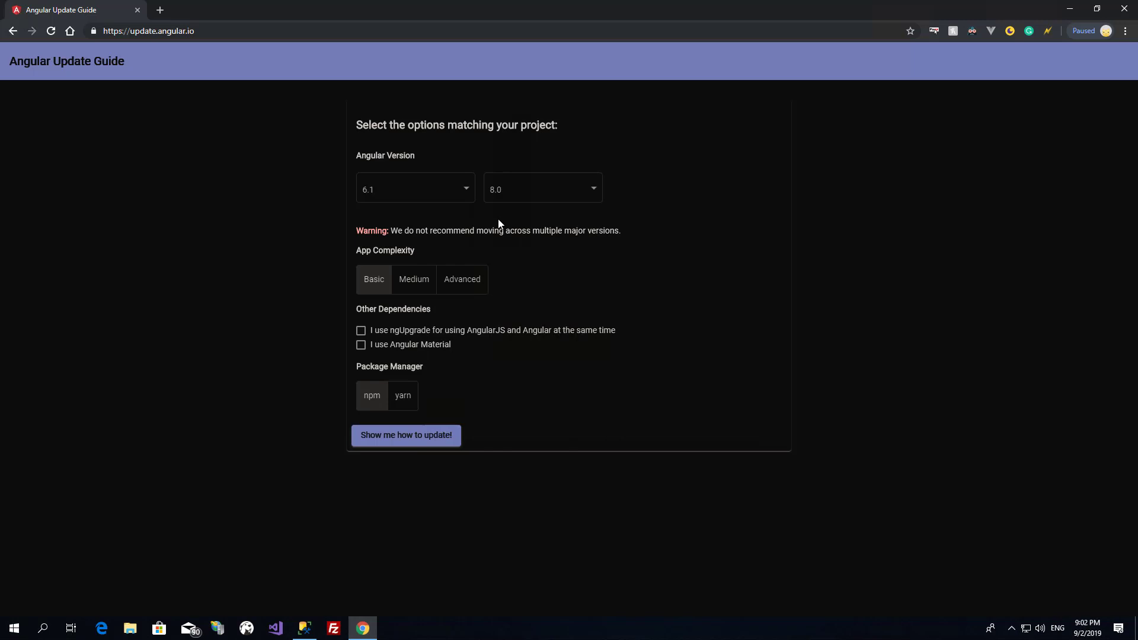
click(415, 189)
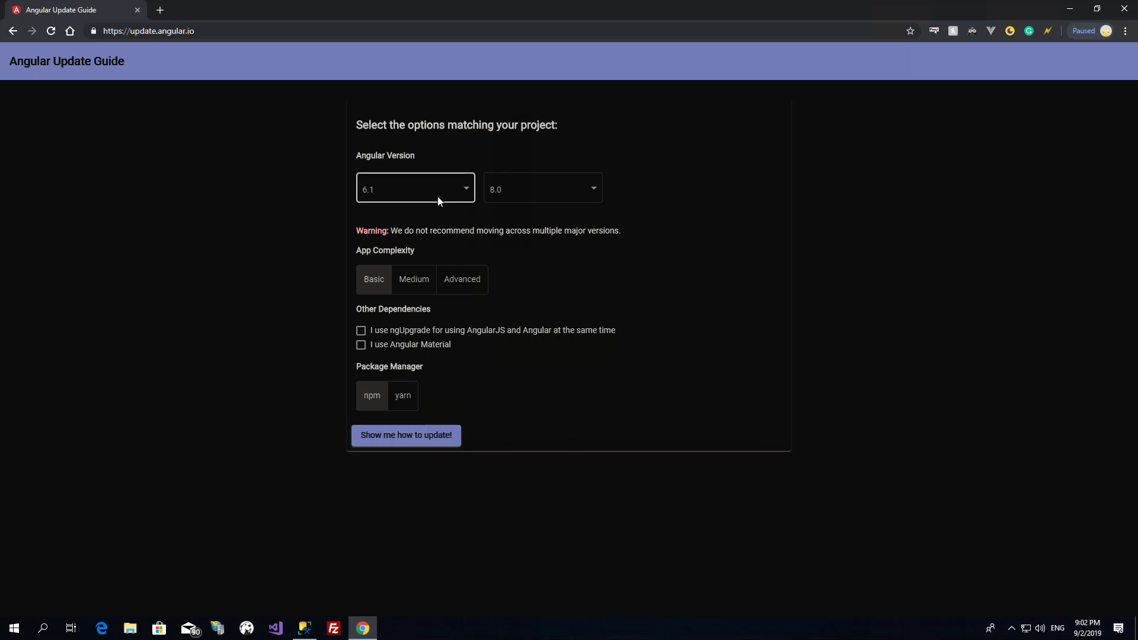
click(541, 188)
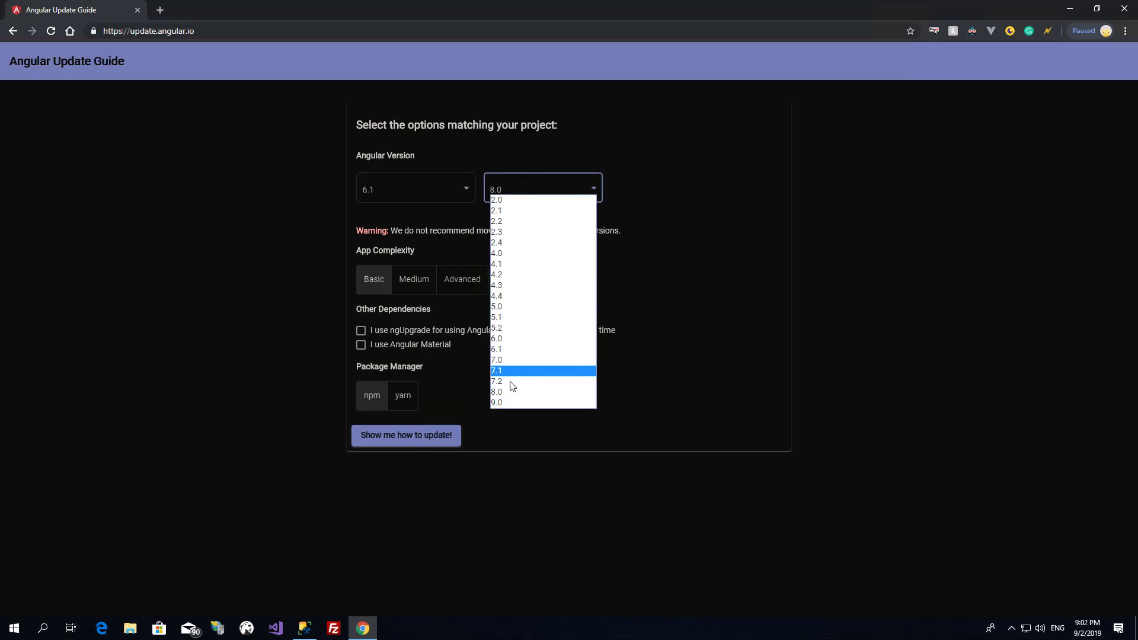
mouse_move(509, 392)
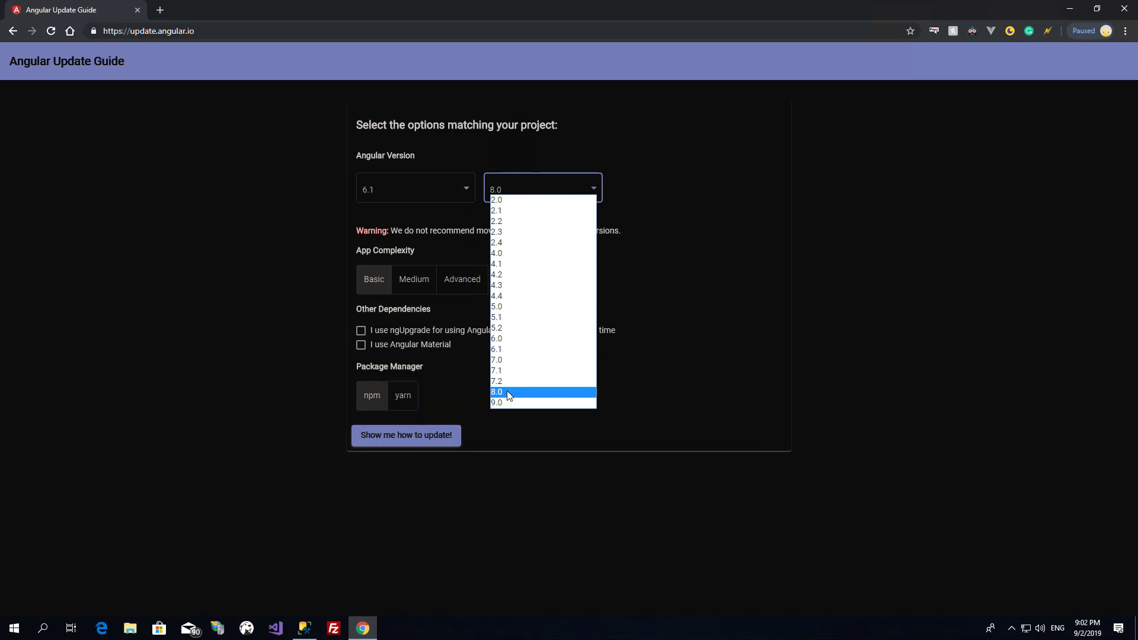
click(497, 359)
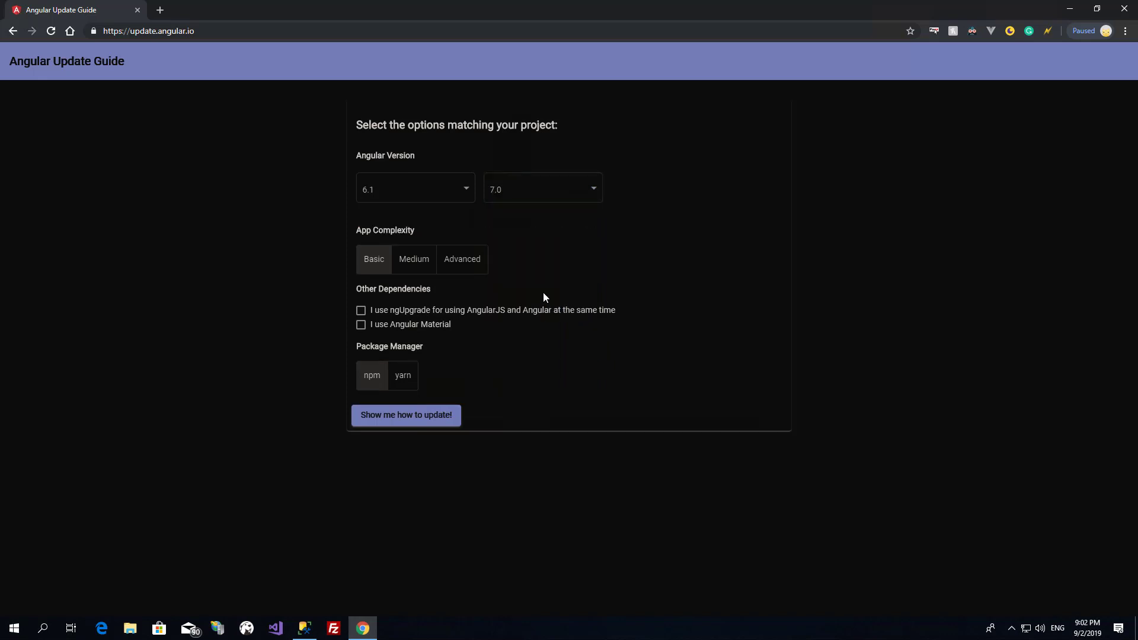
mouse_move(421, 304)
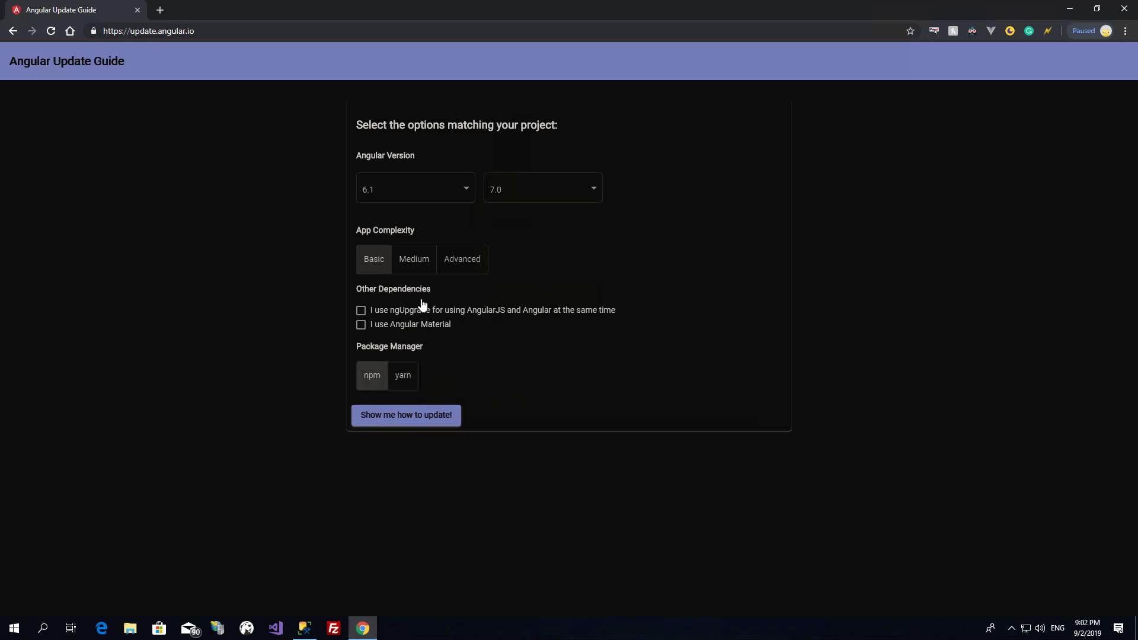
mouse_move(519, 241)
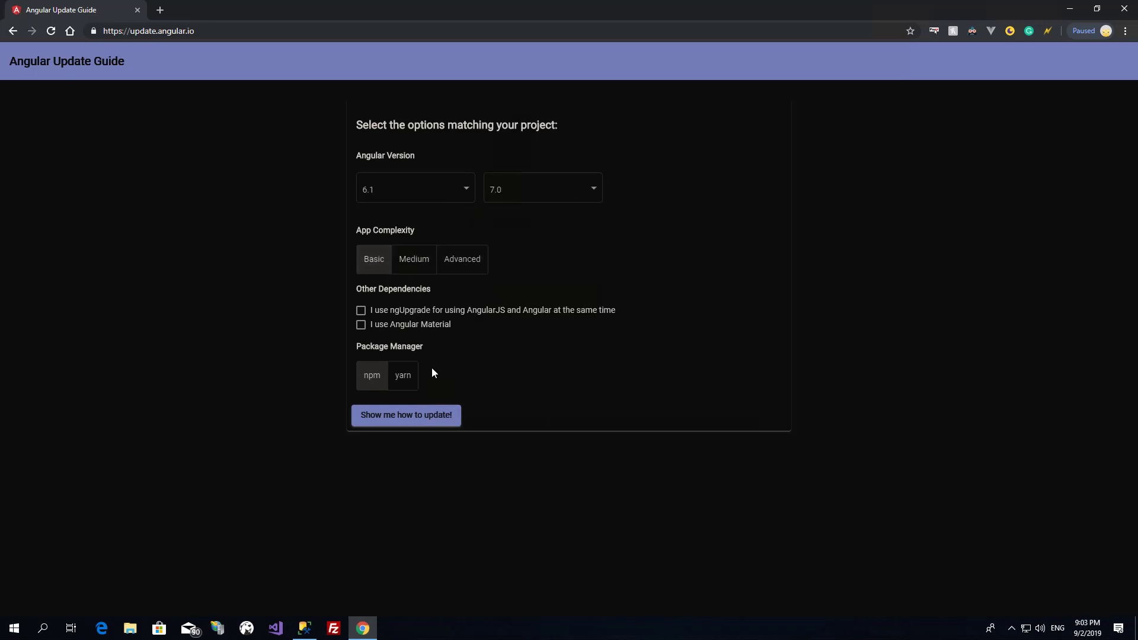
Generate the 6.1 to 7.0 update checklist and leave the HttpModule item unchecked.
click(405, 415)
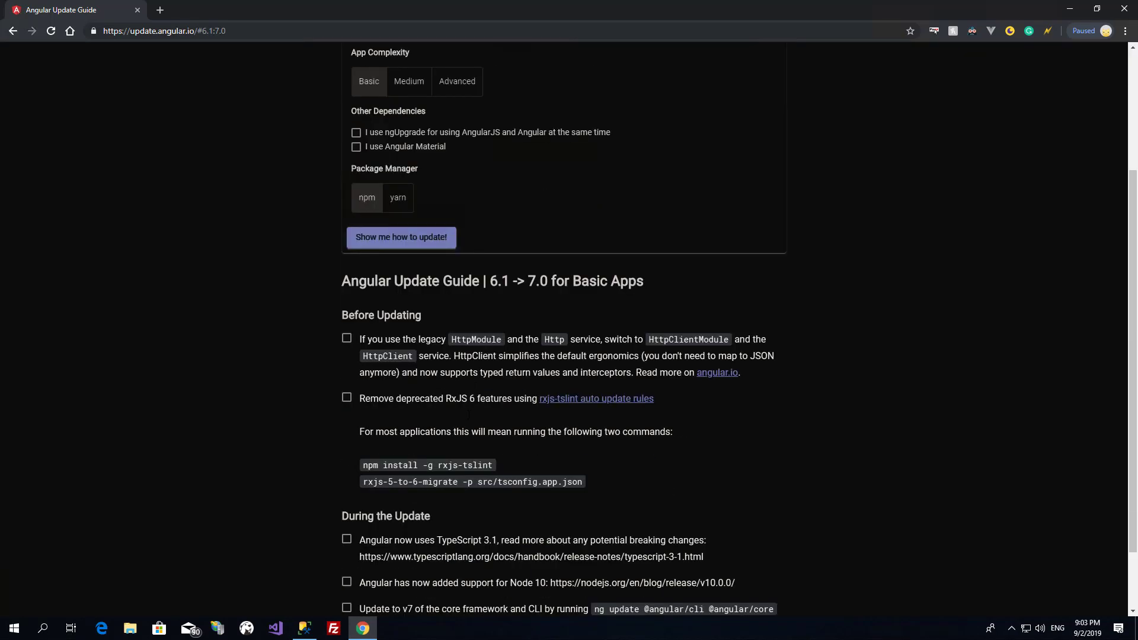
scroll(down, 3)
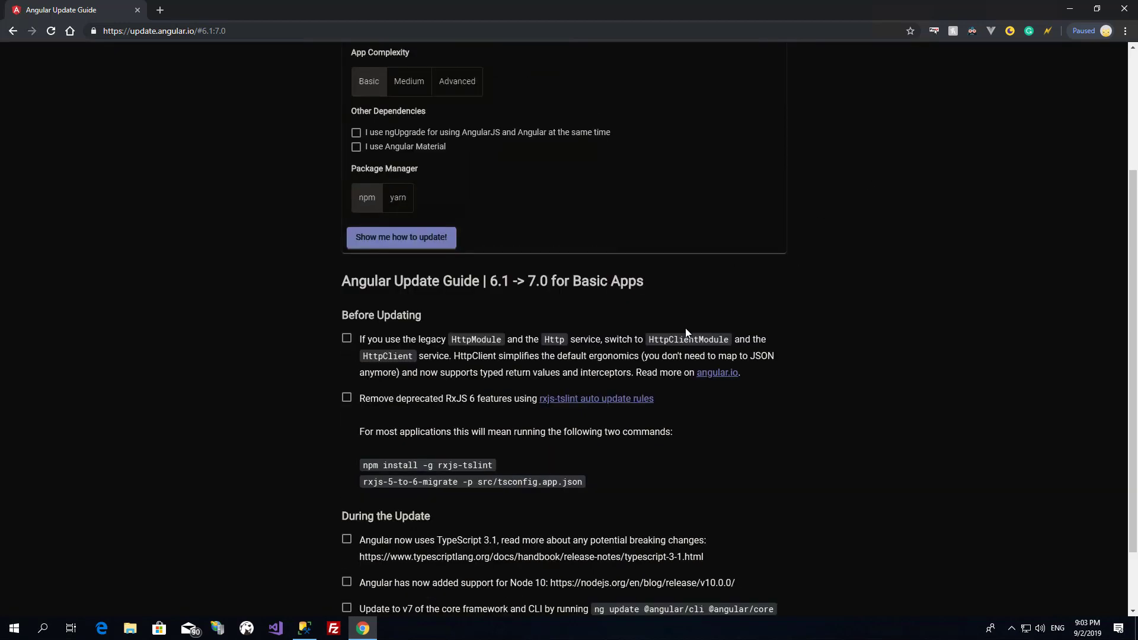
scroll(down, 3)
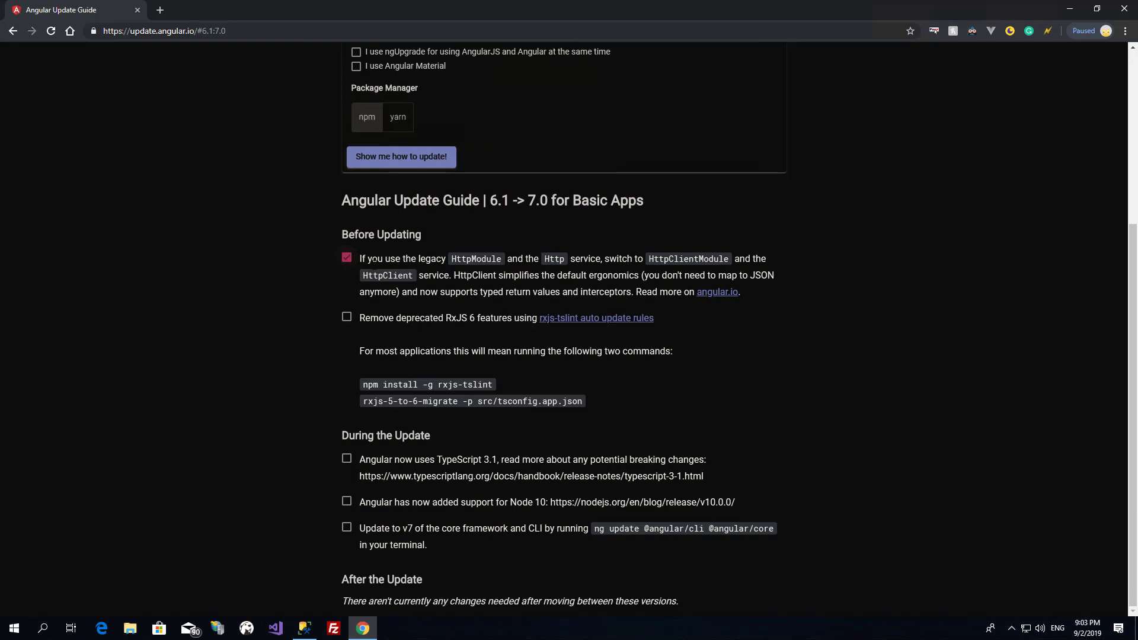
click(347, 257)
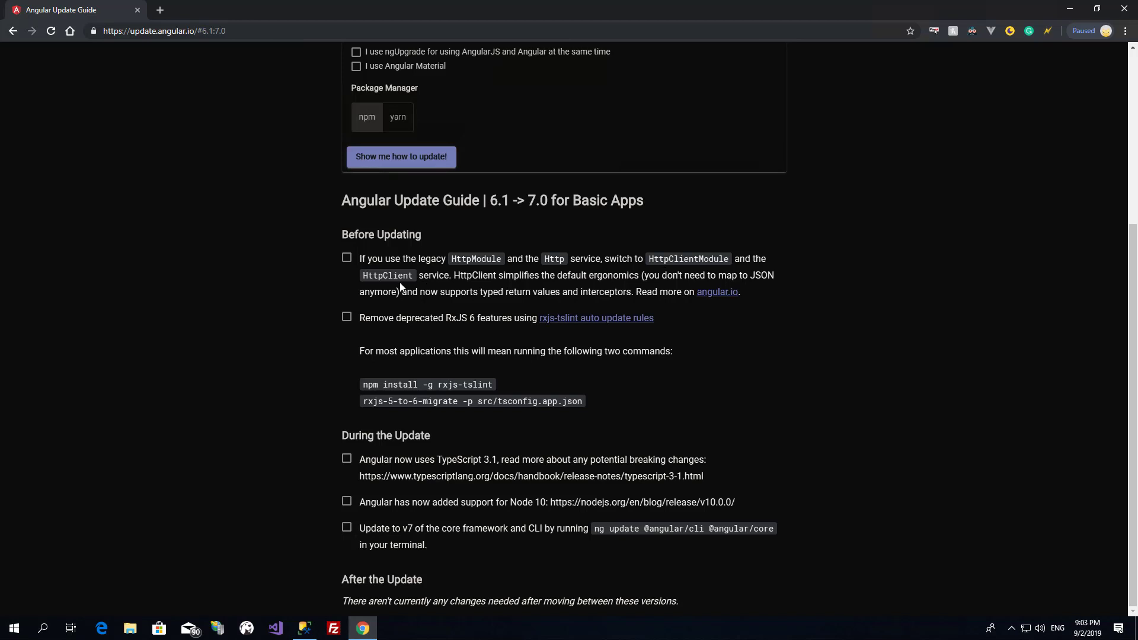
mouse_move(356, 317)
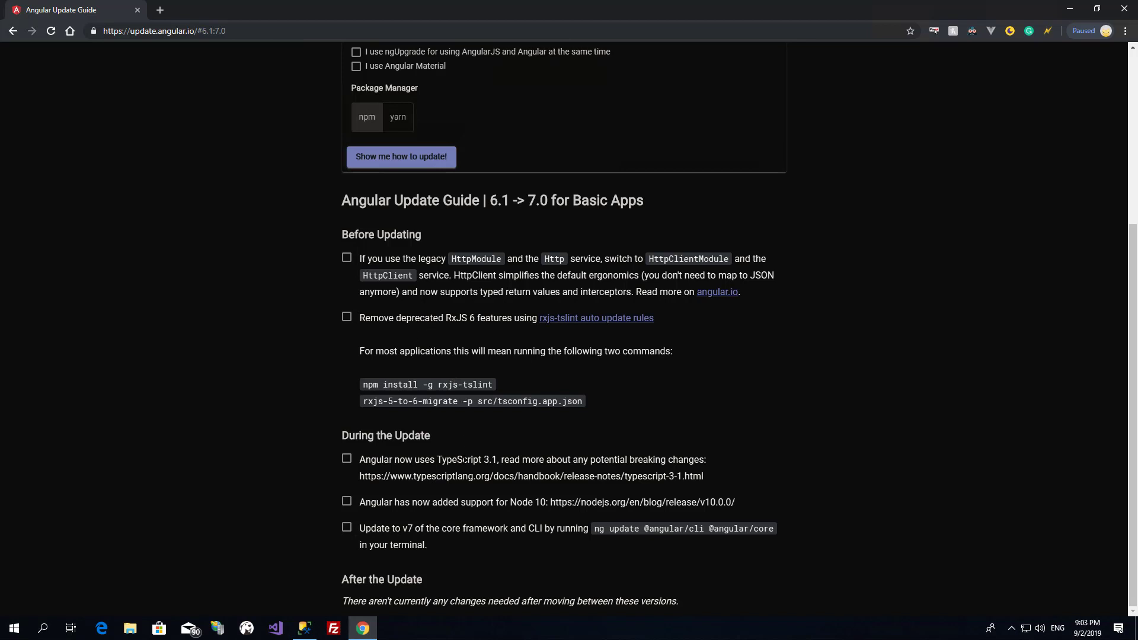
mouse_move(483, 455)
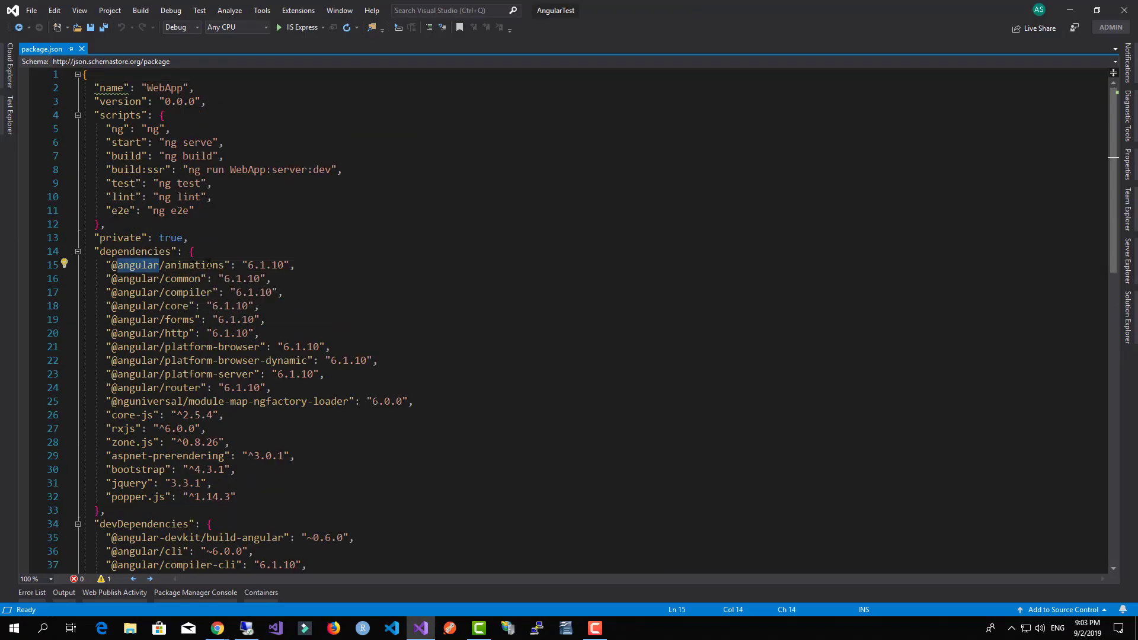
scroll(down, 3)
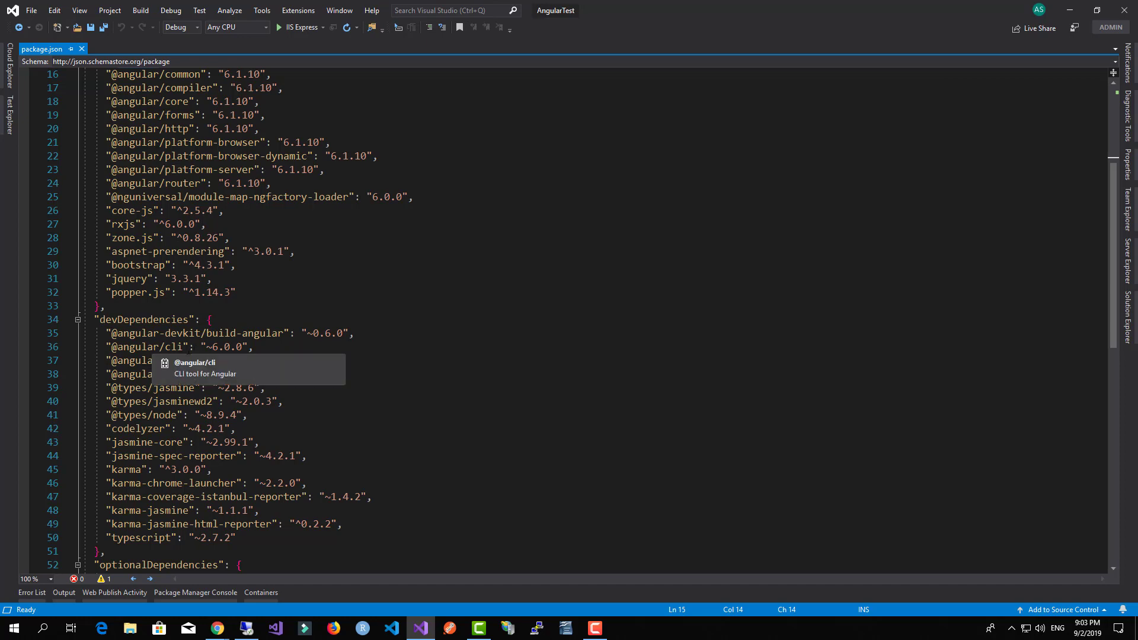
scroll(up, 3)
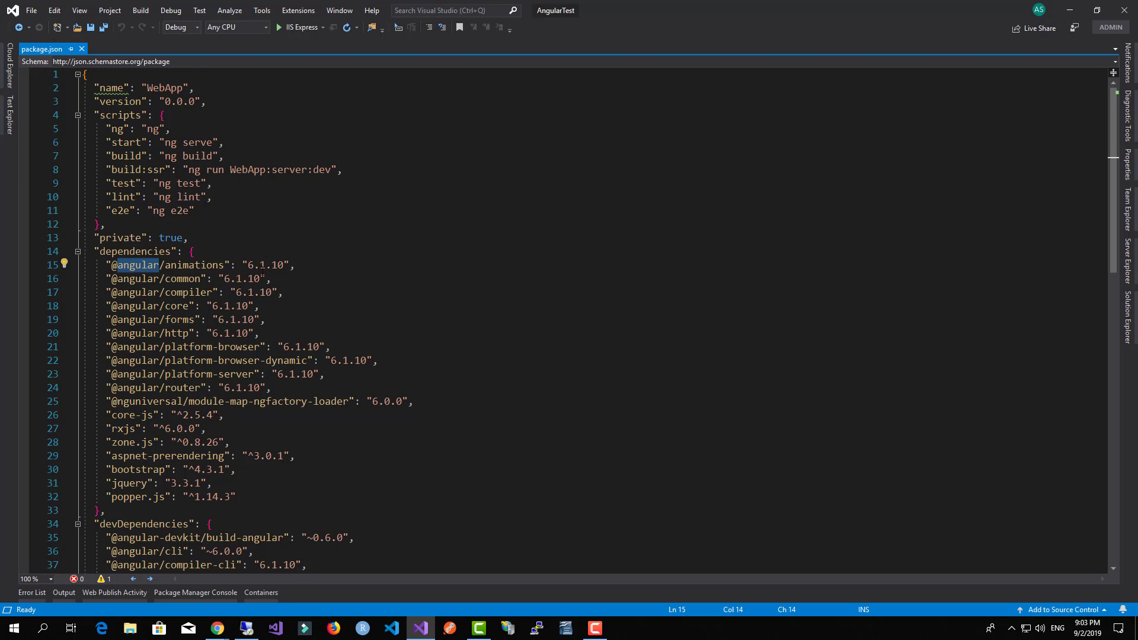
click(277, 264)
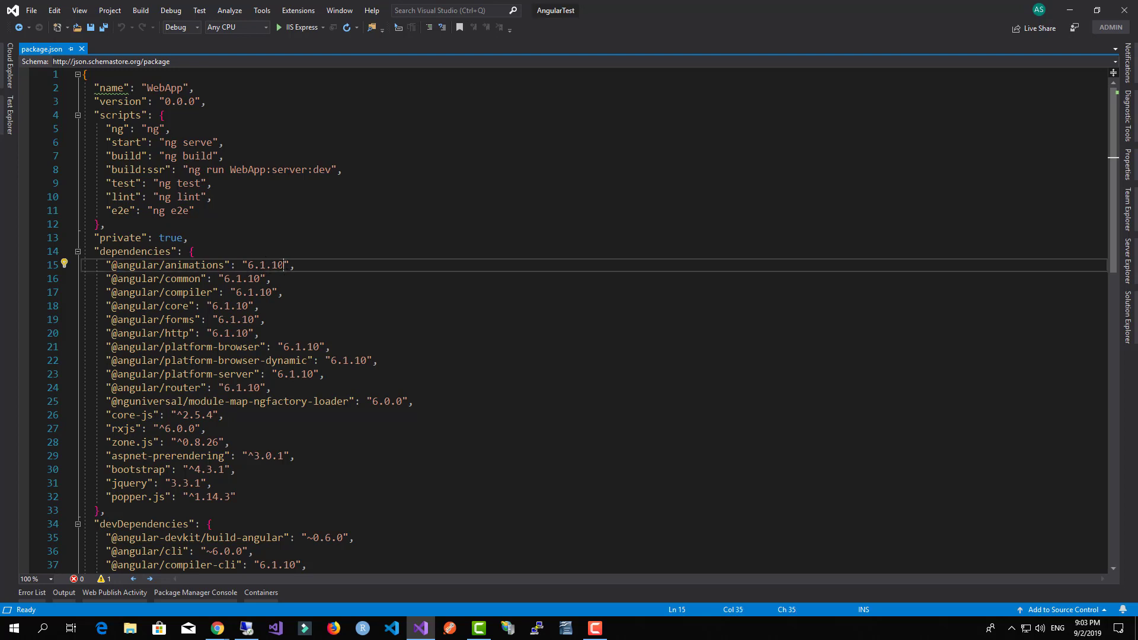
double_click(264, 264)
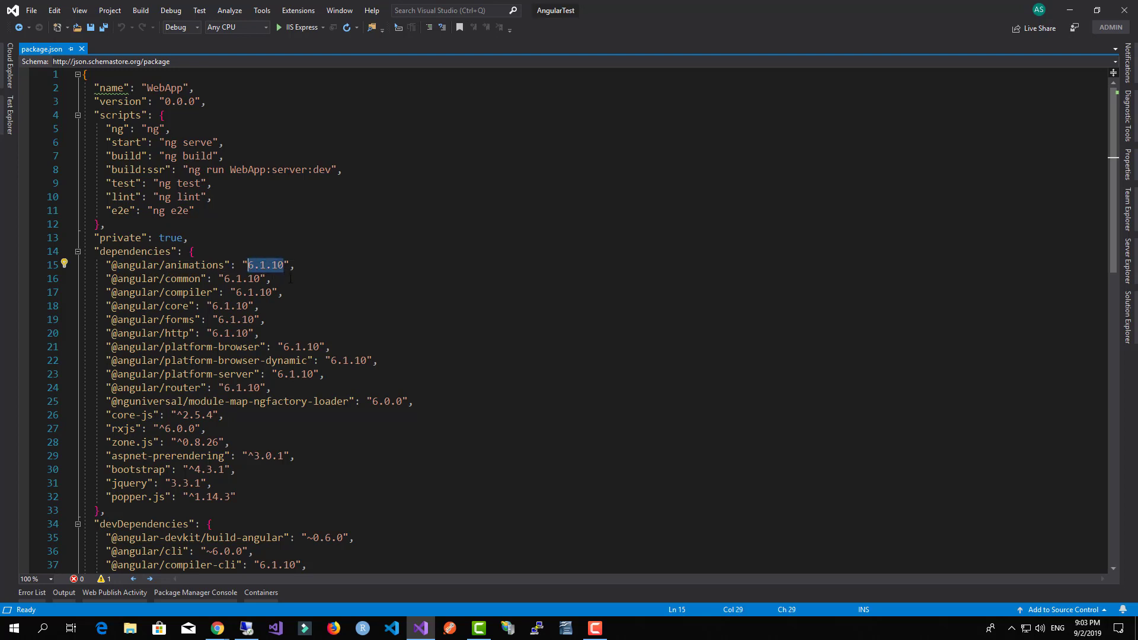
key(Delete)
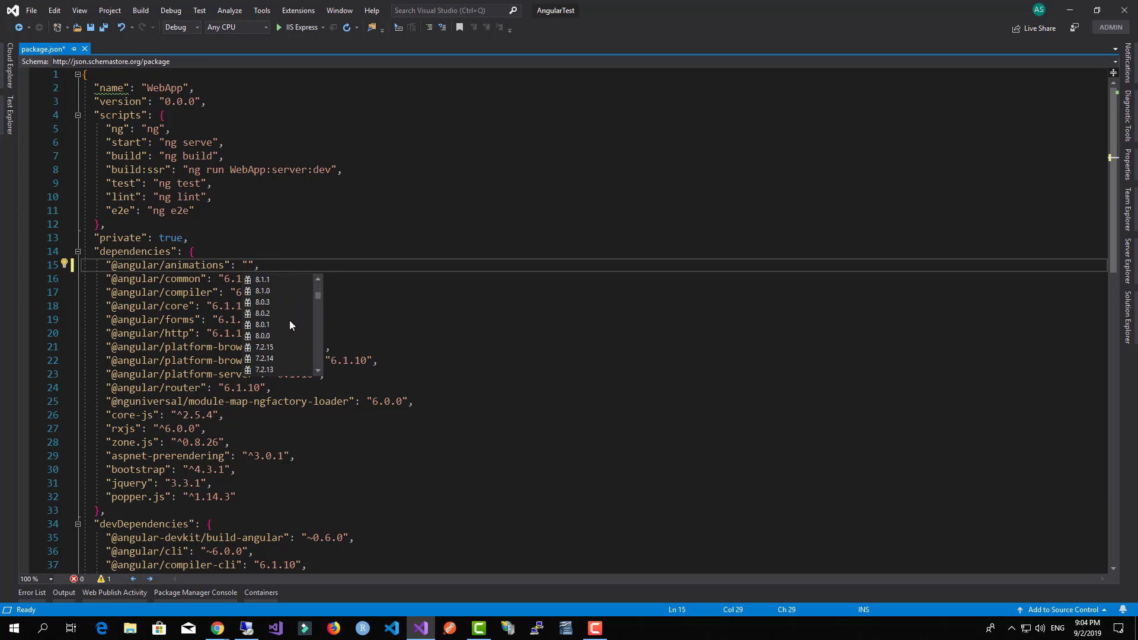
scroll(down, 3)
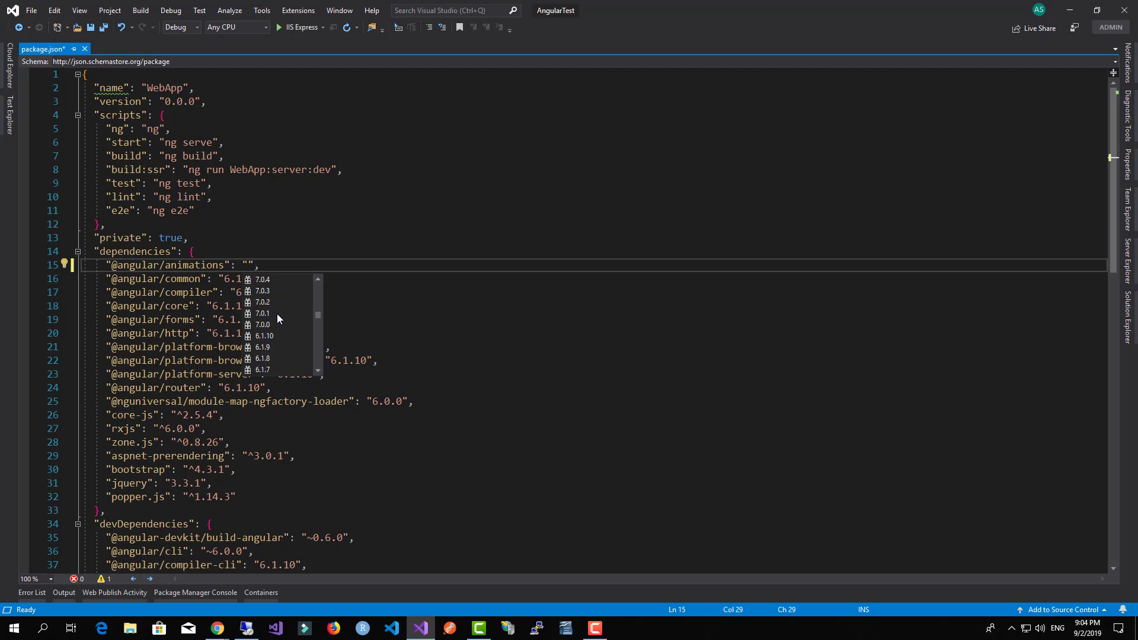
mouse_move(276, 324)
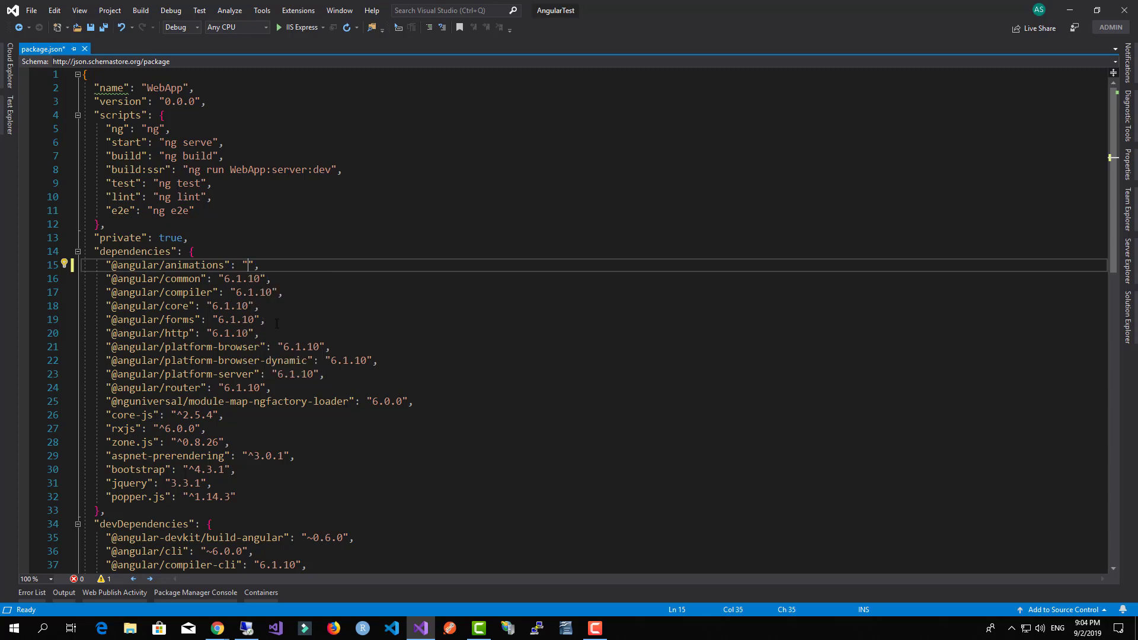
text(7.0.0)
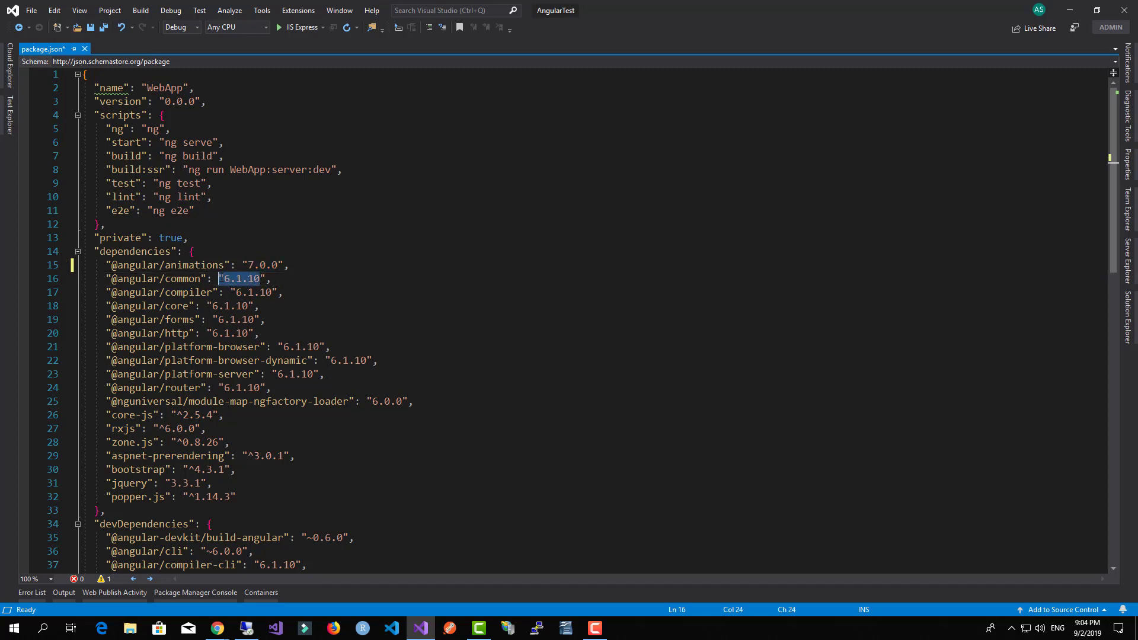
text(7.0.0)
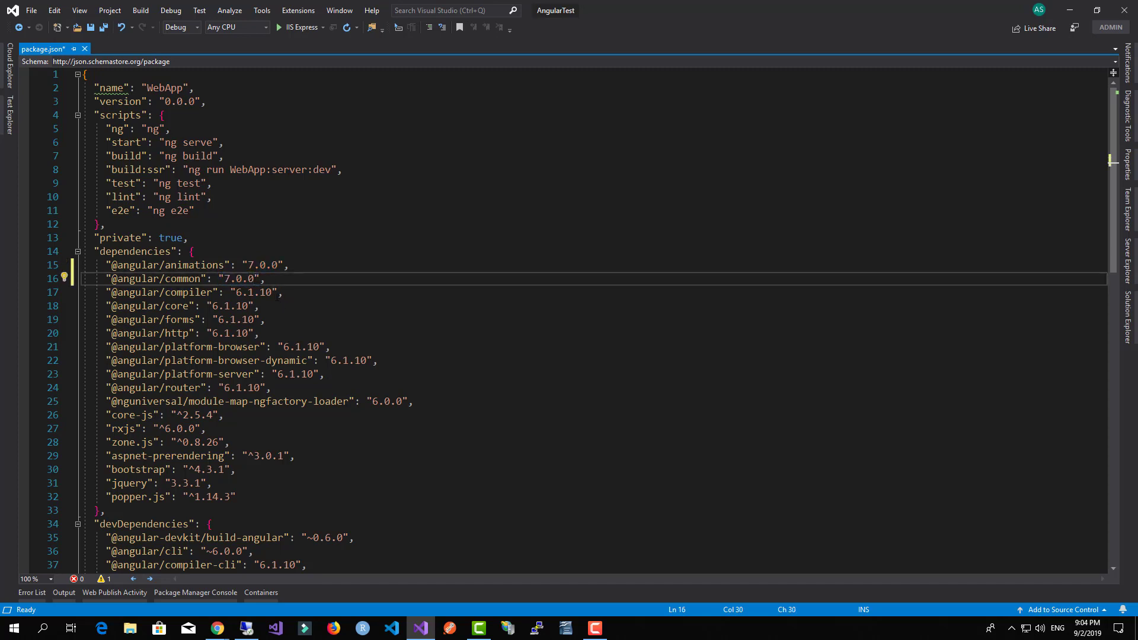
text(6.1.10)
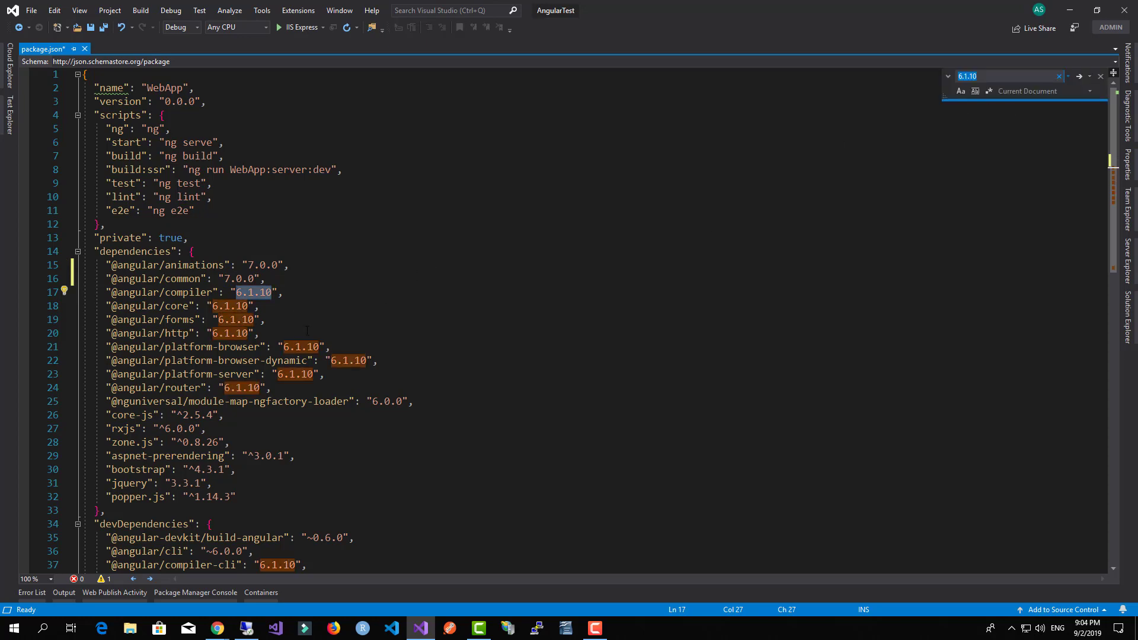
Replace every remaining 6.1.10 version with 7.0.0 across package.json.
scroll(down, 3)
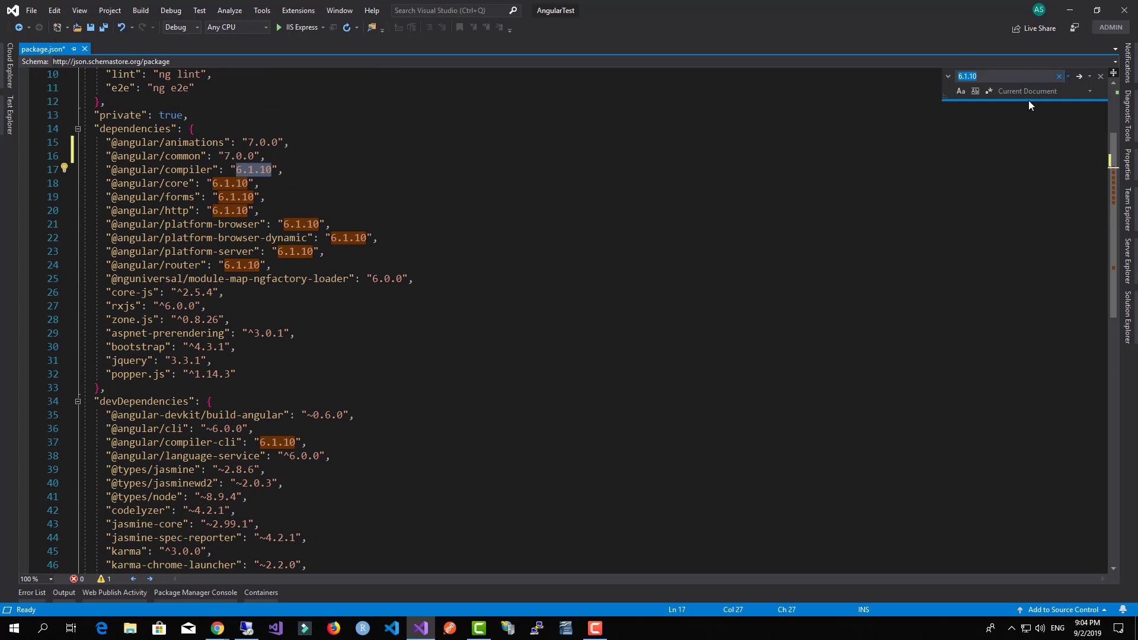
text(7.0.0)
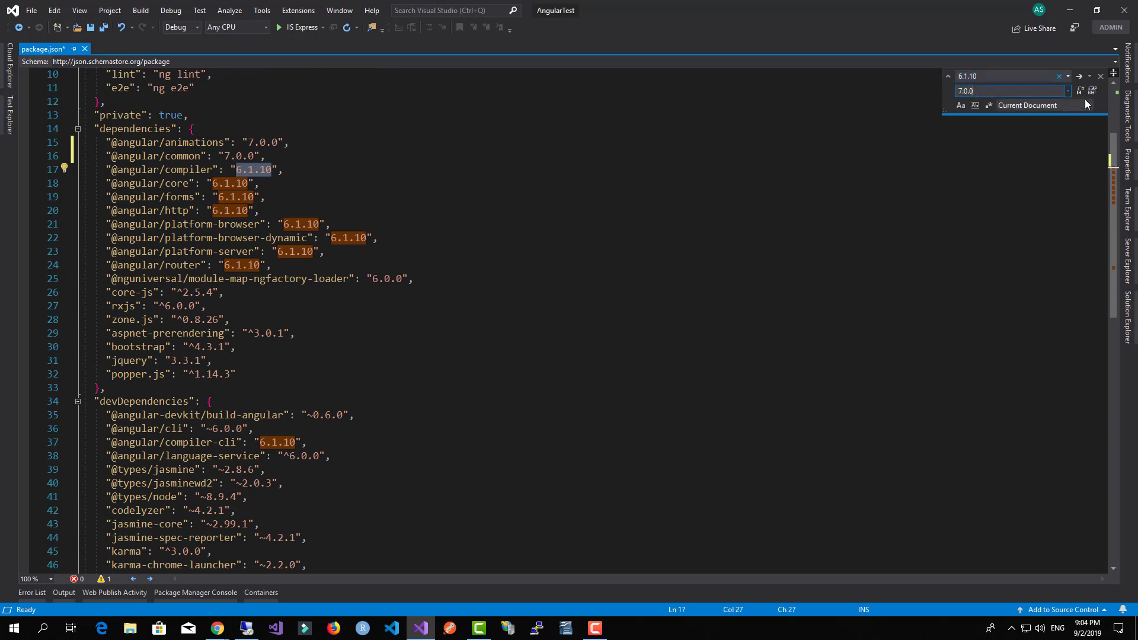
click(1092, 92)
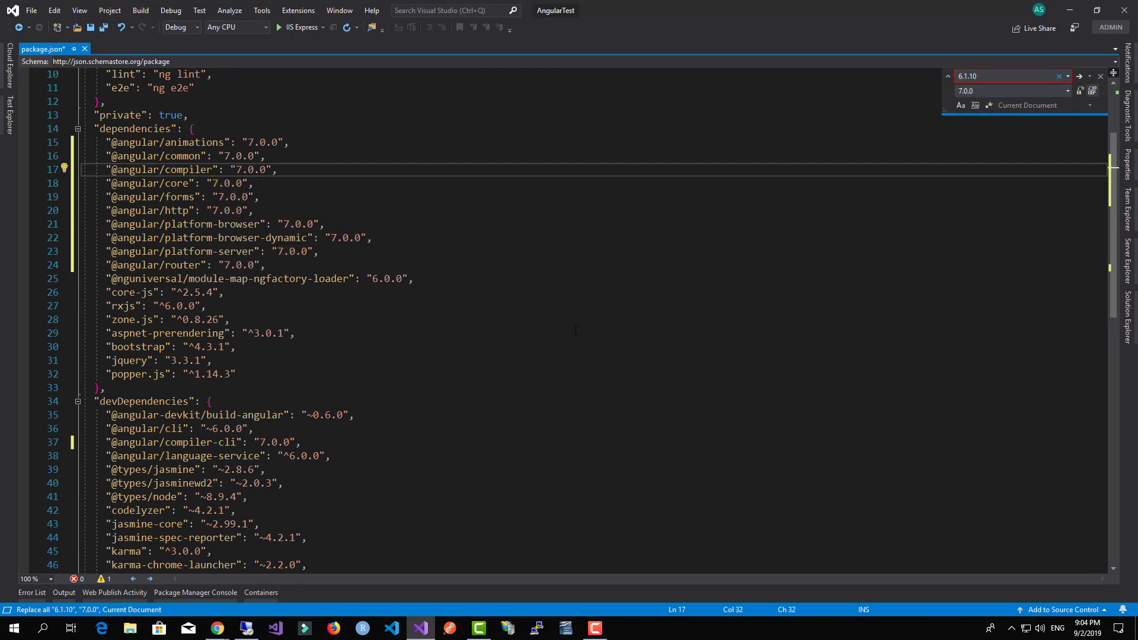
scroll(down, 3)
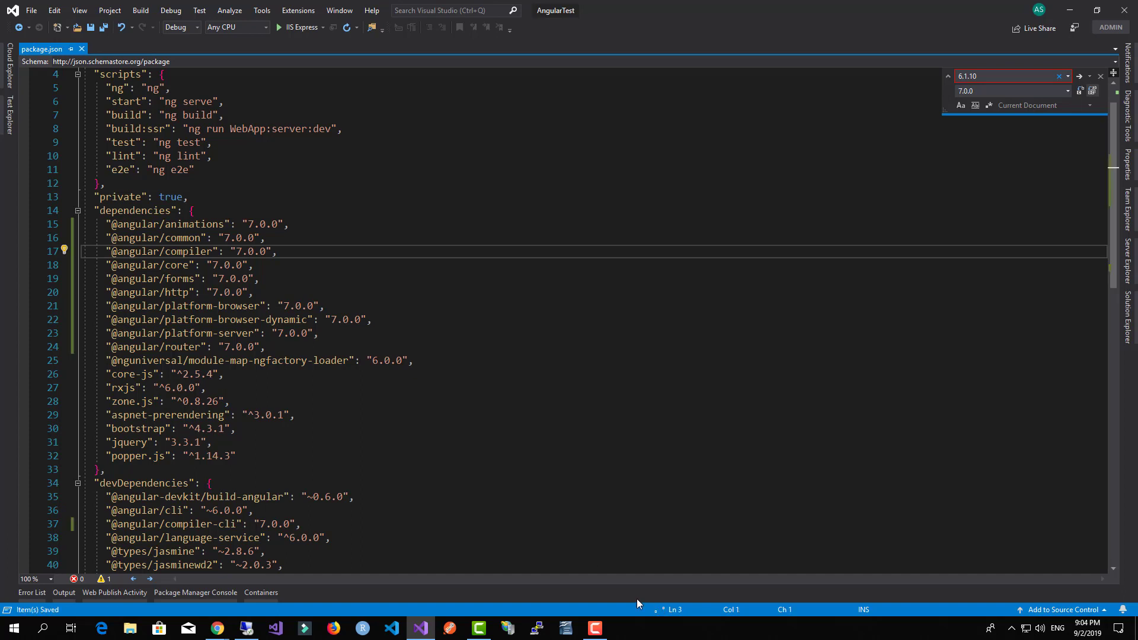
mouse_move(656, 612)
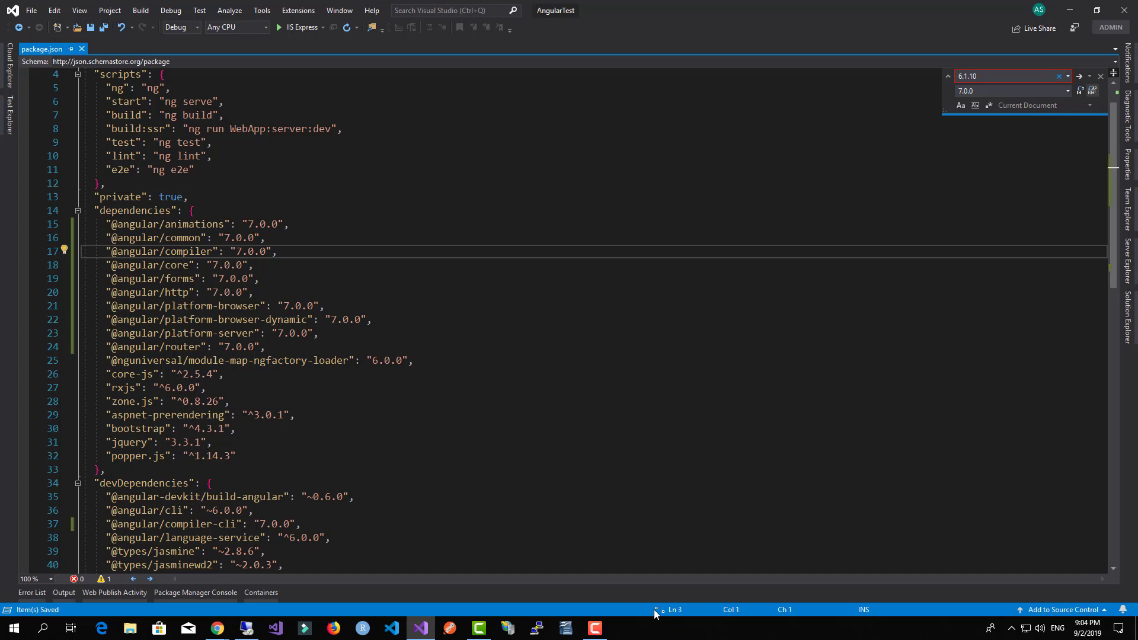
mouse_move(661, 623)
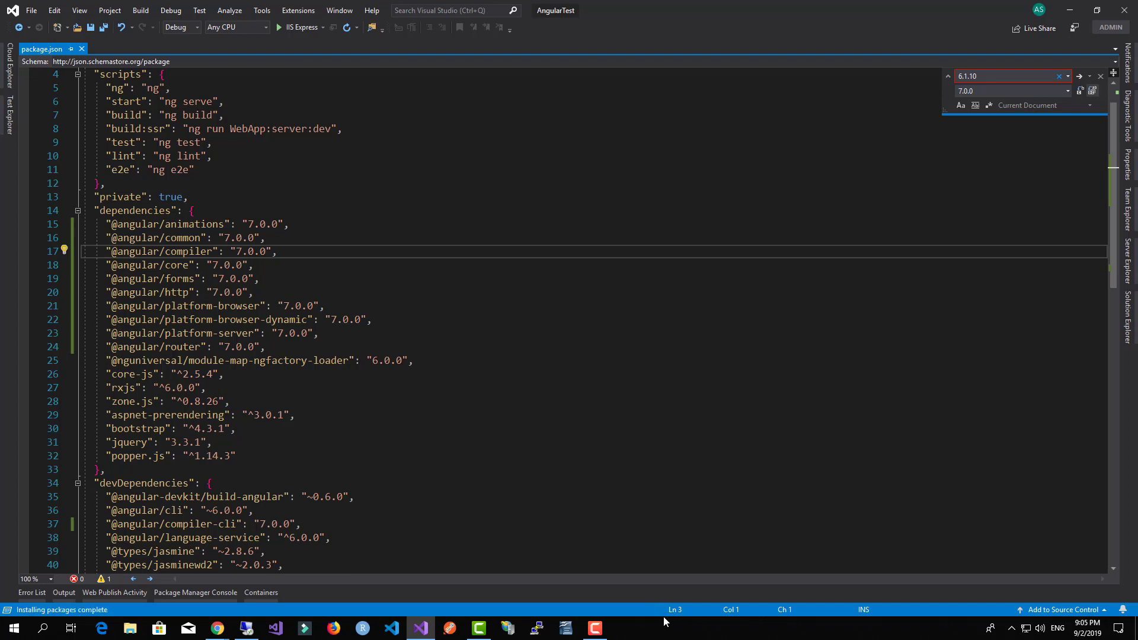
mouse_move(3, 566)
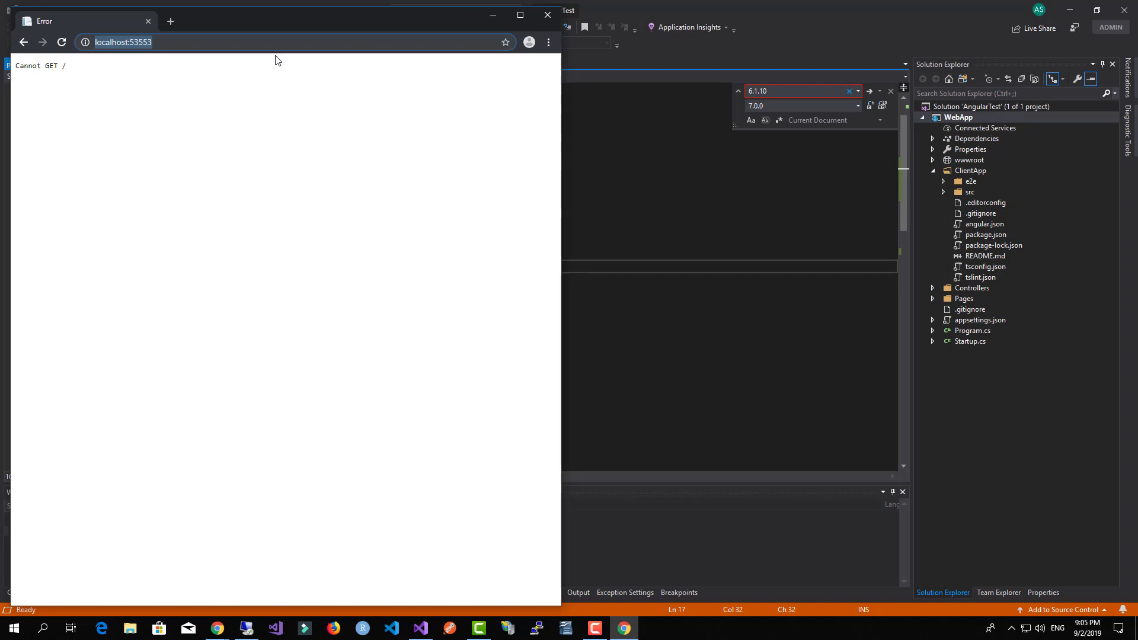
mouse_move(310, 146)
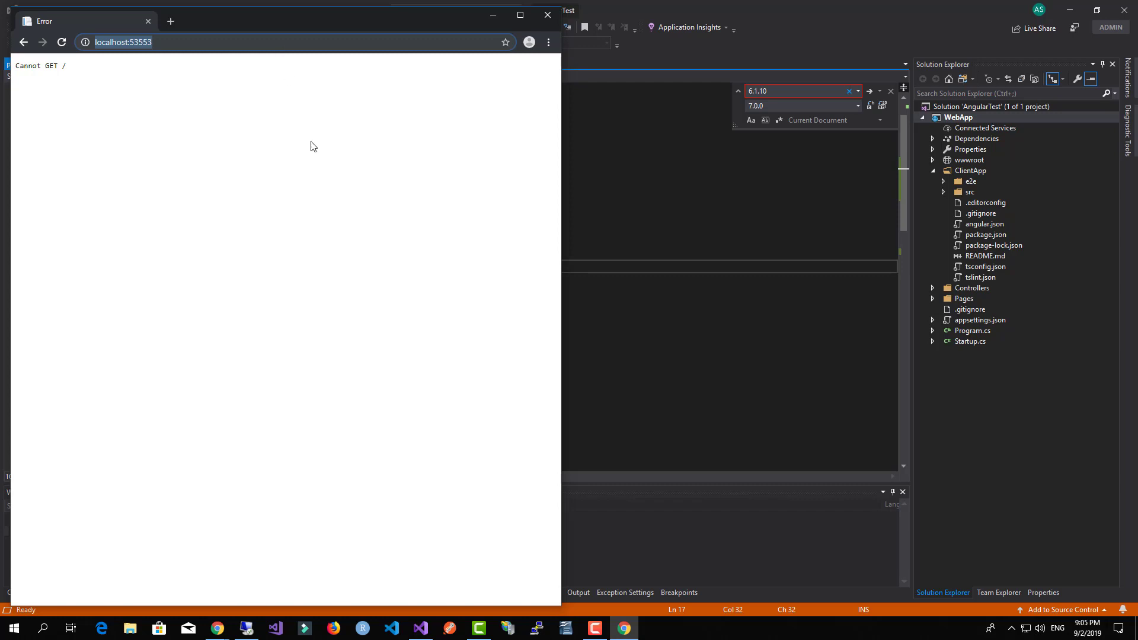
Inspect the Chrome console showing the 404 Not Found error behind Cannot GET /.
key(F12)
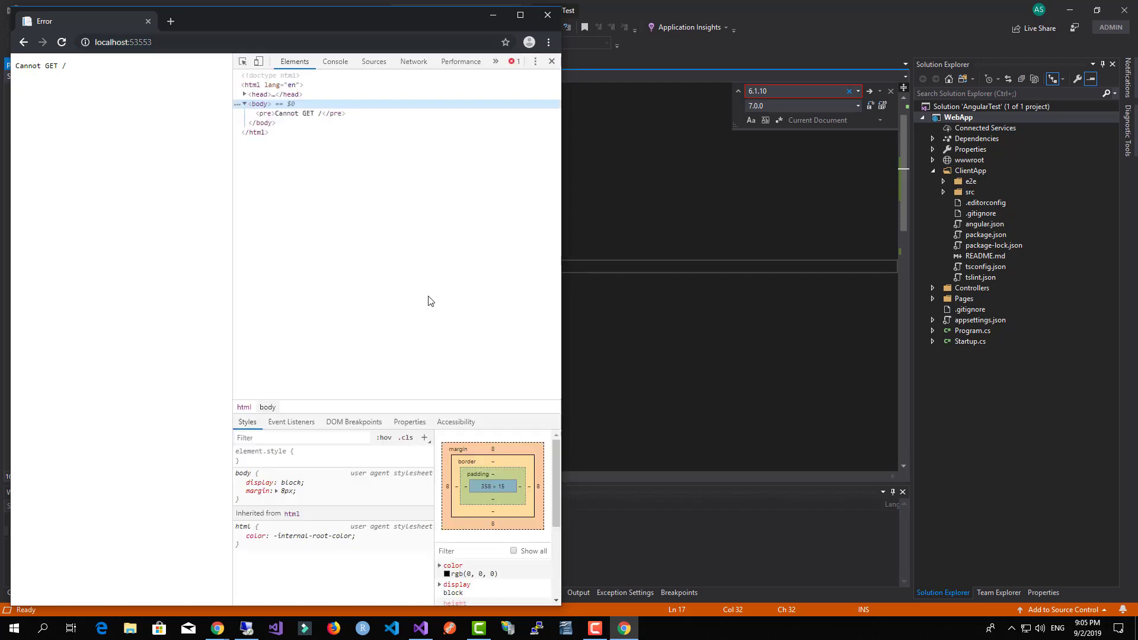
click(334, 60)
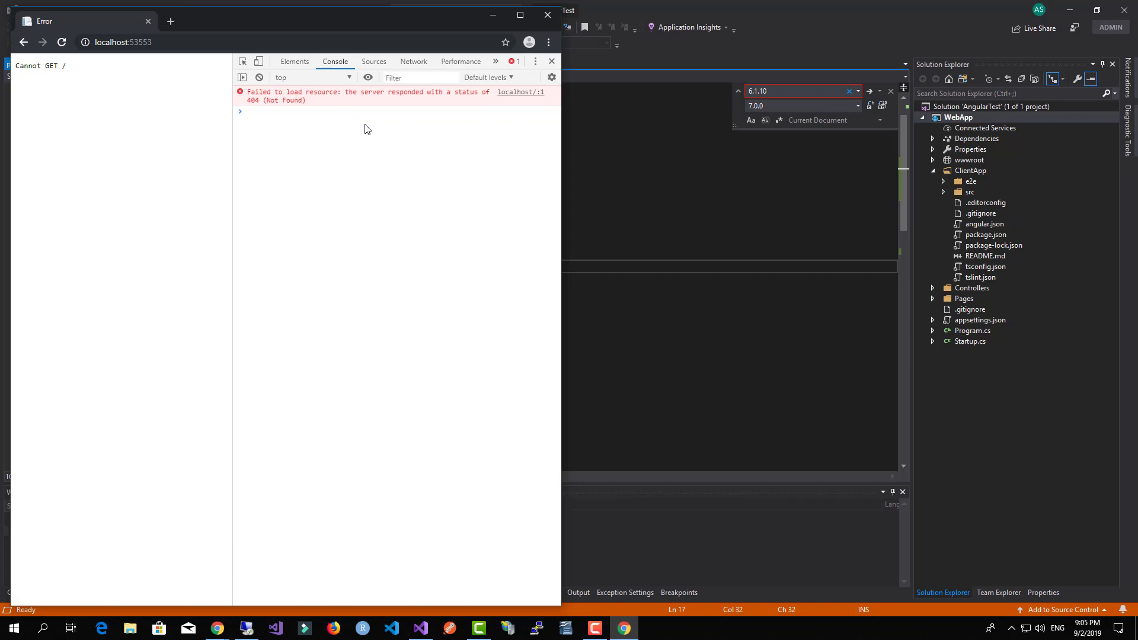
mouse_move(144, 78)
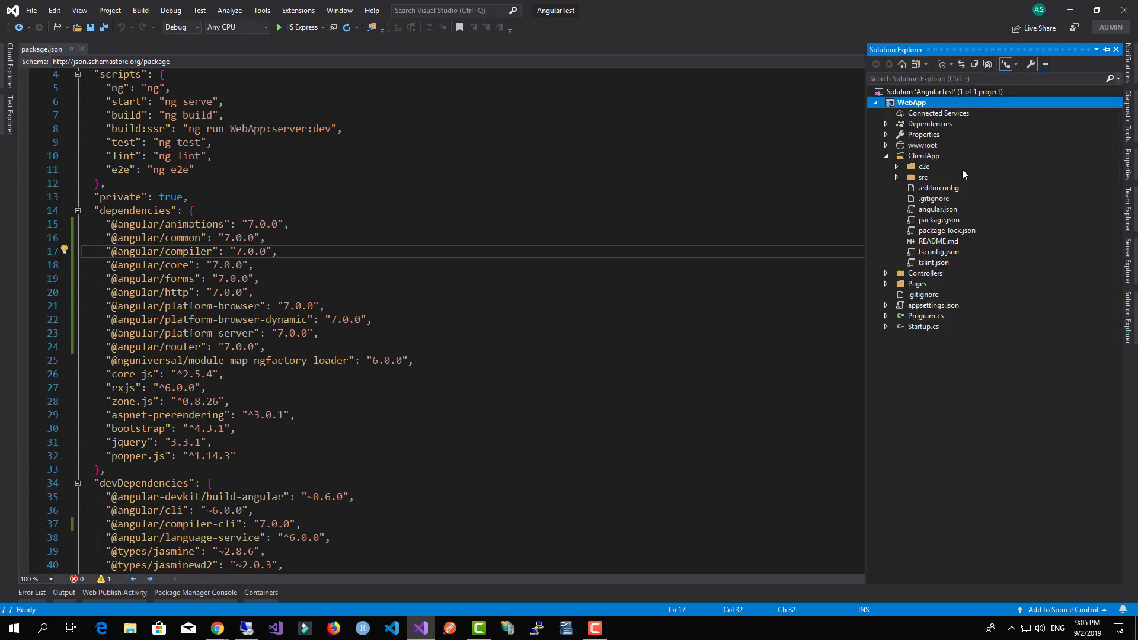
Run ng build in a ClientApp command prompt and note the required TypeScript >=3.1.1 <3.2.0.
right_click(923, 155)
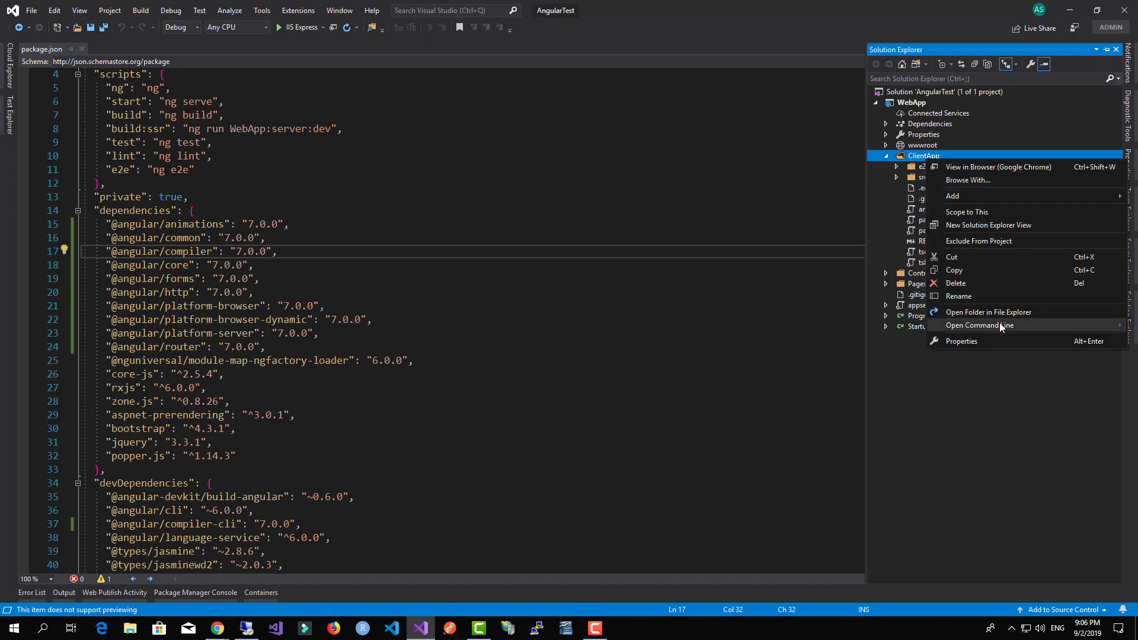
click(978, 324)
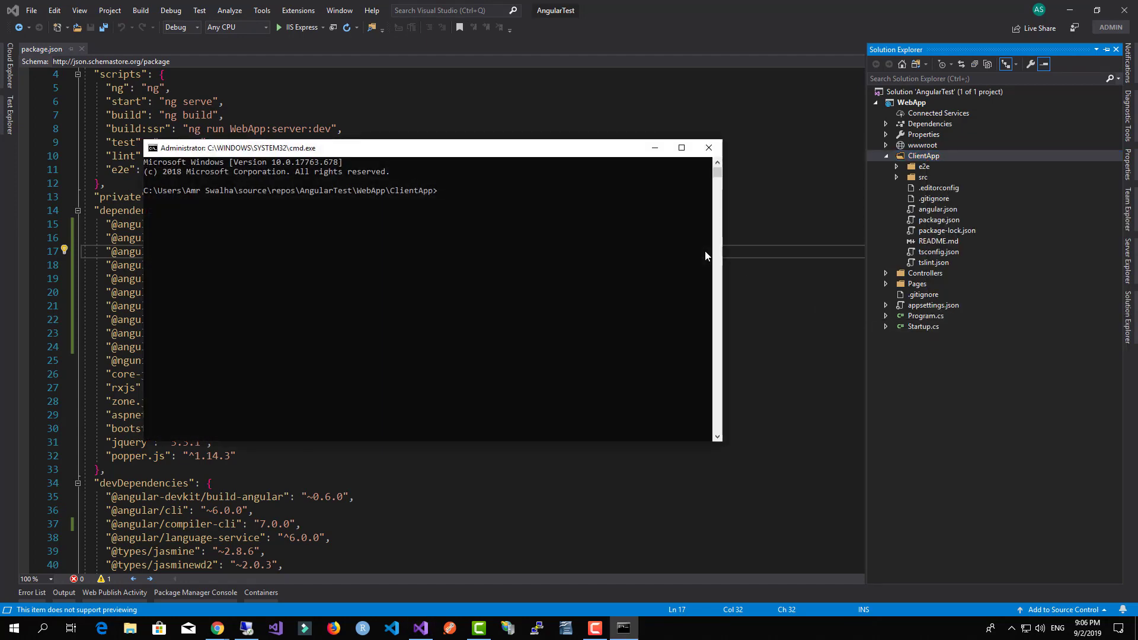
text(ng build)
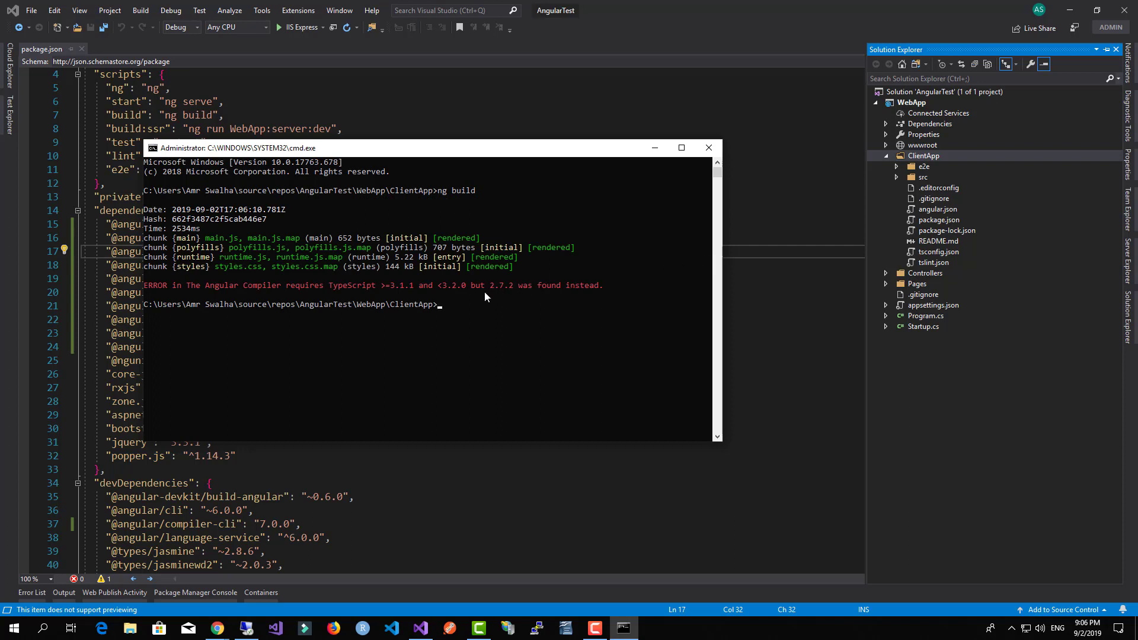
mouse_move(257, 300)
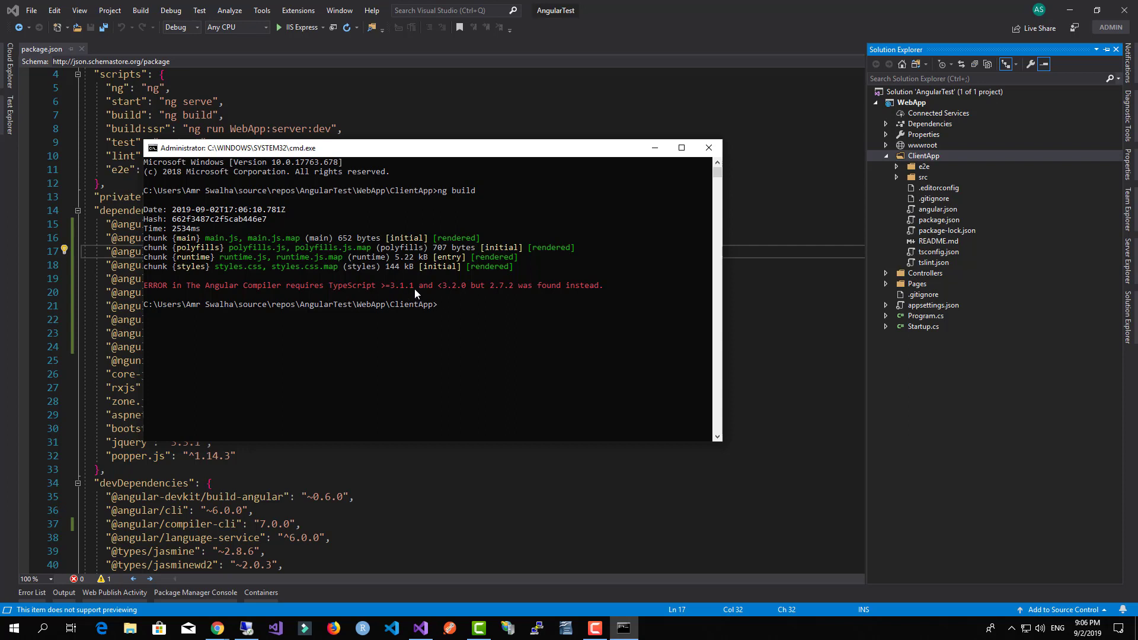
double_click(399, 284)
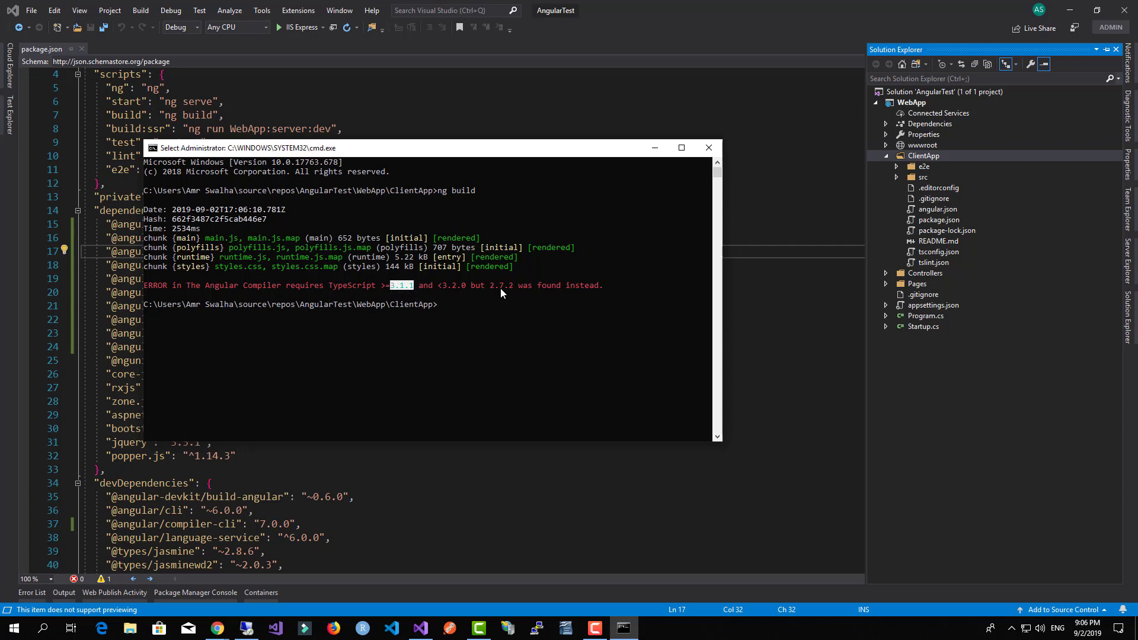
mouse_move(509, 299)
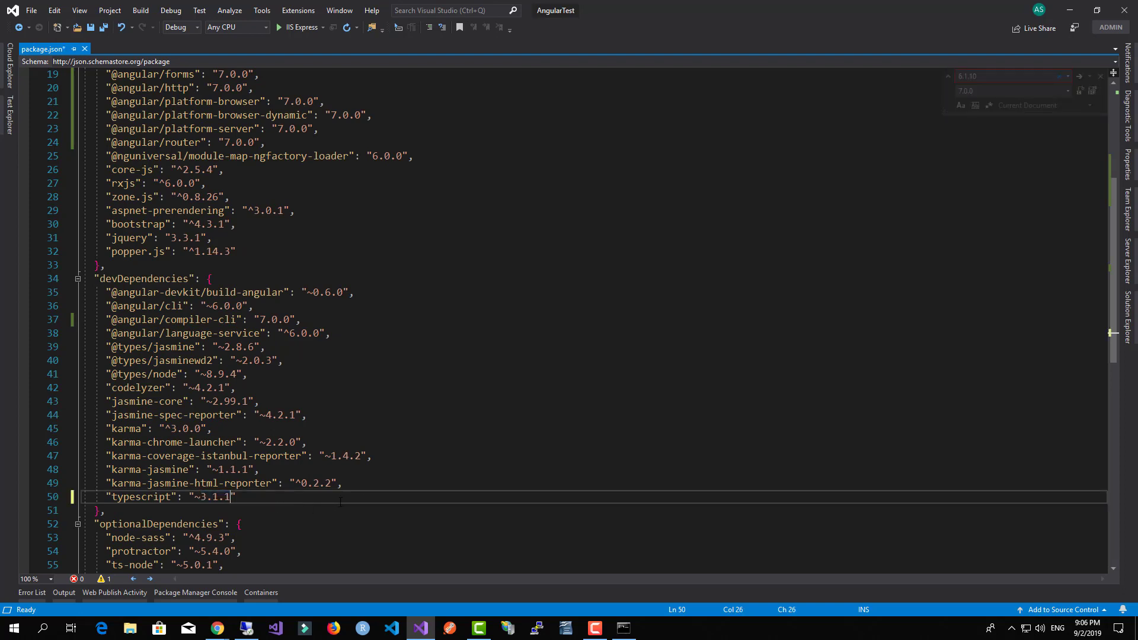
Save package.json with the typescript devDependency set to ~3.1.1.
key(ctrl+s)
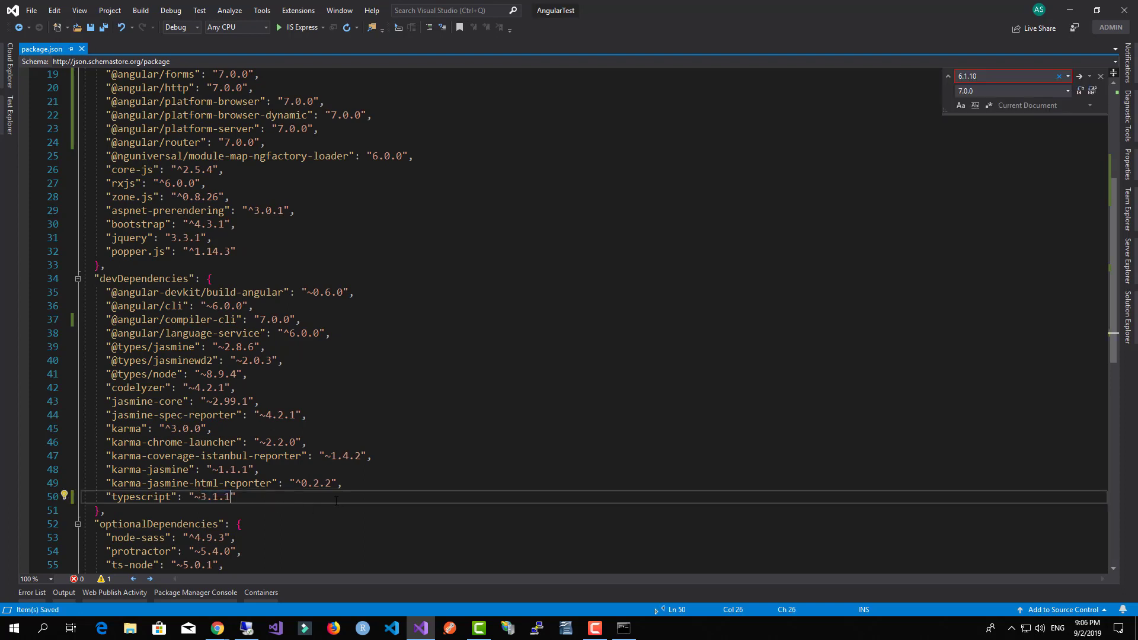
mouse_move(666, 618)
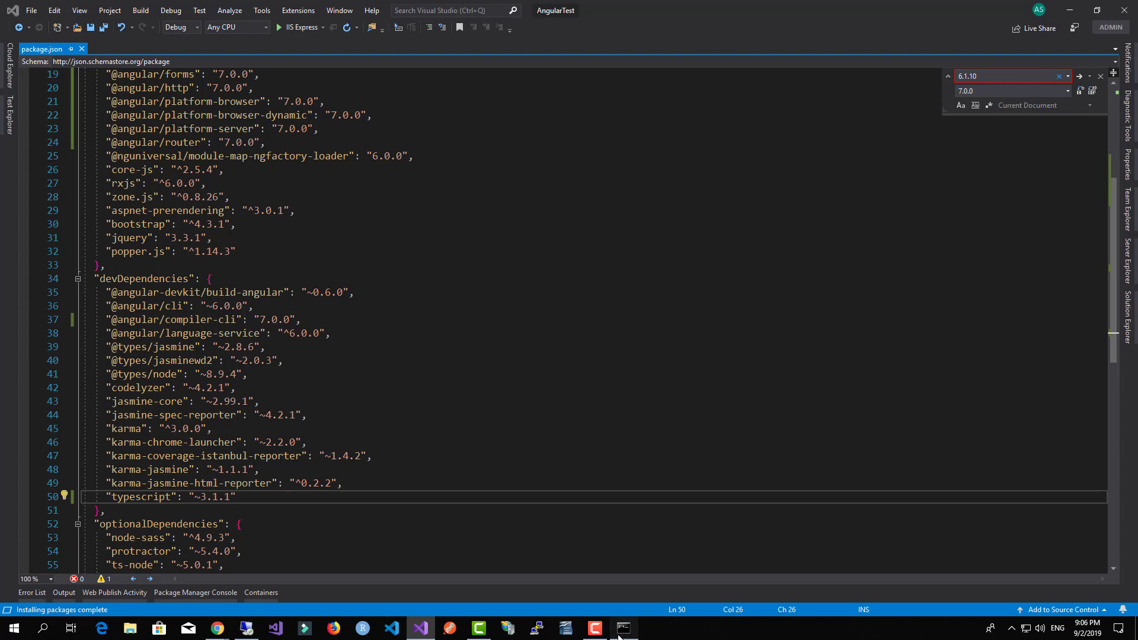
Rerun ng build successfully in the command window, then close it.
click(622, 628)
text(ng build)
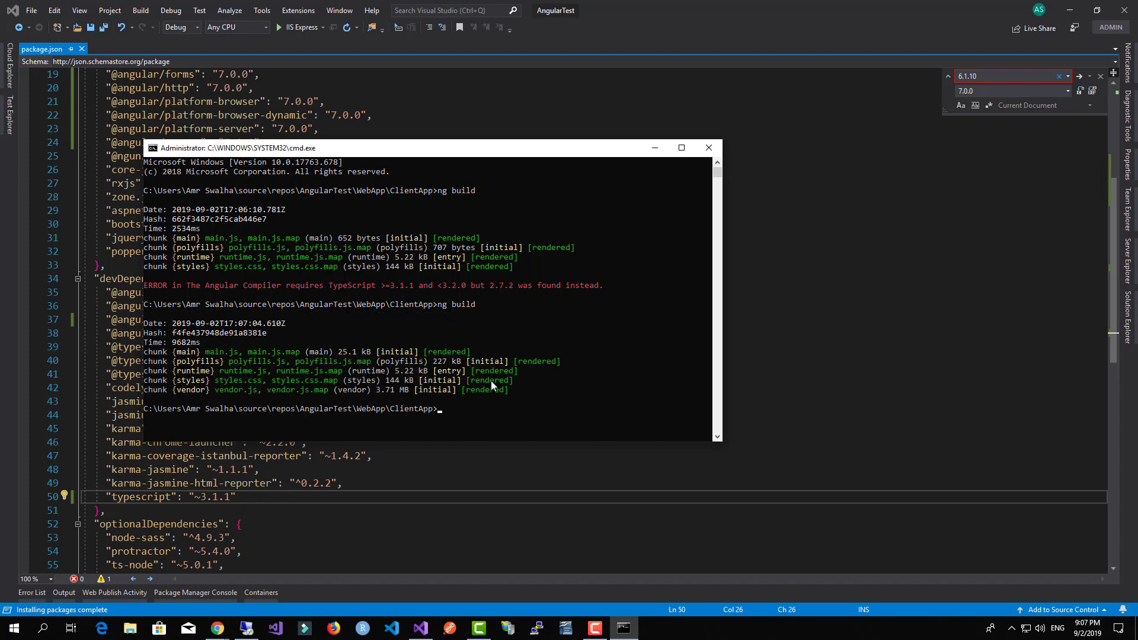
click(709, 147)
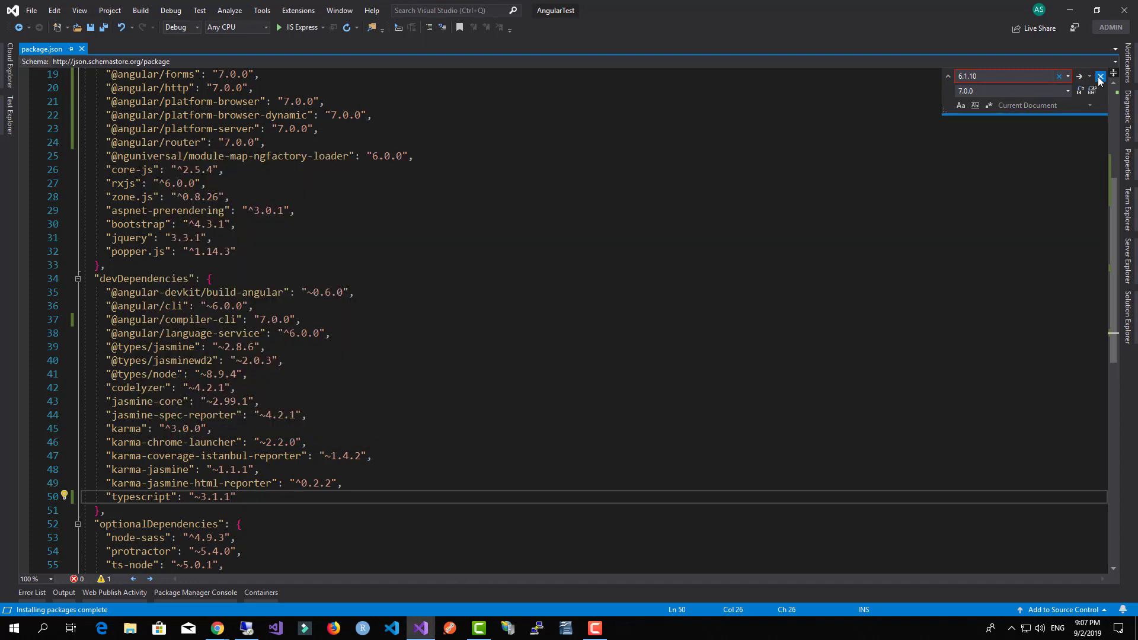
Launch the web app via IIS Express, visit the Counter and Fetch data pages in Chrome, then close the browser.
click(1098, 75)
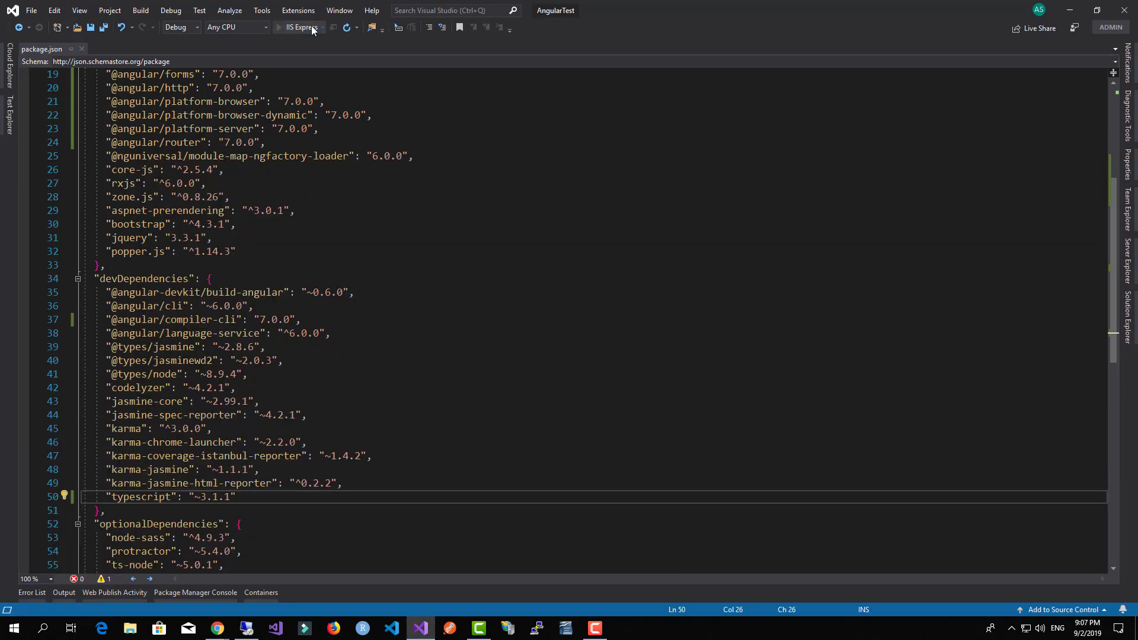
click(280, 27)
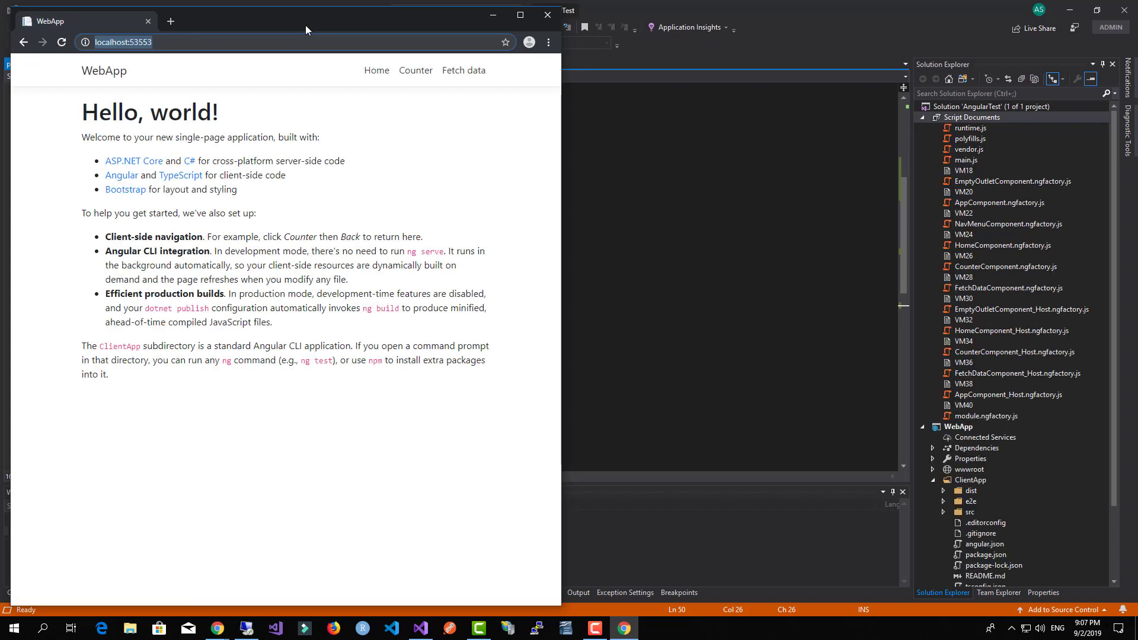
click(415, 70)
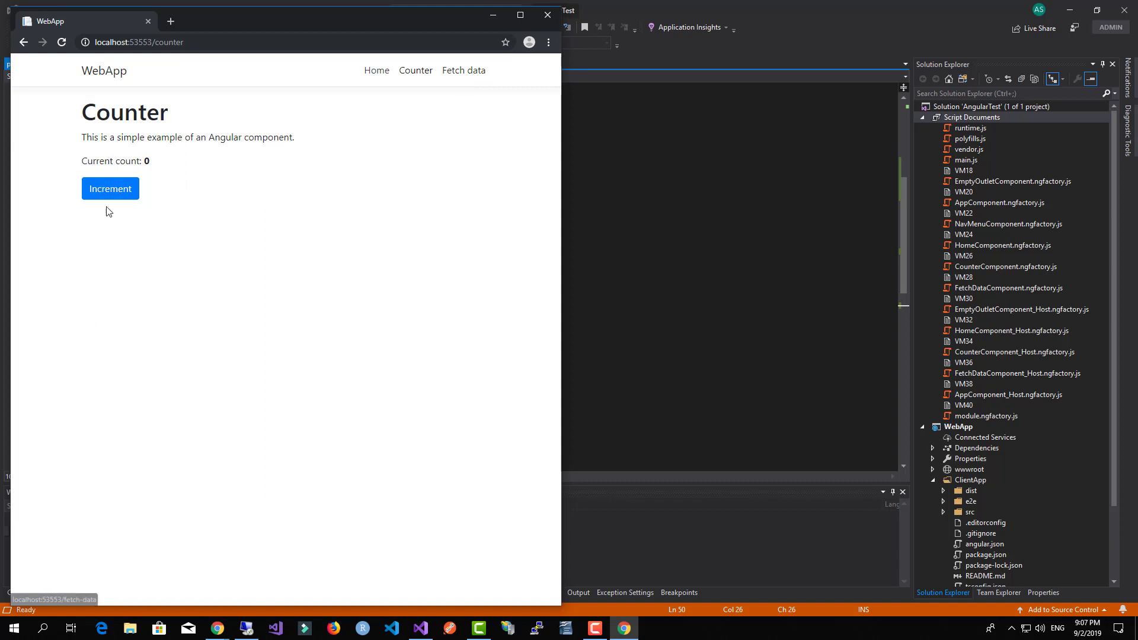
click(463, 70)
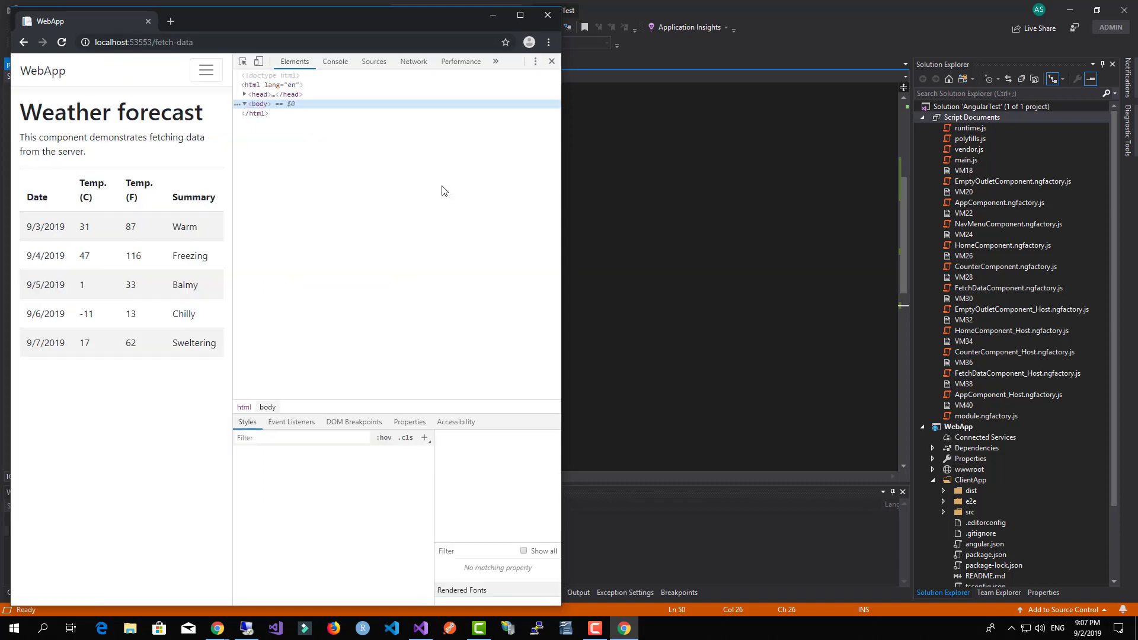
click(334, 61)
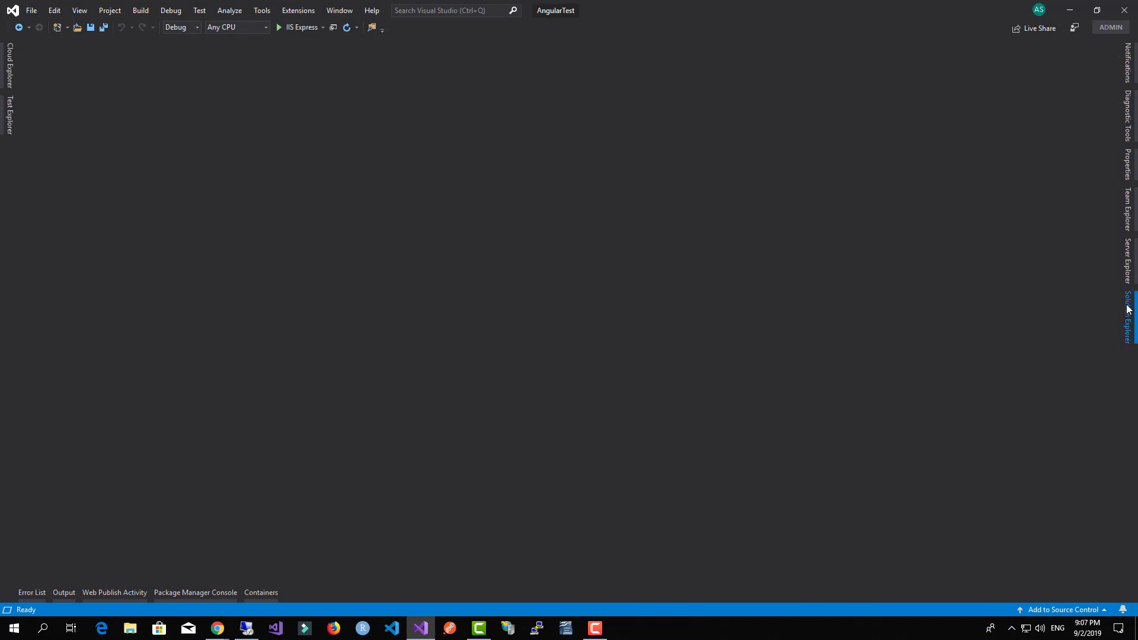
Start a command prompt in the ClientApp folder from Solution Explorer.
click(1127, 304)
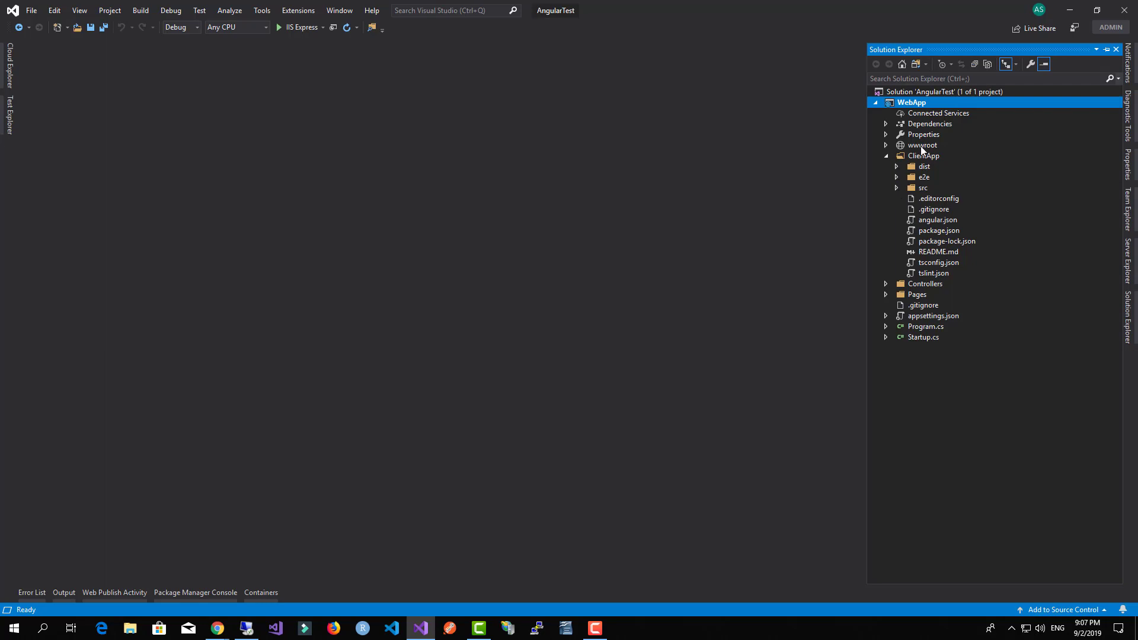
right_click(922, 155)
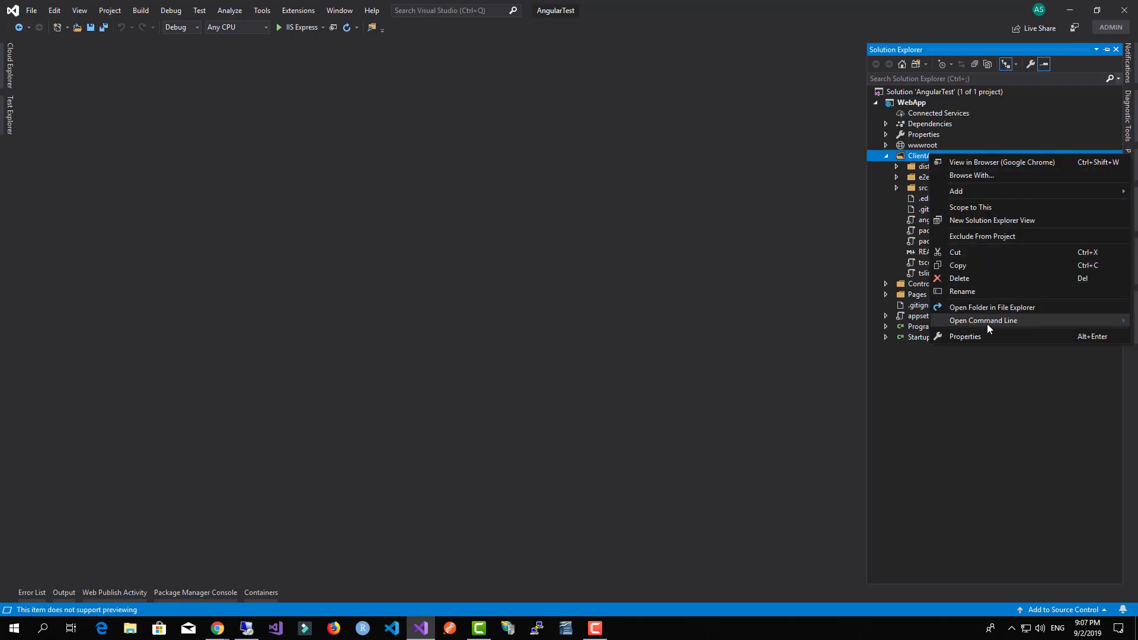
click(983, 320)
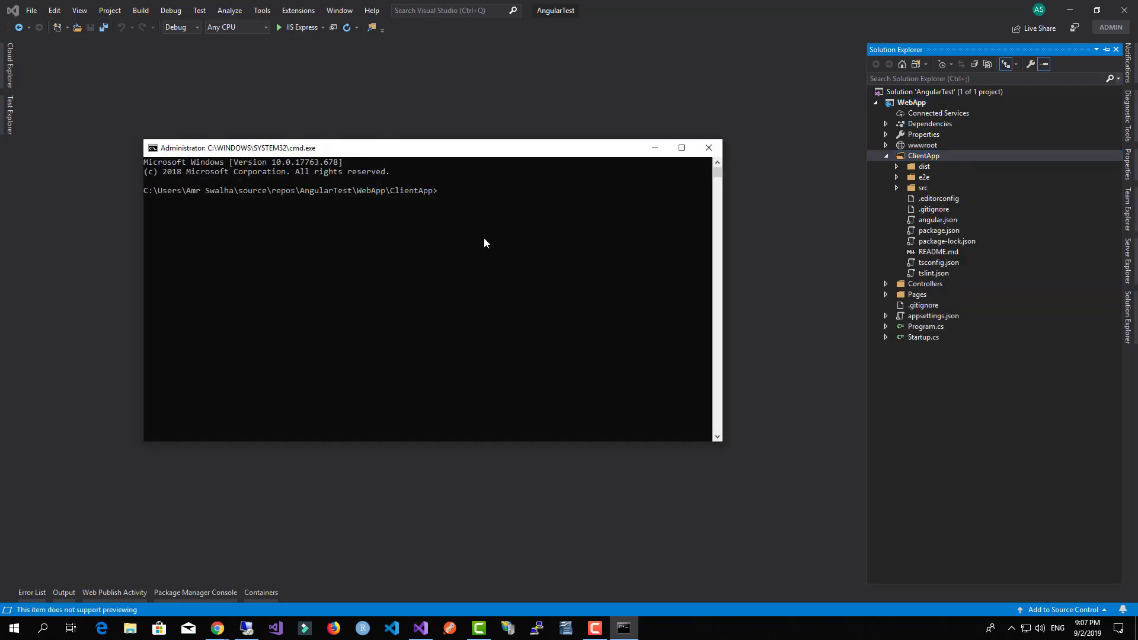
Run ng update to list outdated packages, then ng update --all.
text(ng u)
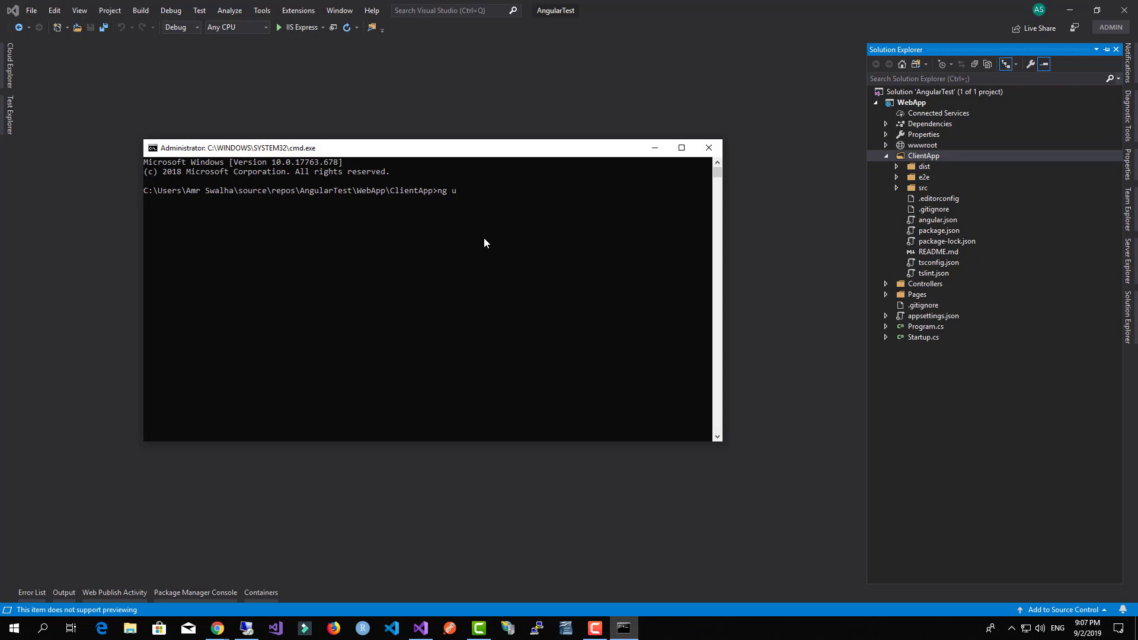
text(pdate)
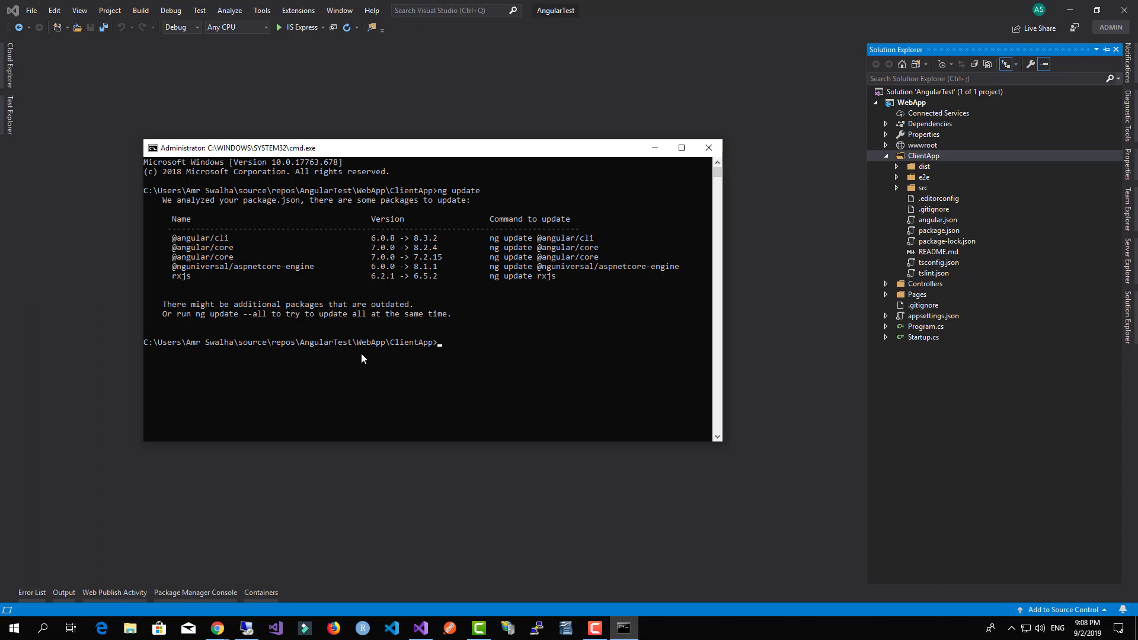
text(ng upda)
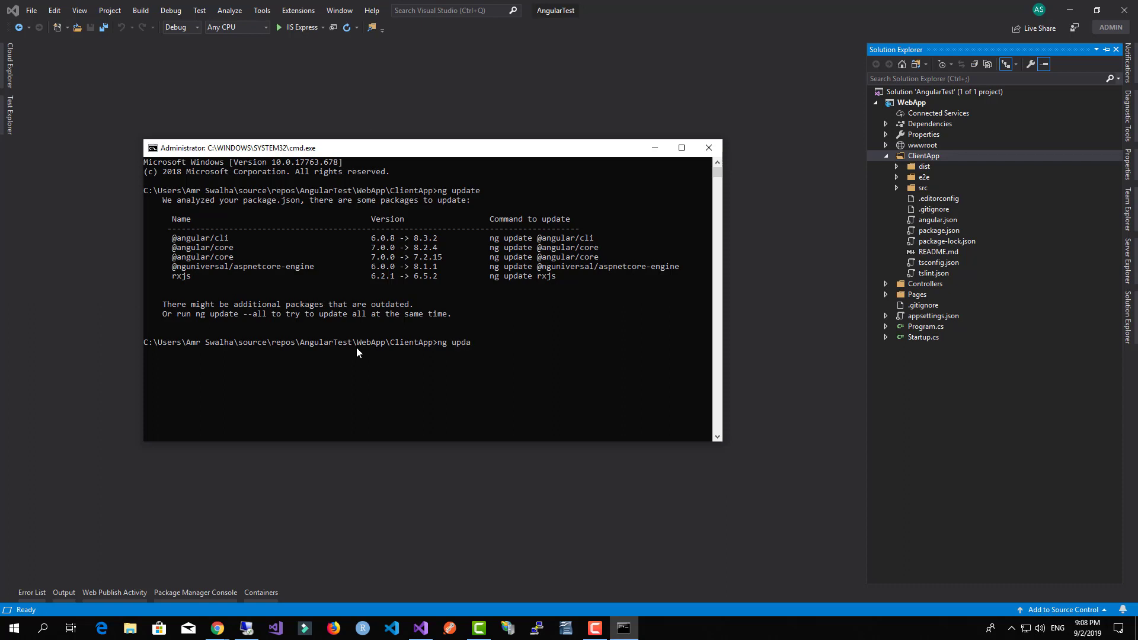
text(te)
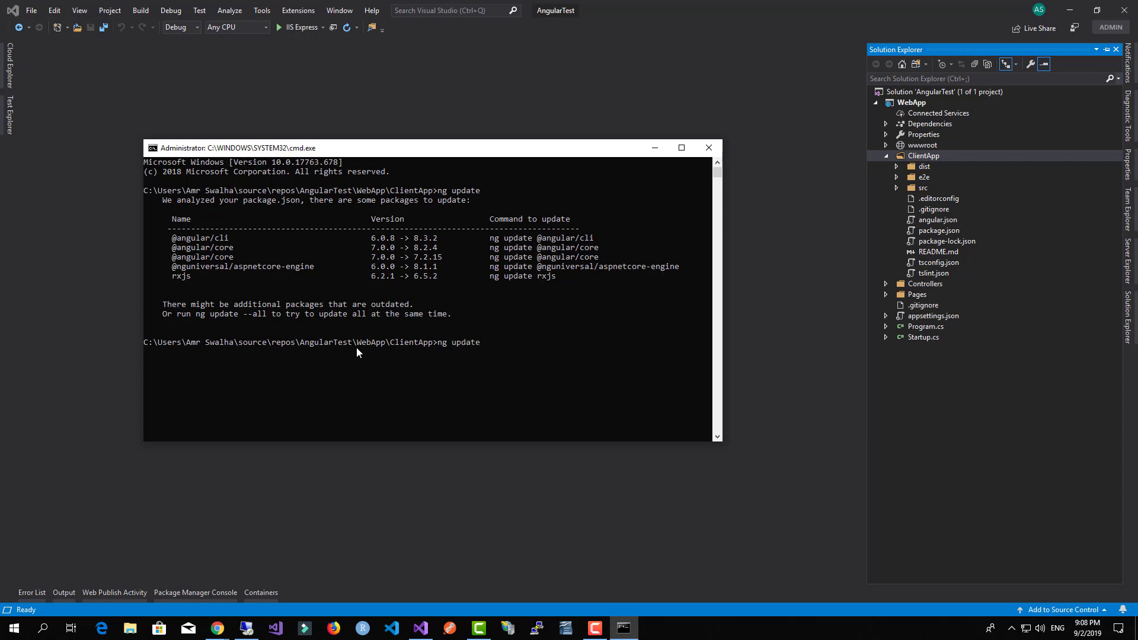
text(--all)
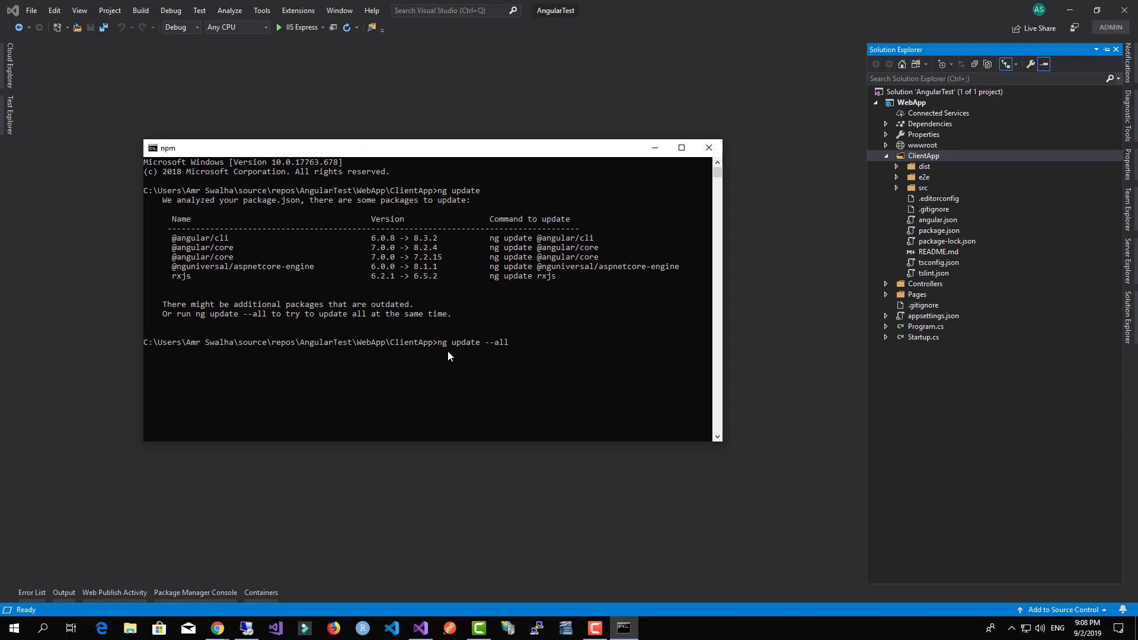
mouse_move(499, 353)
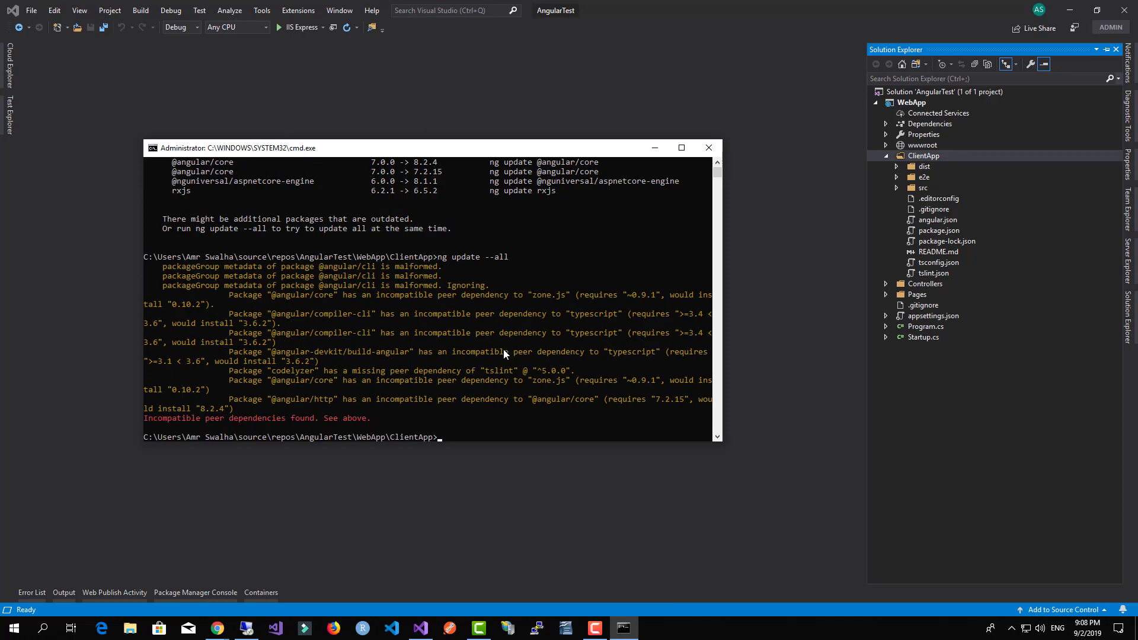
mouse_move(326, 386)
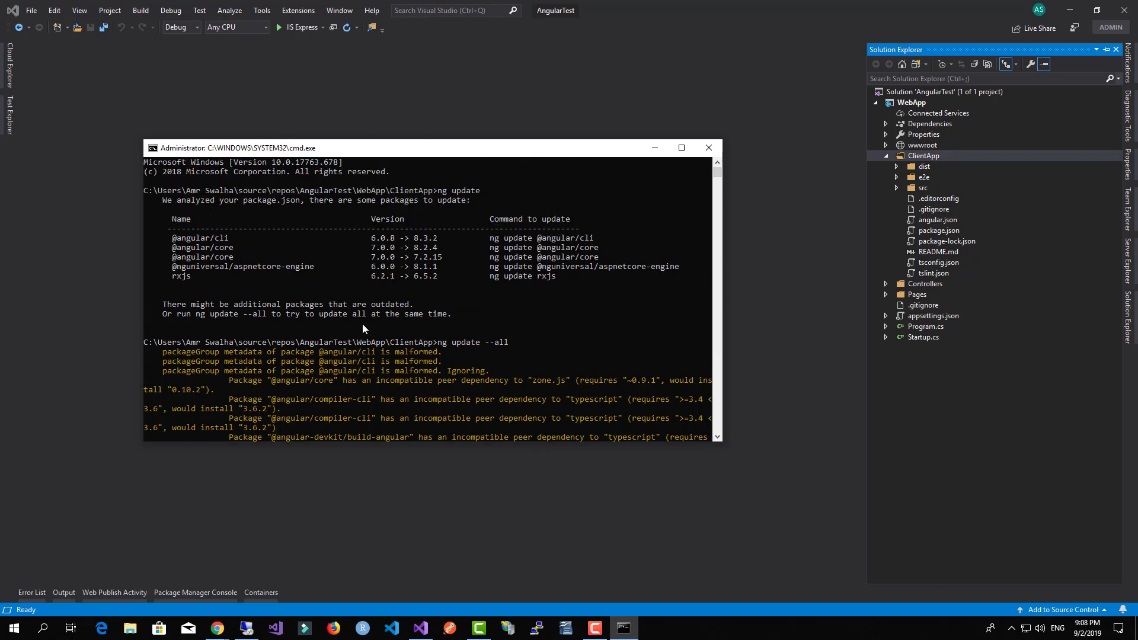
mouse_move(442, 353)
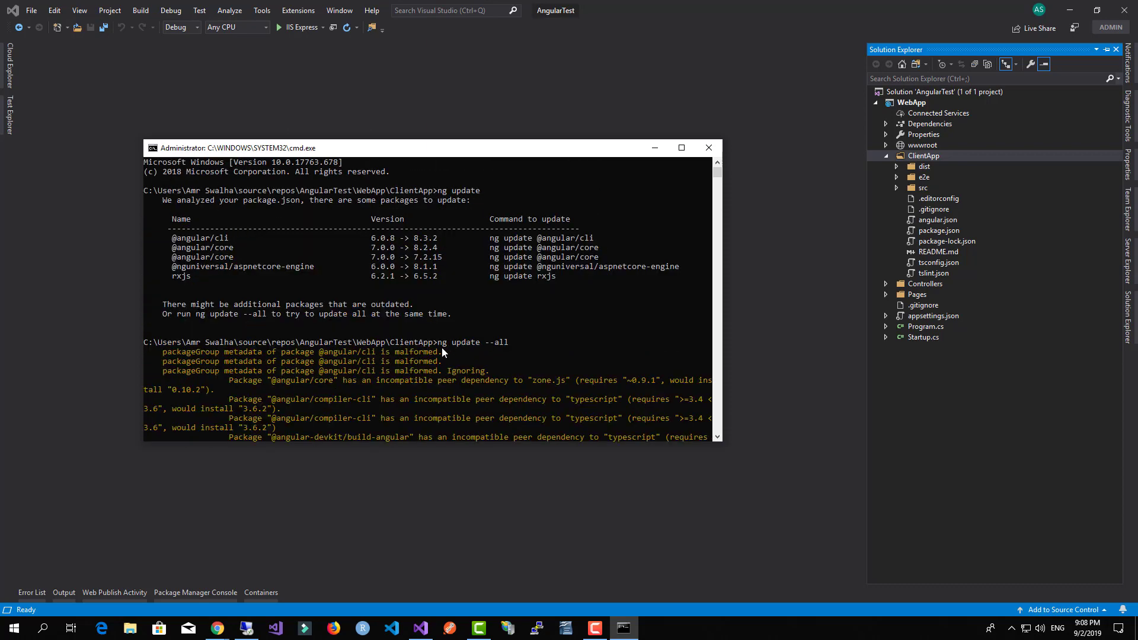
mouse_move(476, 288)
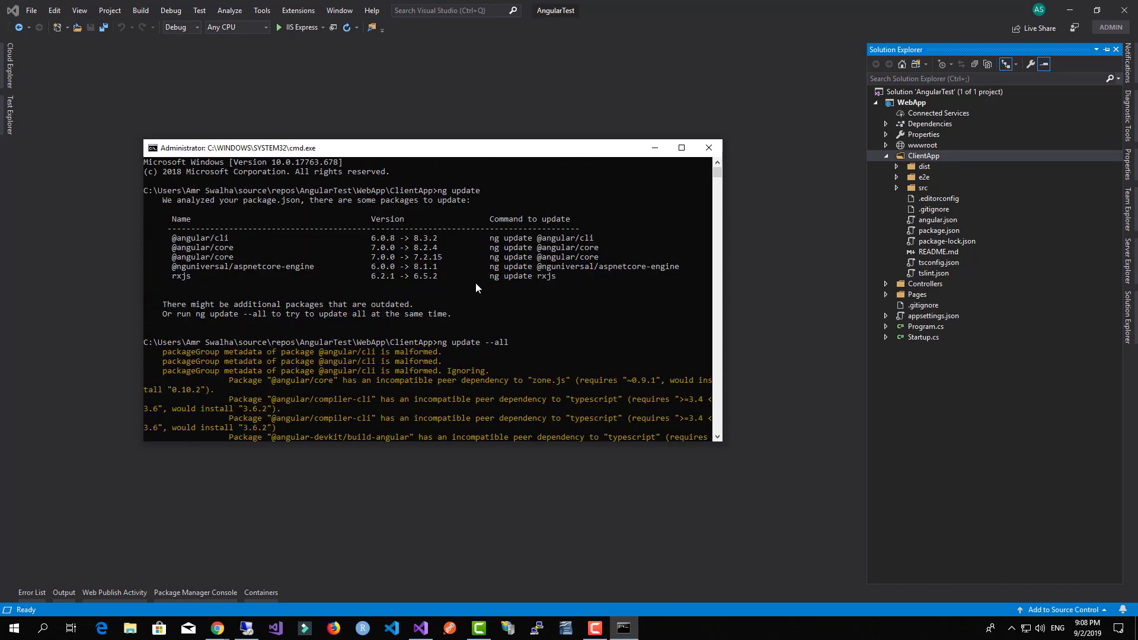
mouse_move(446, 249)
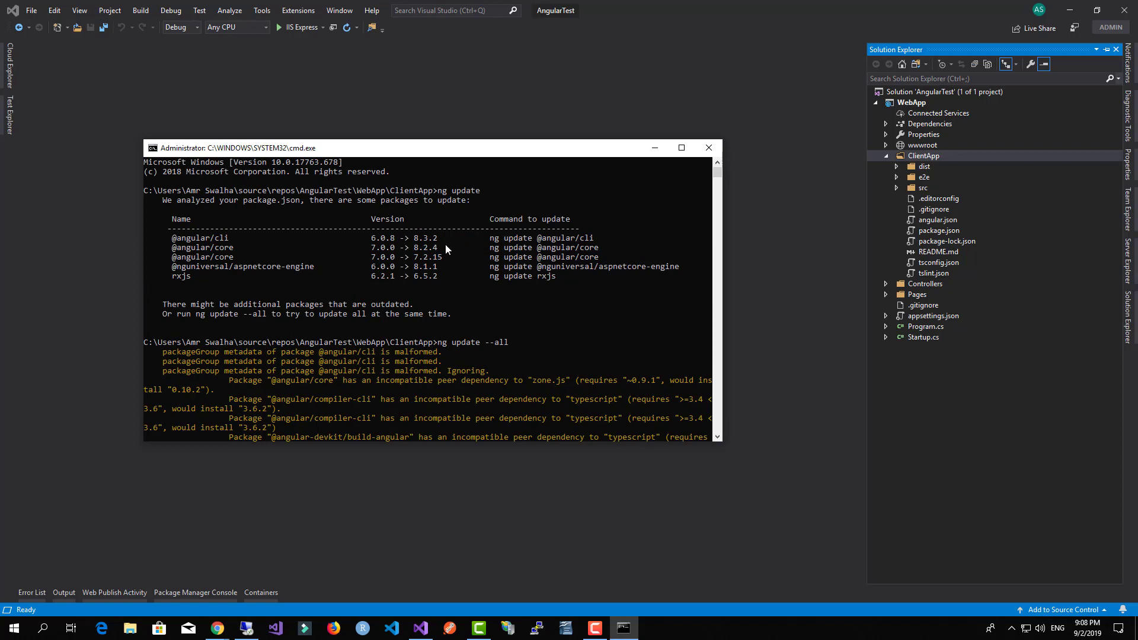
mouse_move(545, 270)
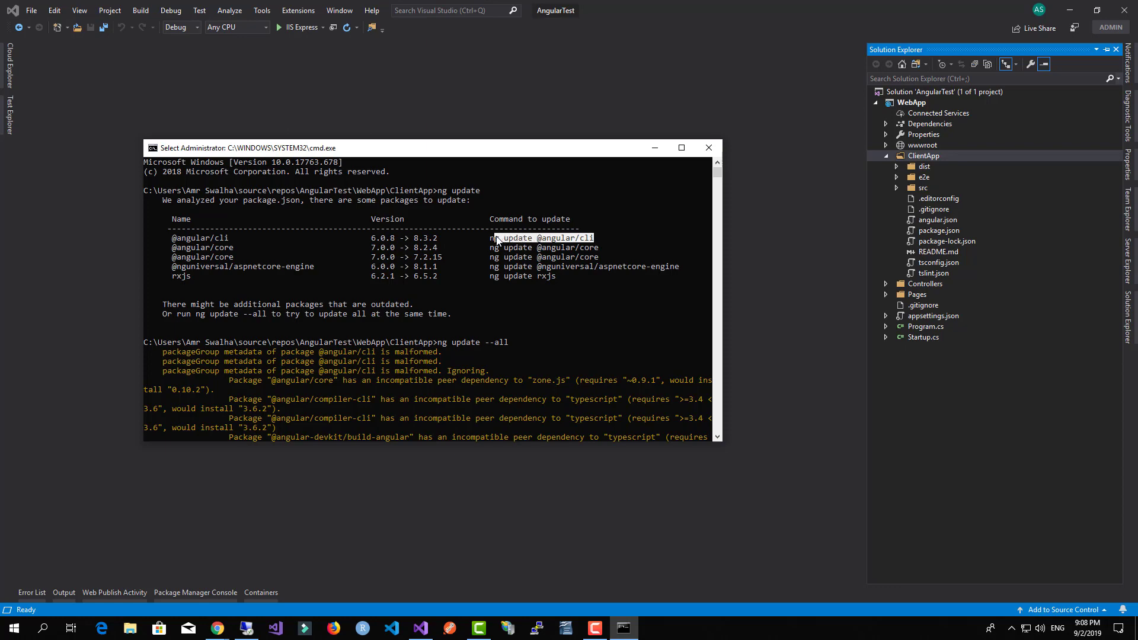
double_click(540, 237)
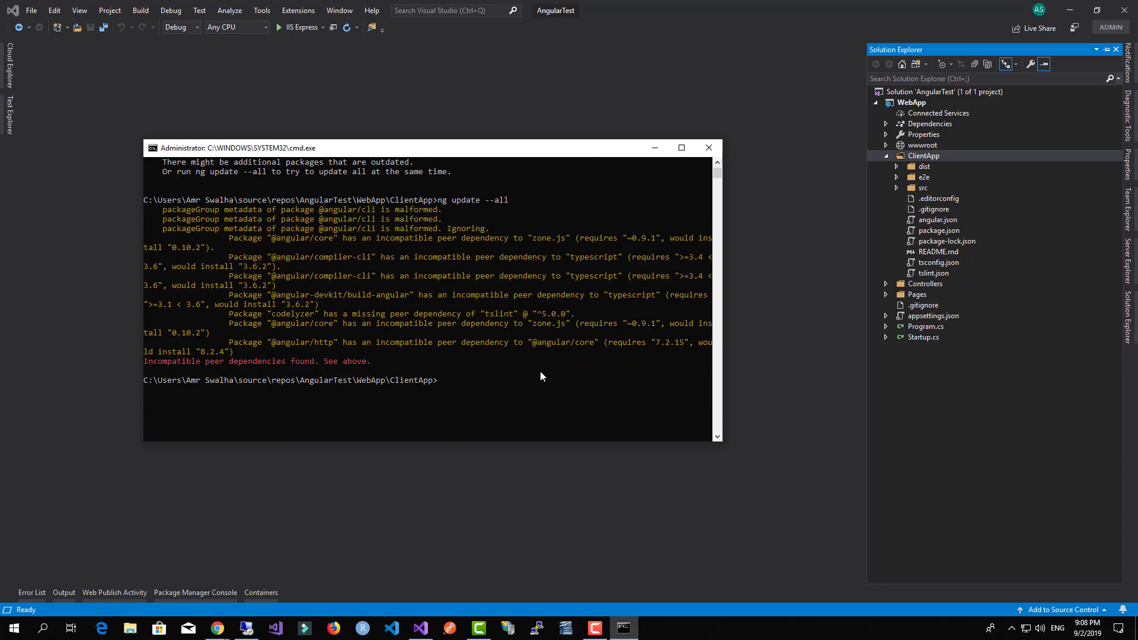
text(ng update @angular/cli)
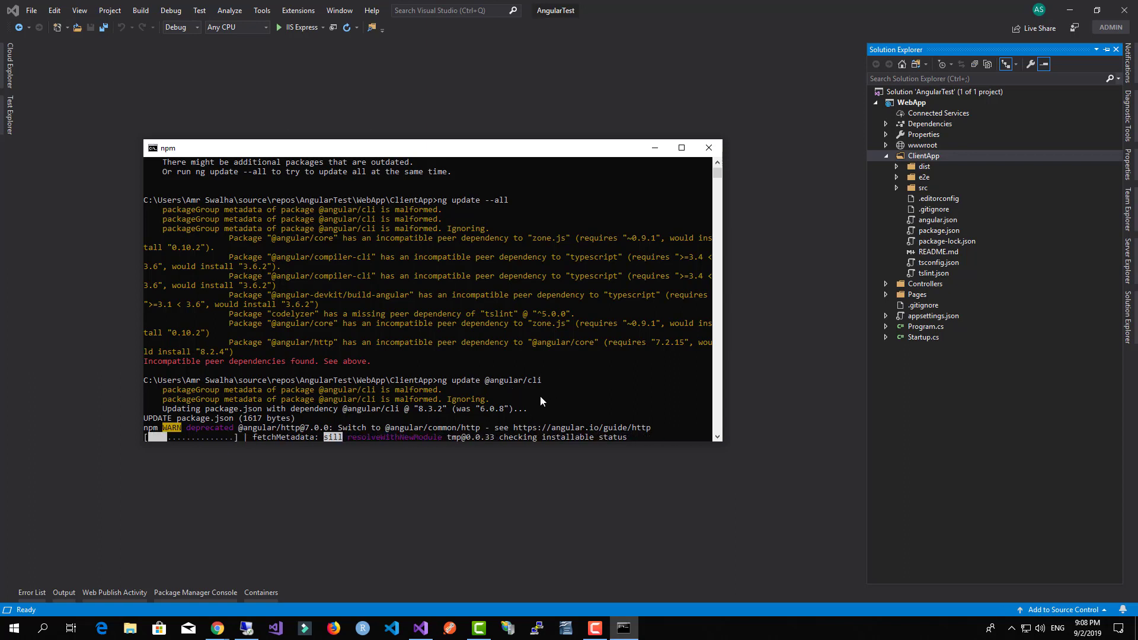
mouse_move(515, 284)
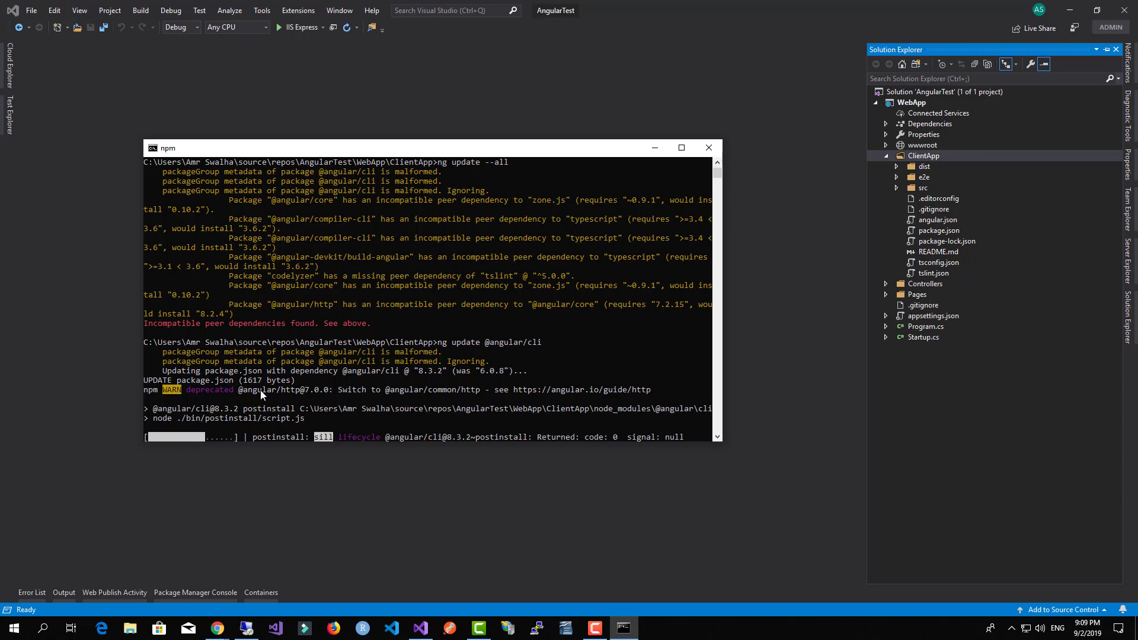
scroll(down, 3)
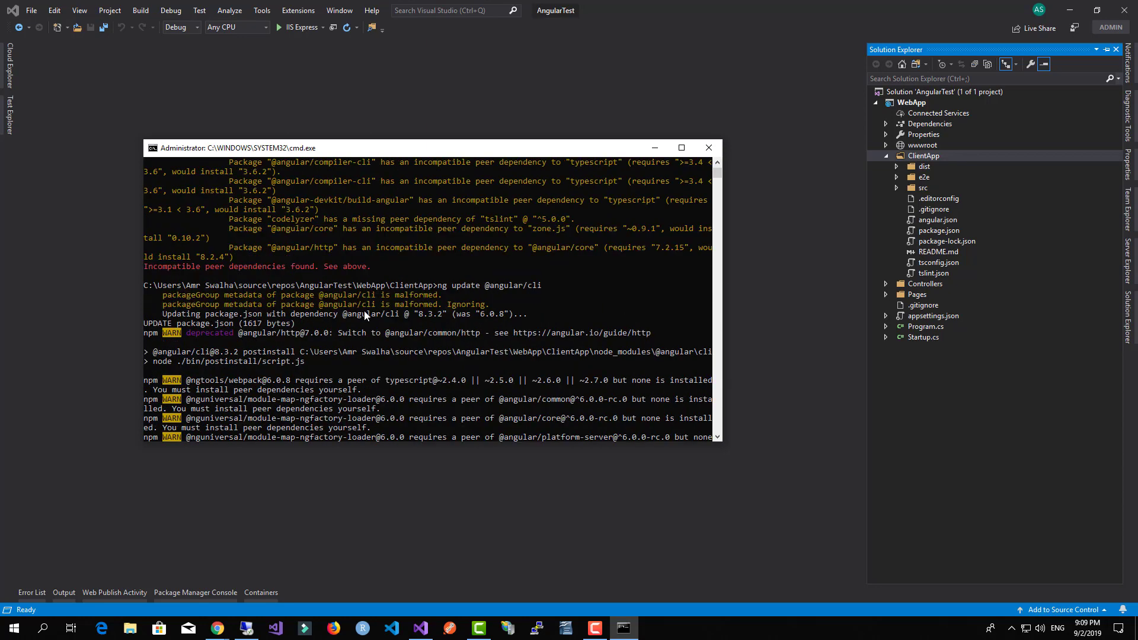
mouse_move(304, 336)
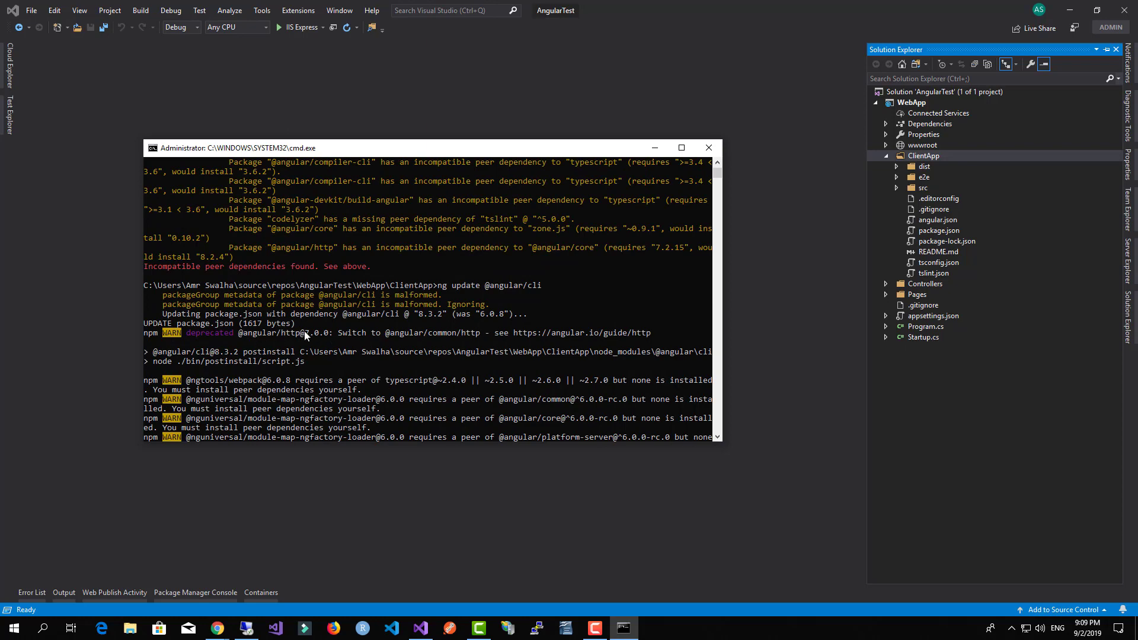
mouse_move(389, 336)
text(ng update)
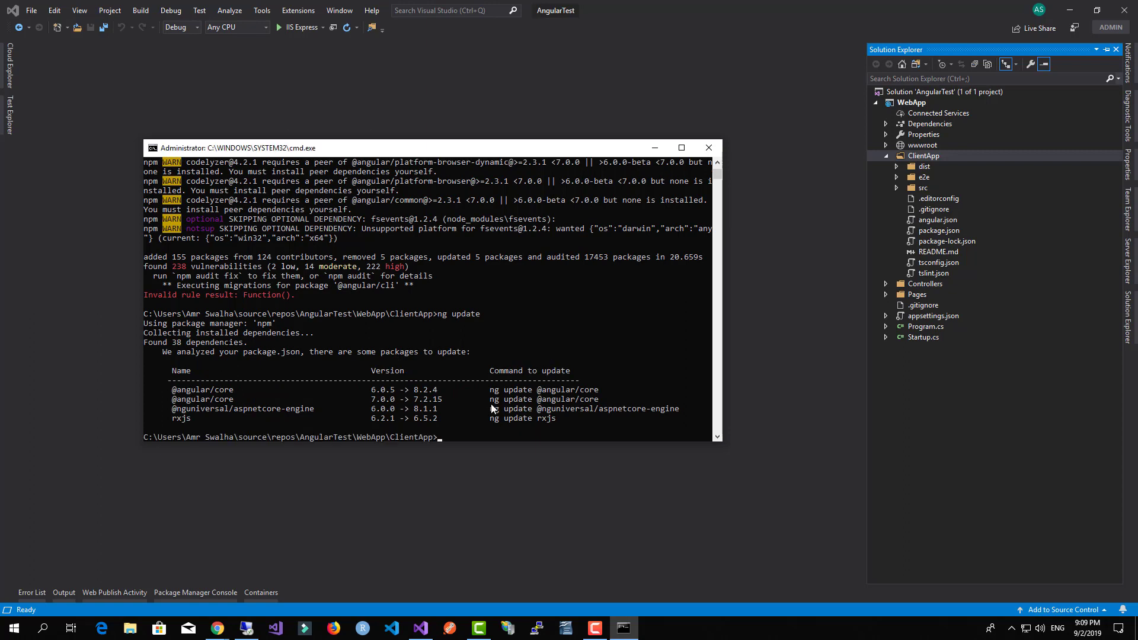
mouse_move(530, 400)
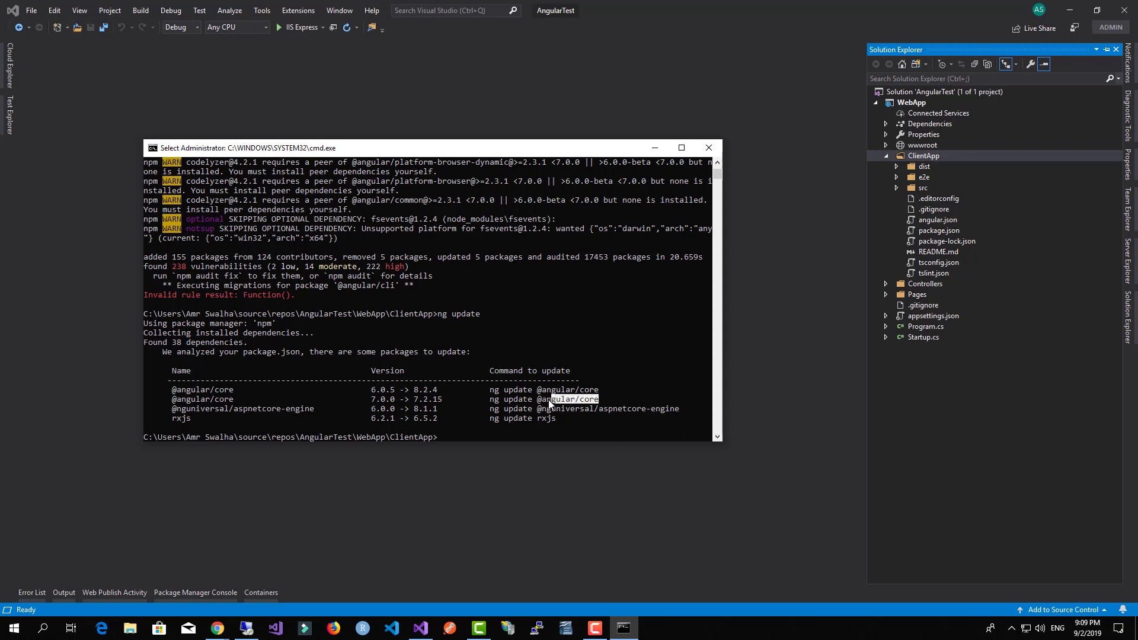
double_click(543, 399)
text(ng update @angular/core)
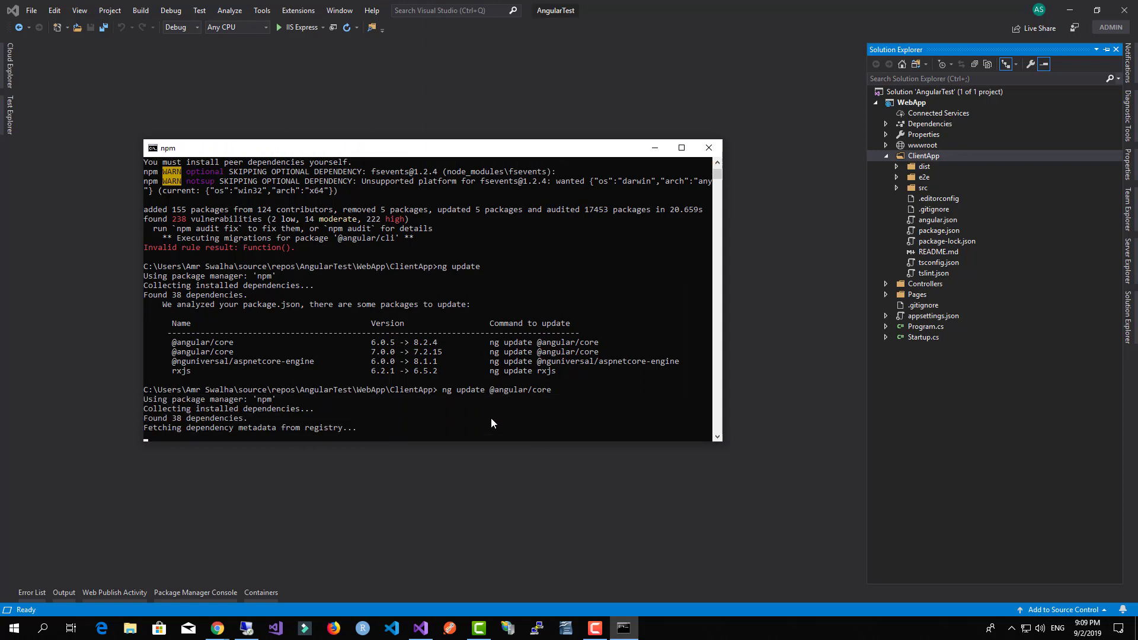
mouse_move(548, 377)
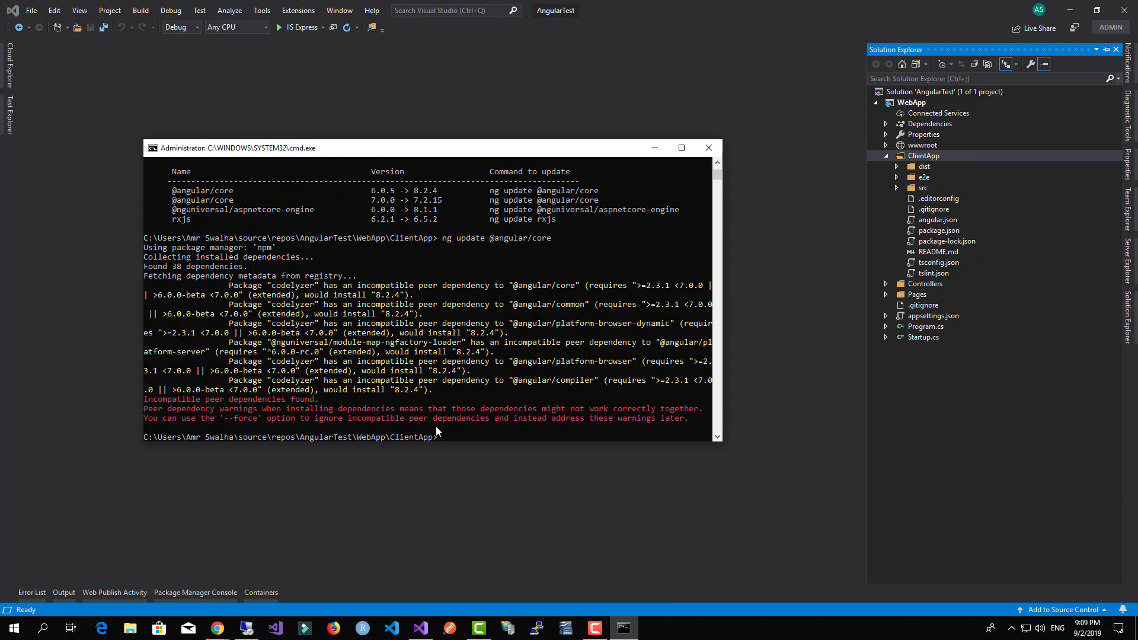
mouse_move(307, 426)
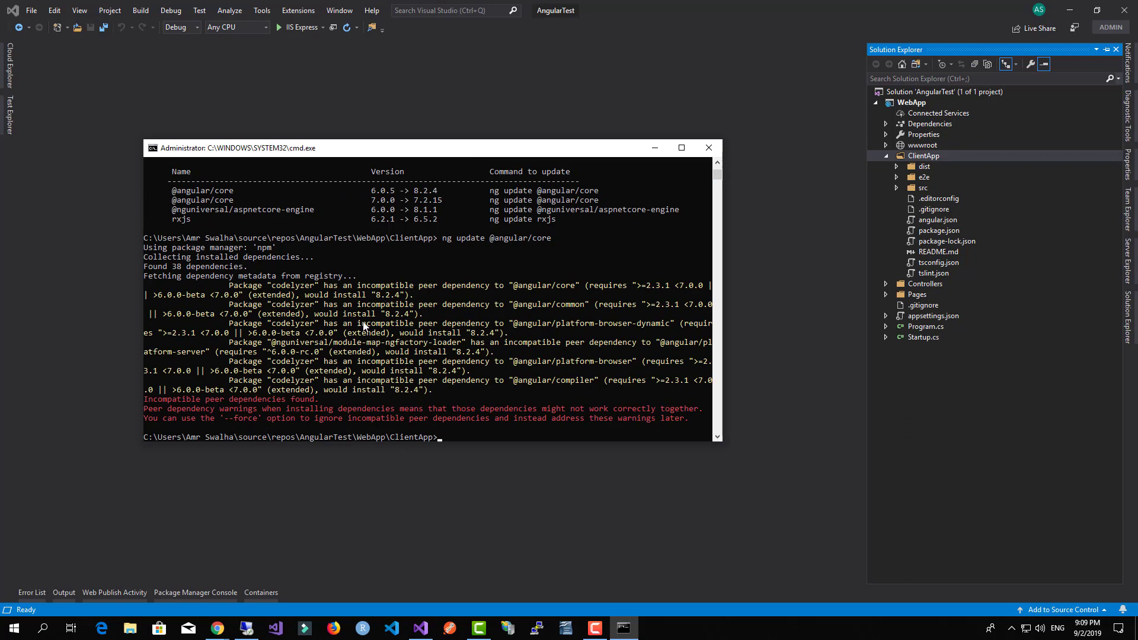
mouse_move(383, 338)
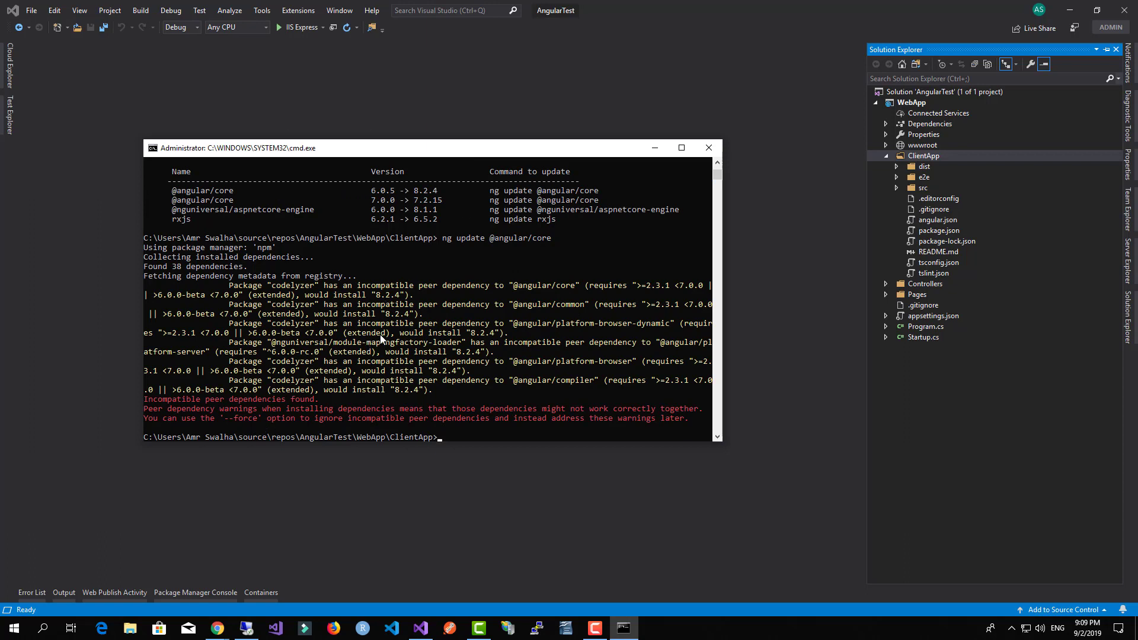
text(ng update @angular/core)
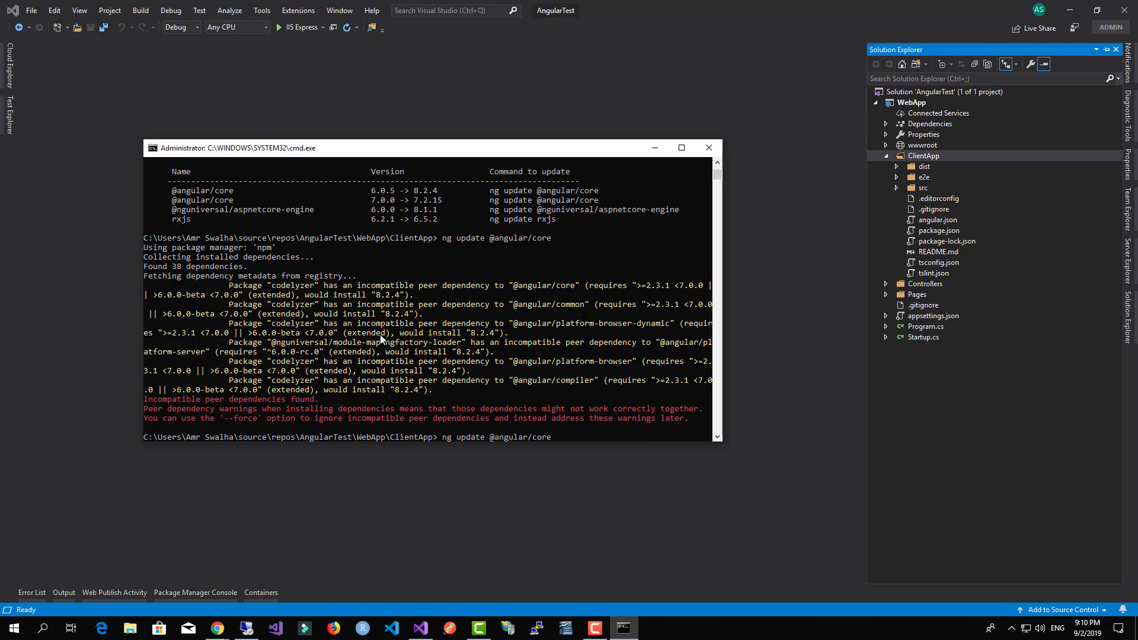
text(--force)
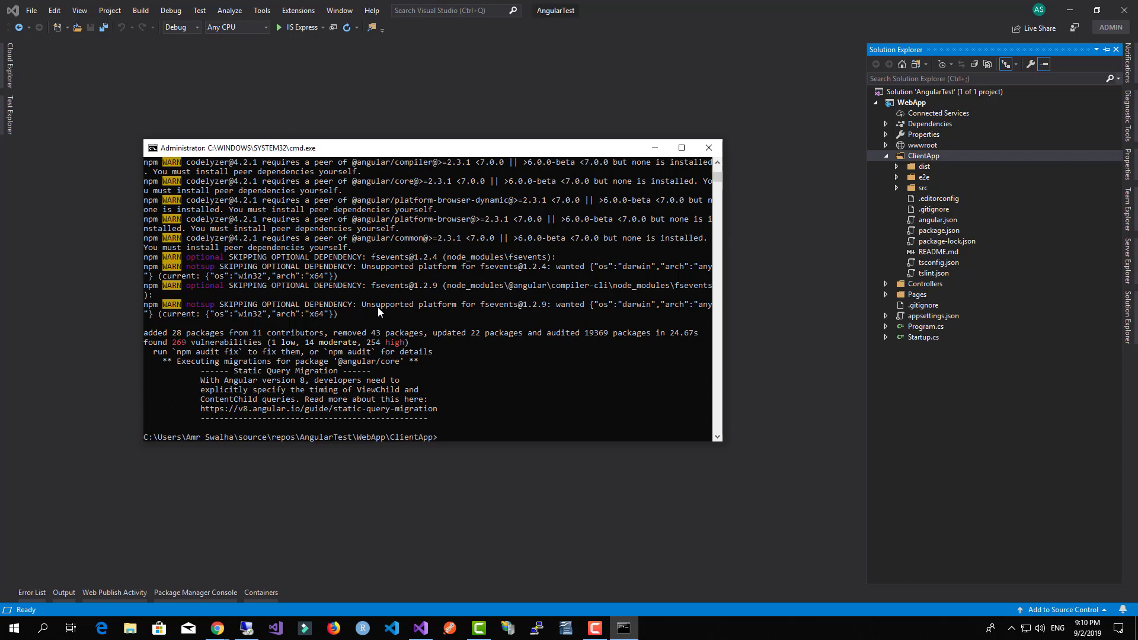
text(ng update @angular/core)
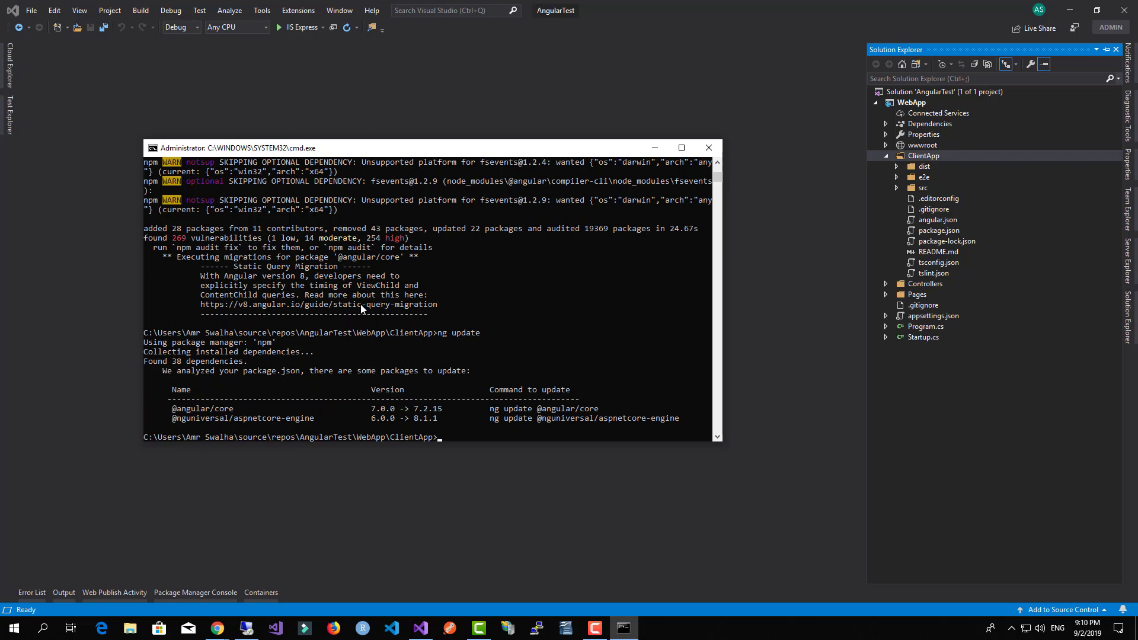
mouse_move(556, 429)
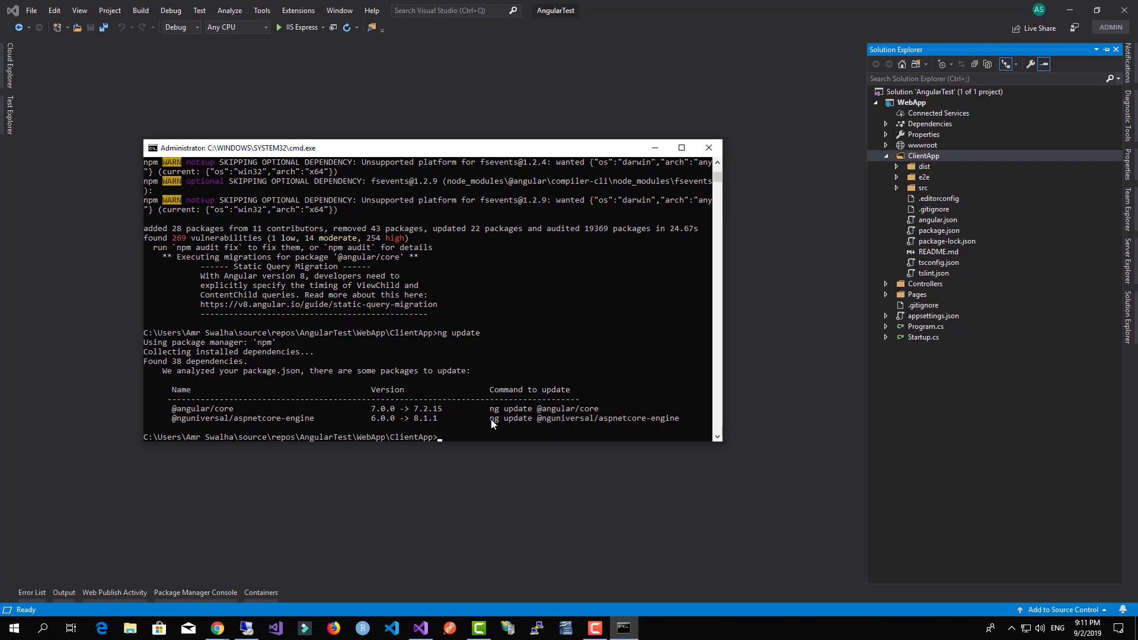
text(ng update @nguniversal/aspnetcore-engine)
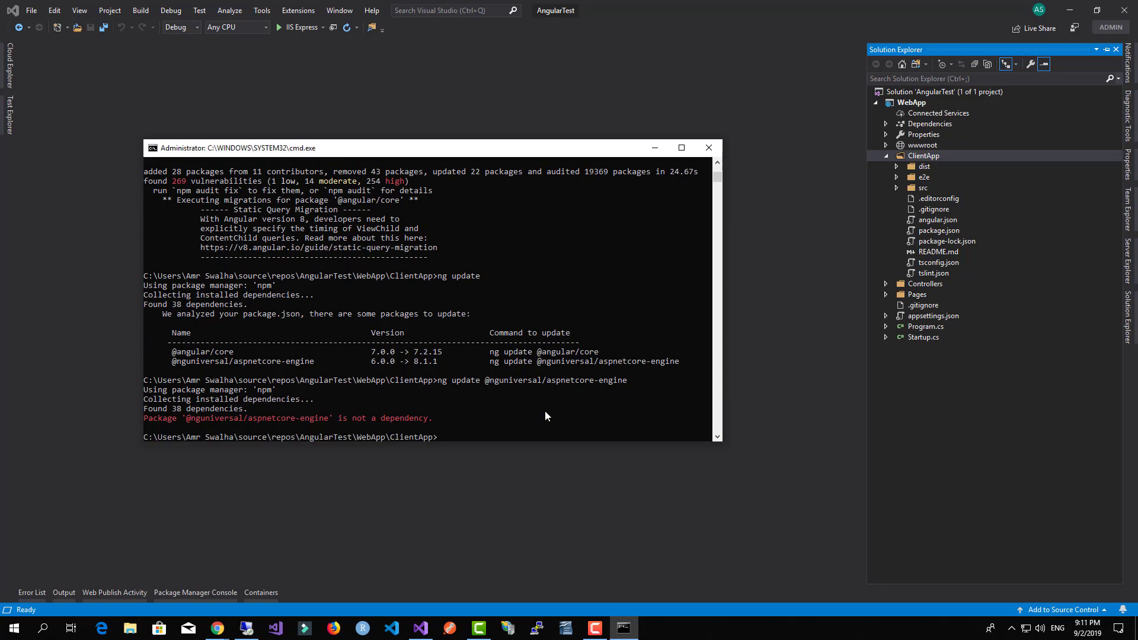
mouse_move(507, 414)
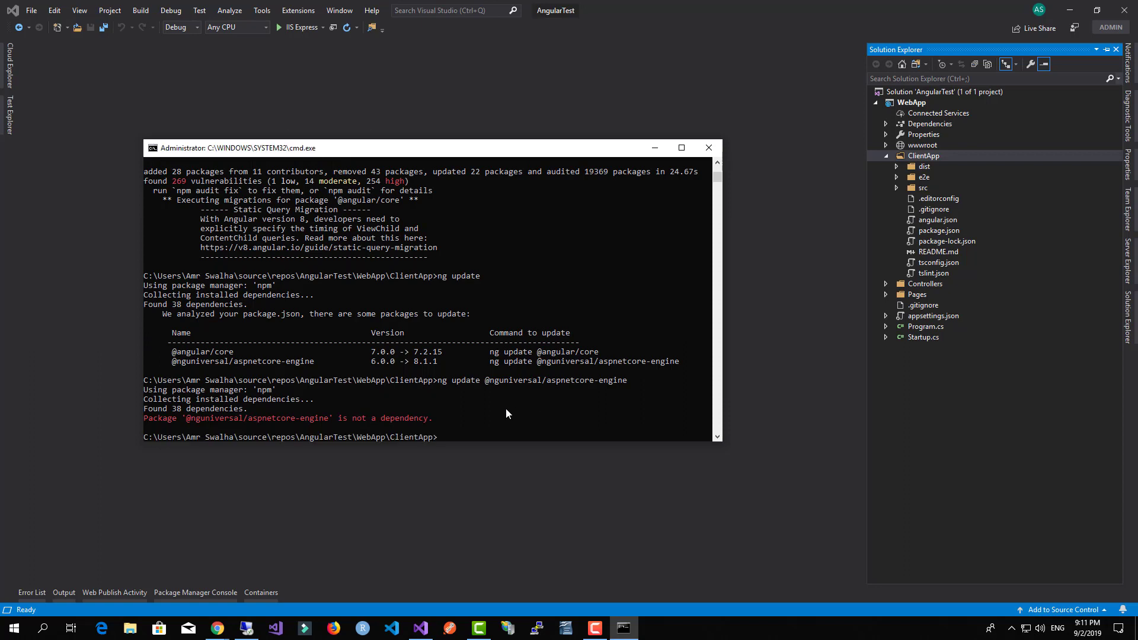
mouse_move(908, 328)
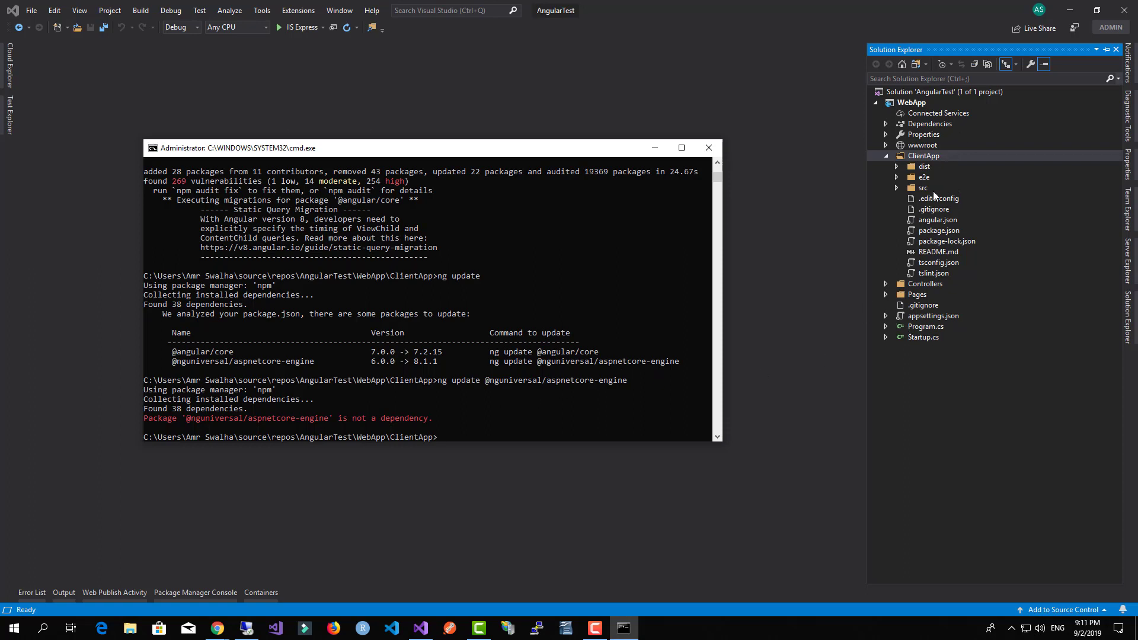
mouse_move(936, 234)
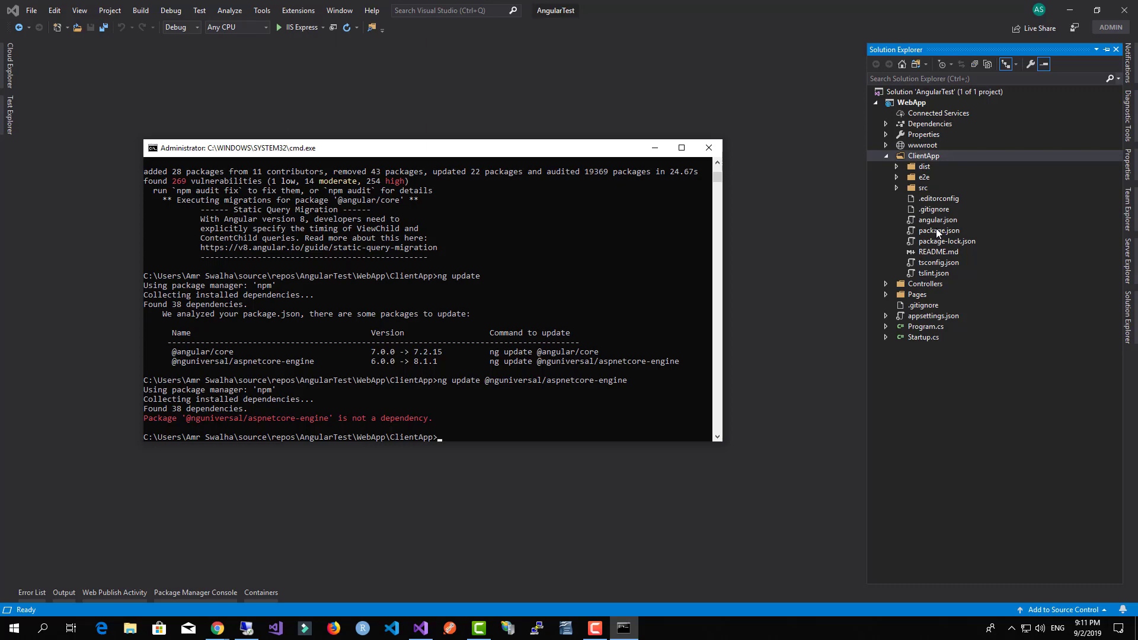
Review package.json dependencies at Angular 8.2.4 and check the aspnetcore-engine package name in the console.
double_click(936, 230)
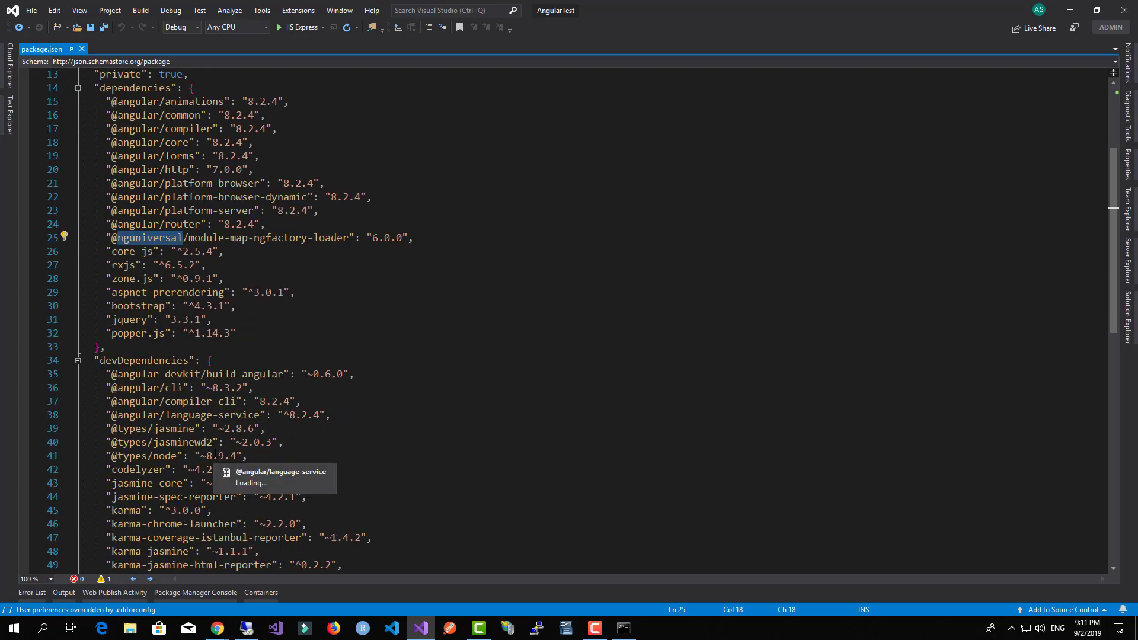
scroll(down, 3)
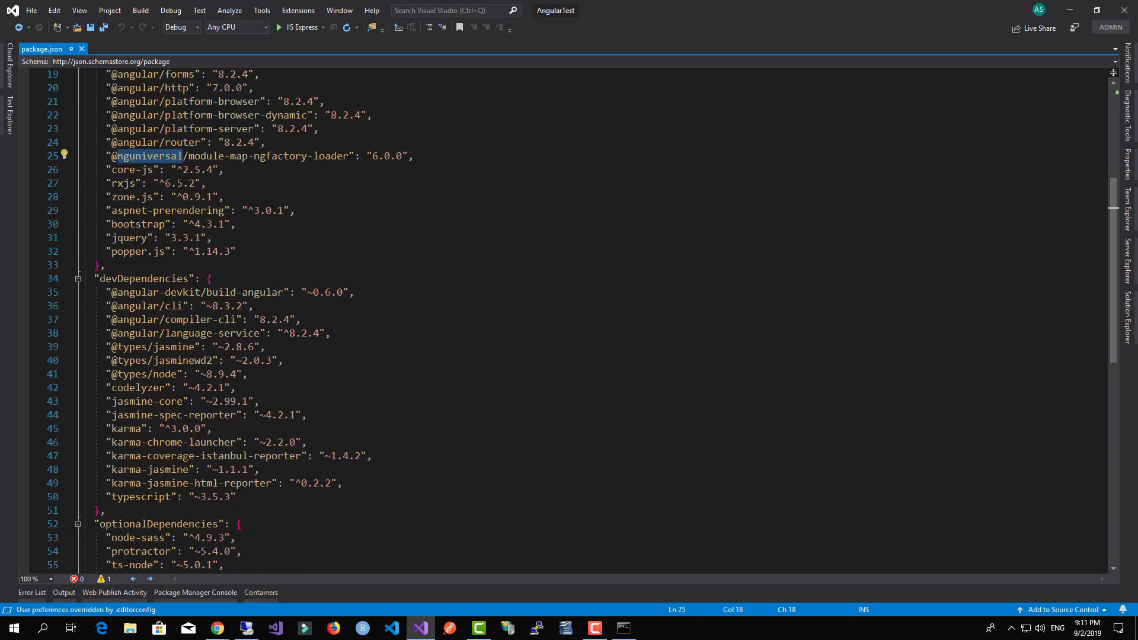
scroll(up, 3)
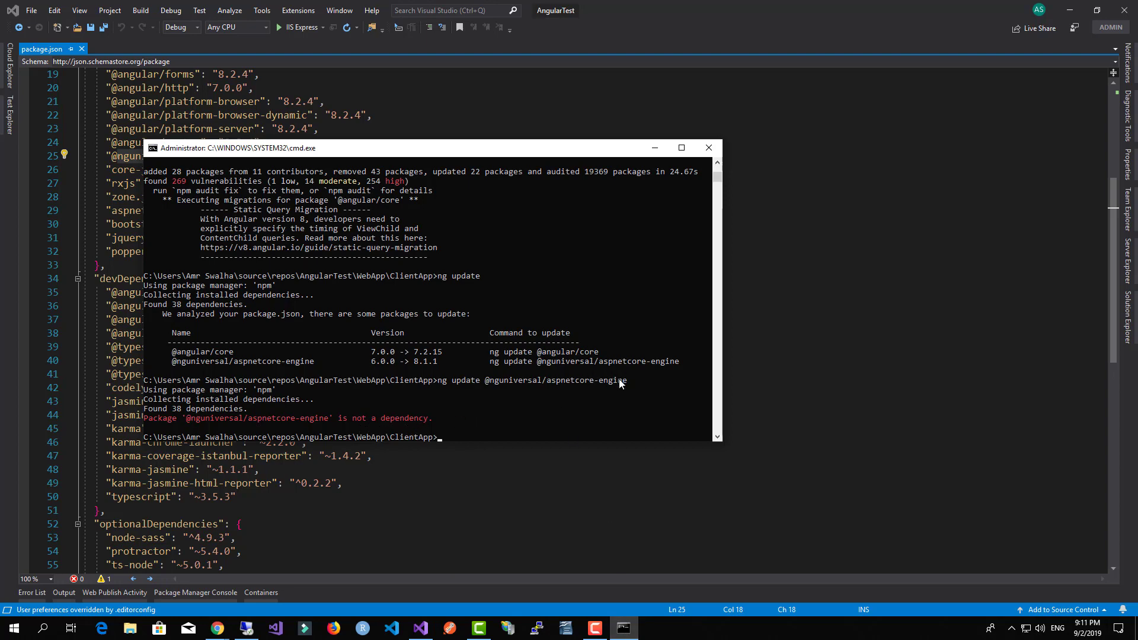
double_click(554, 379)
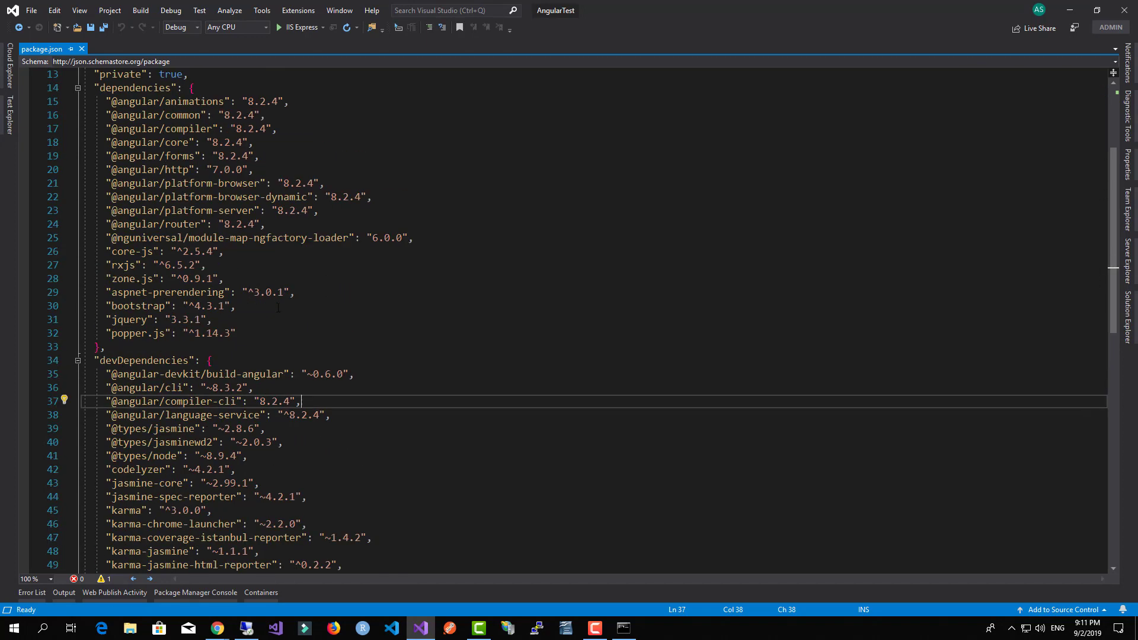
scroll(up, 3)
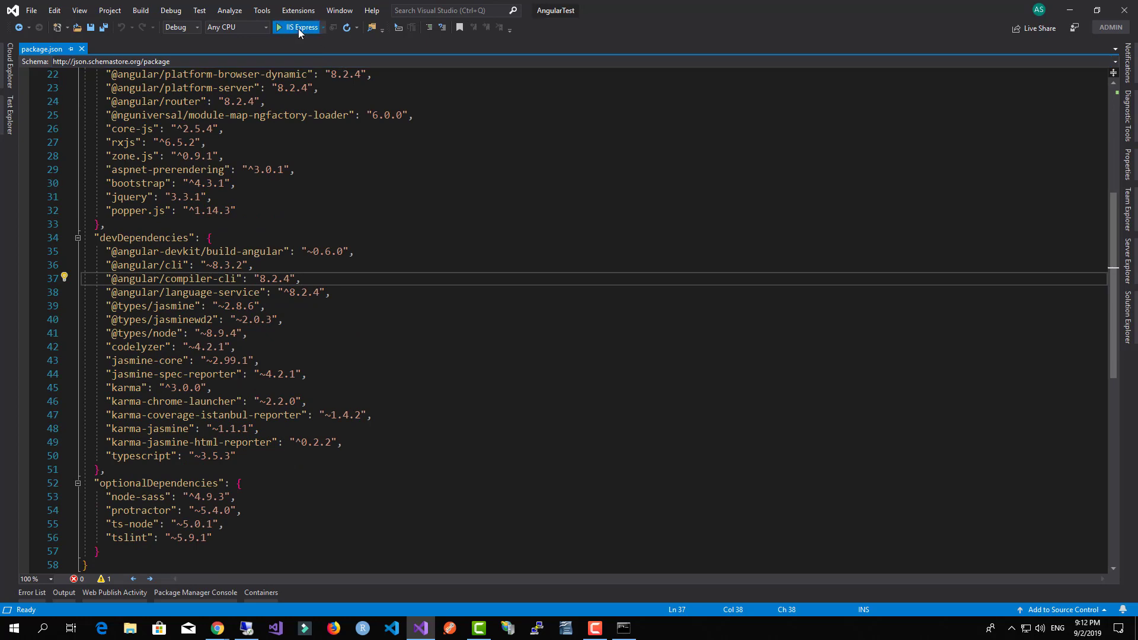
Start the app with IIS Express and view app.server.module.ts from src > app in Solution Explorer.
click(295, 27)
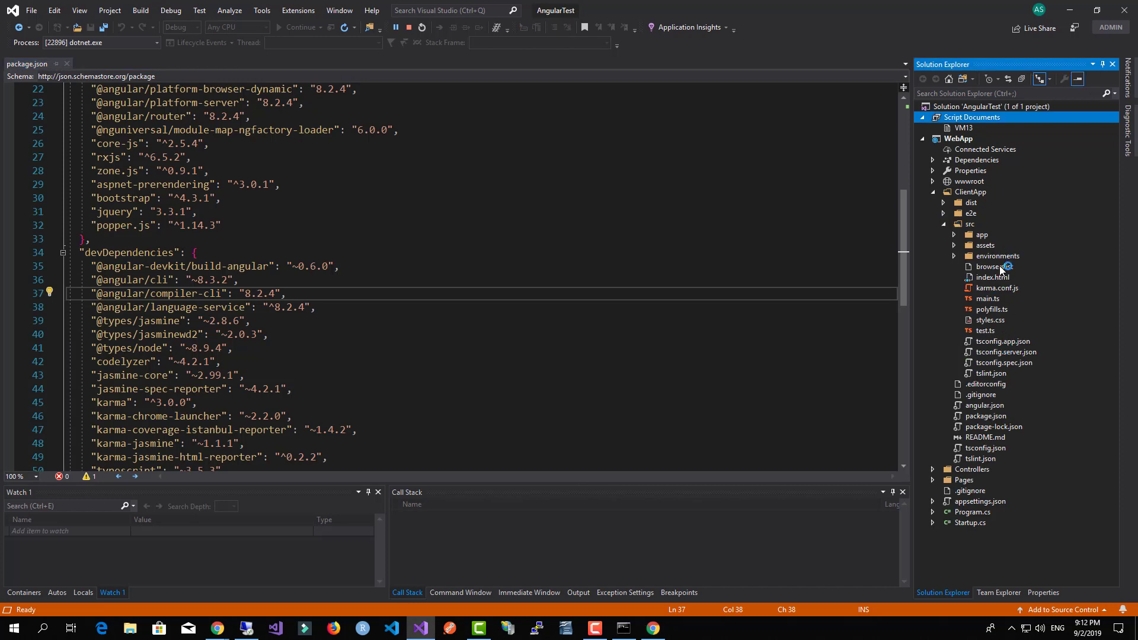
click(955, 244)
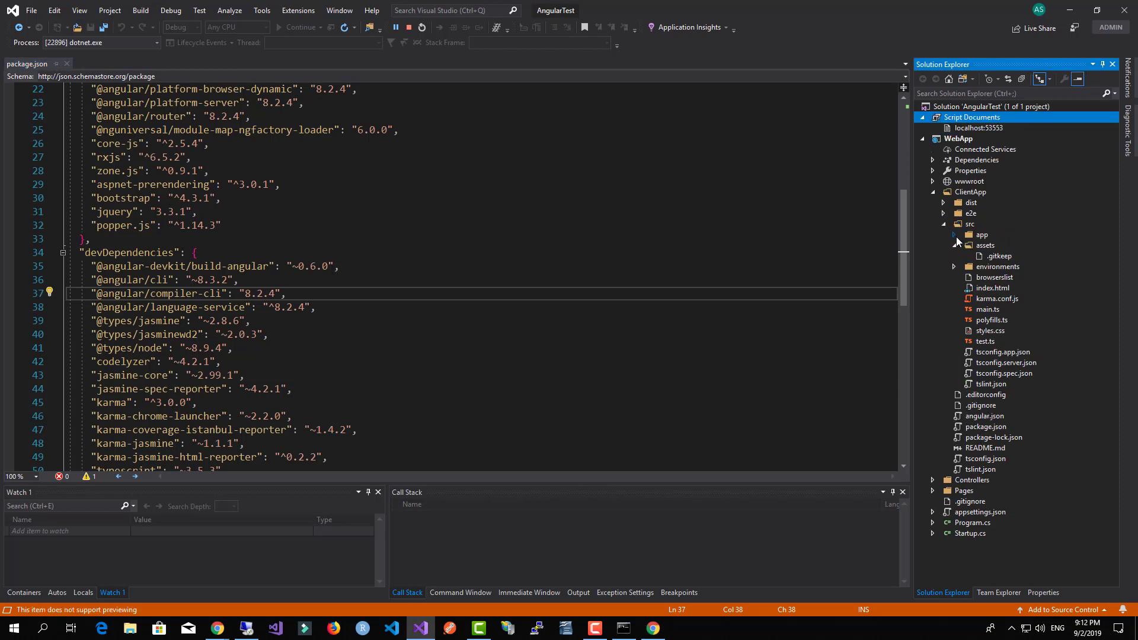
click(954, 234)
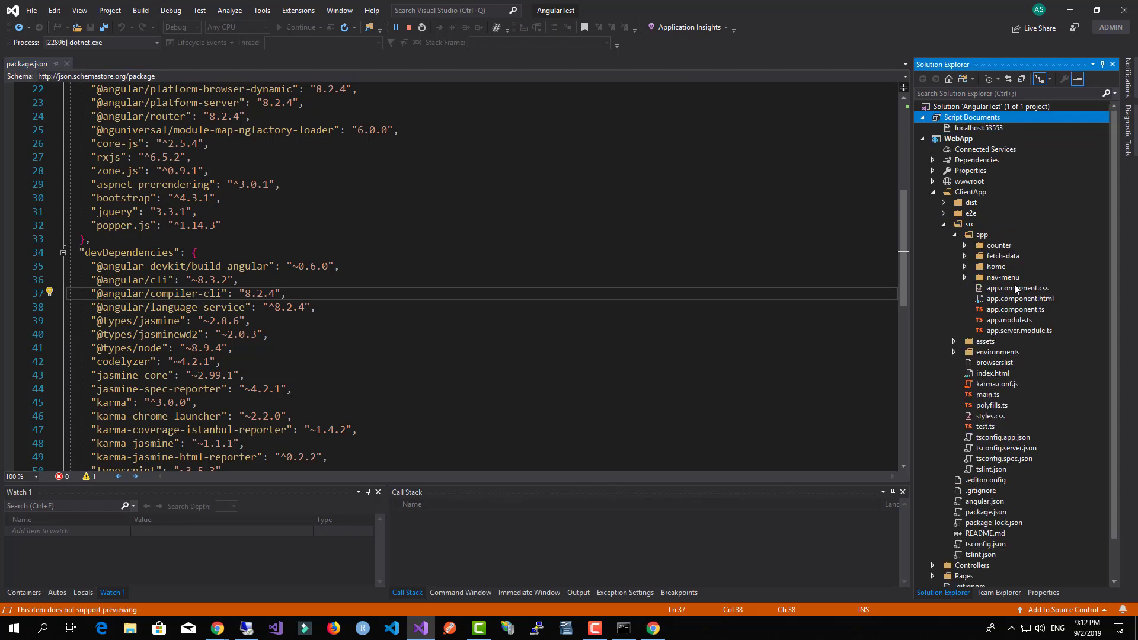
click(1019, 330)
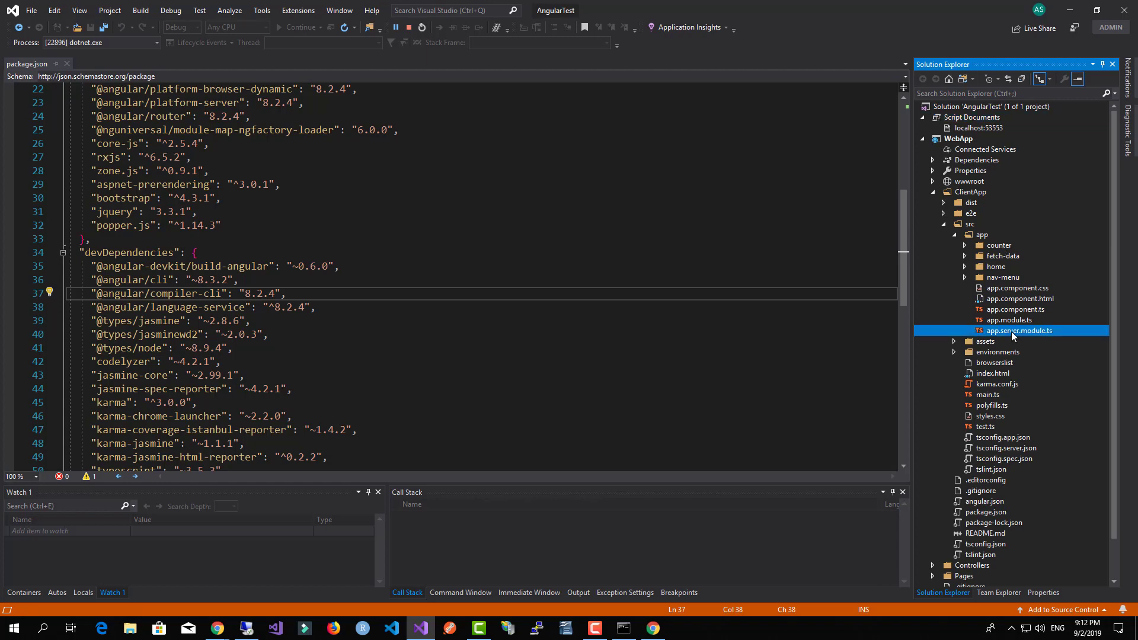
double_click(1018, 331)
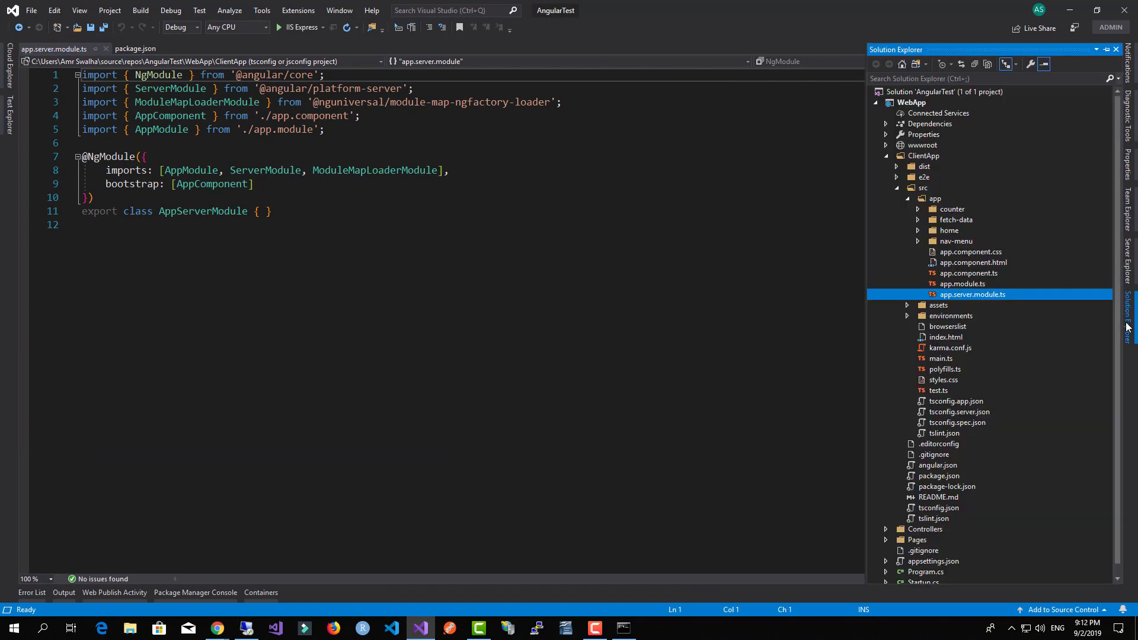
In a new ClientApp command prompt run ng update and ng build, which fails on the build-angular builder.
right_click(923, 155)
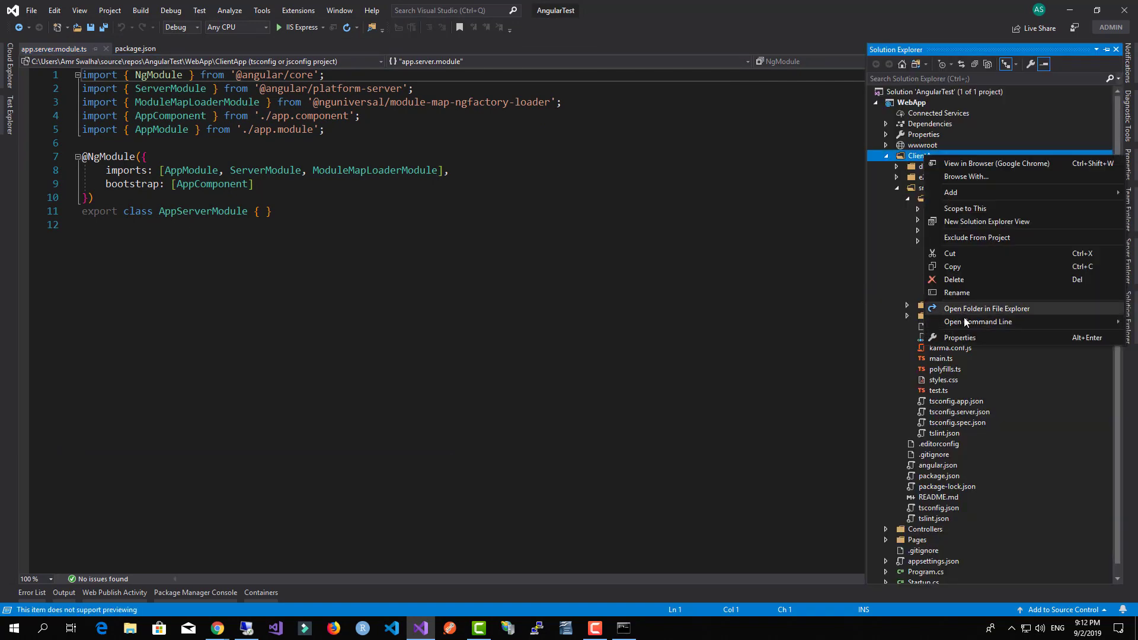
click(978, 322)
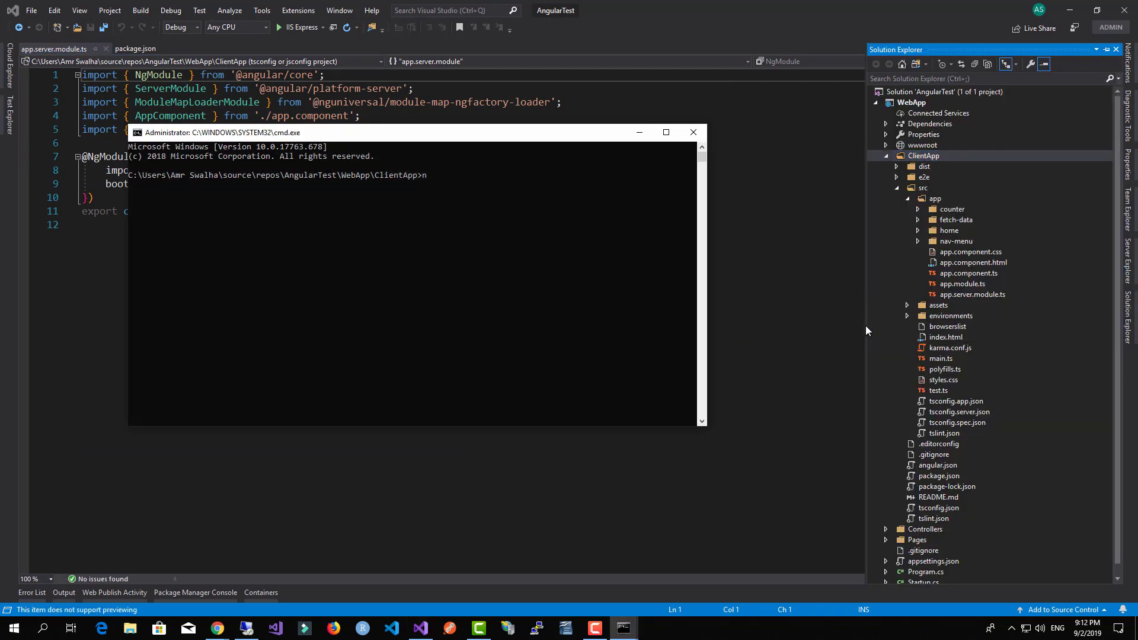
text(ng u)
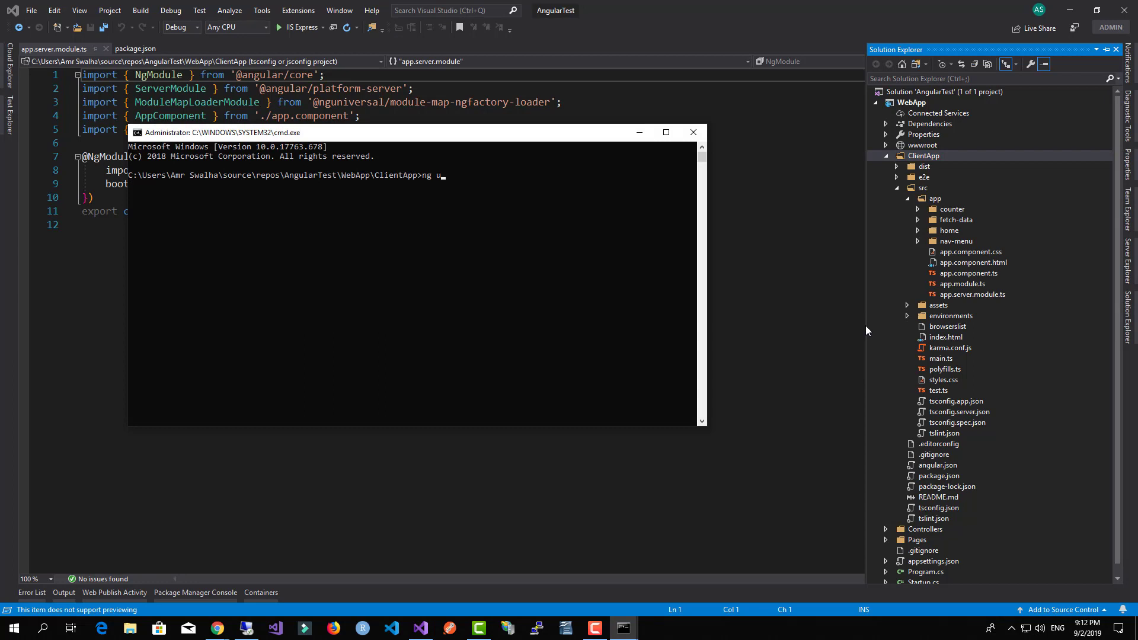
text(pdate)
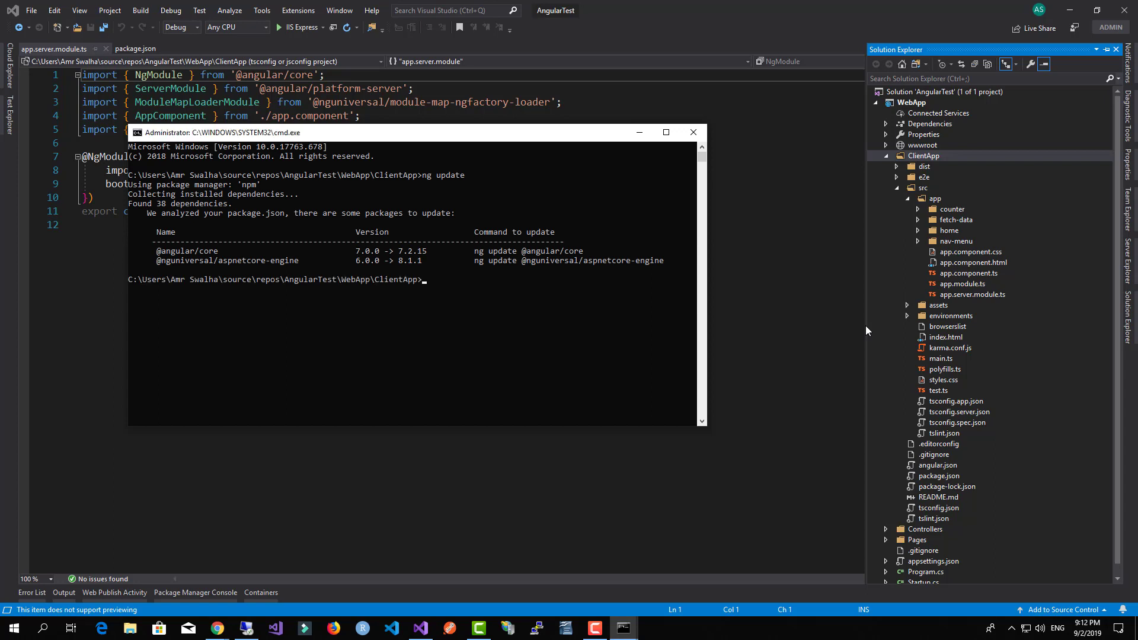
text(ng build)
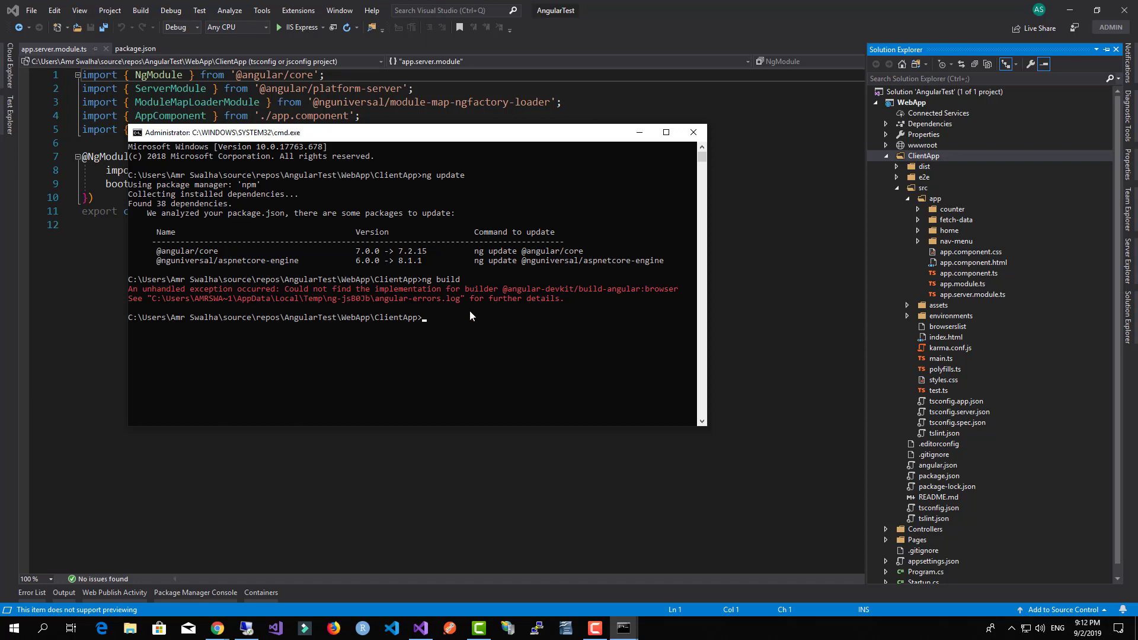
mouse_move(588, 341)
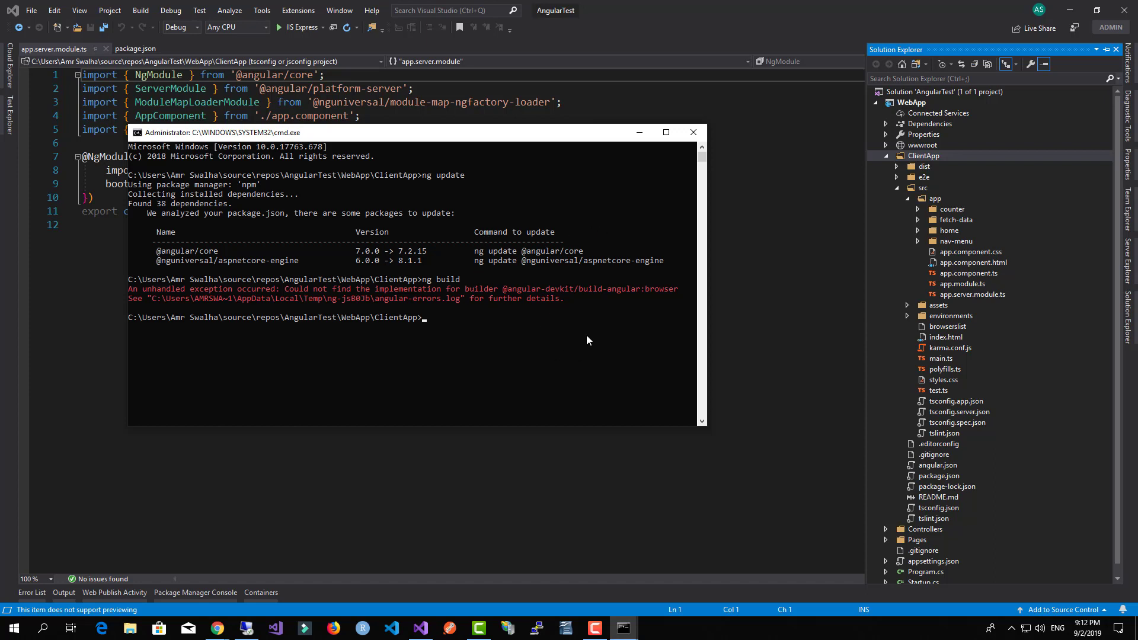
mouse_move(413, 297)
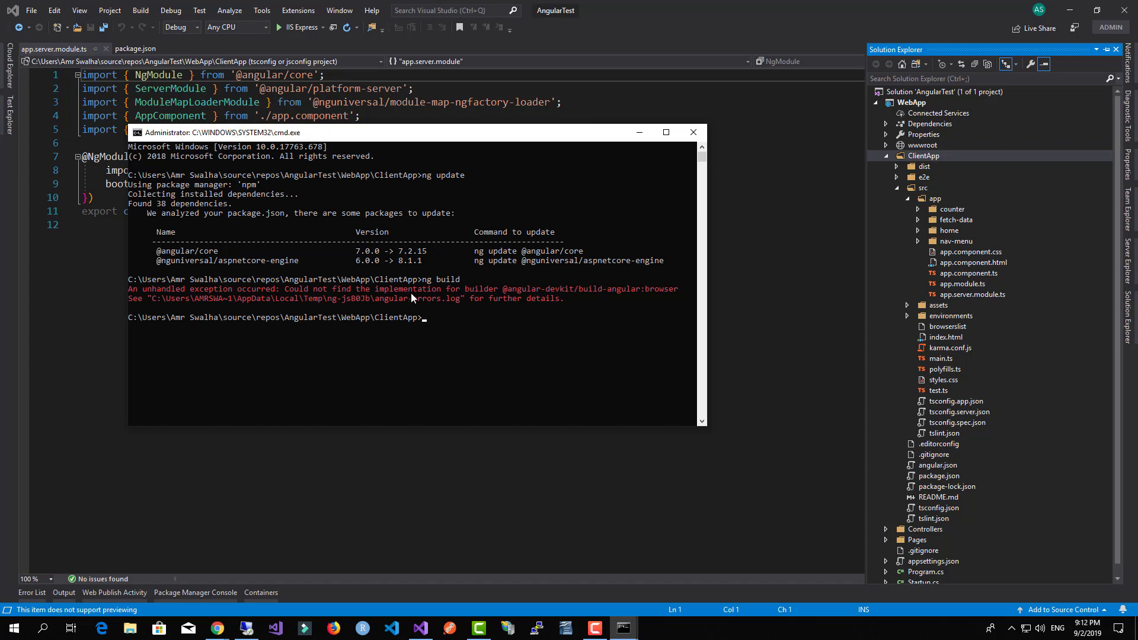
mouse_move(649, 298)
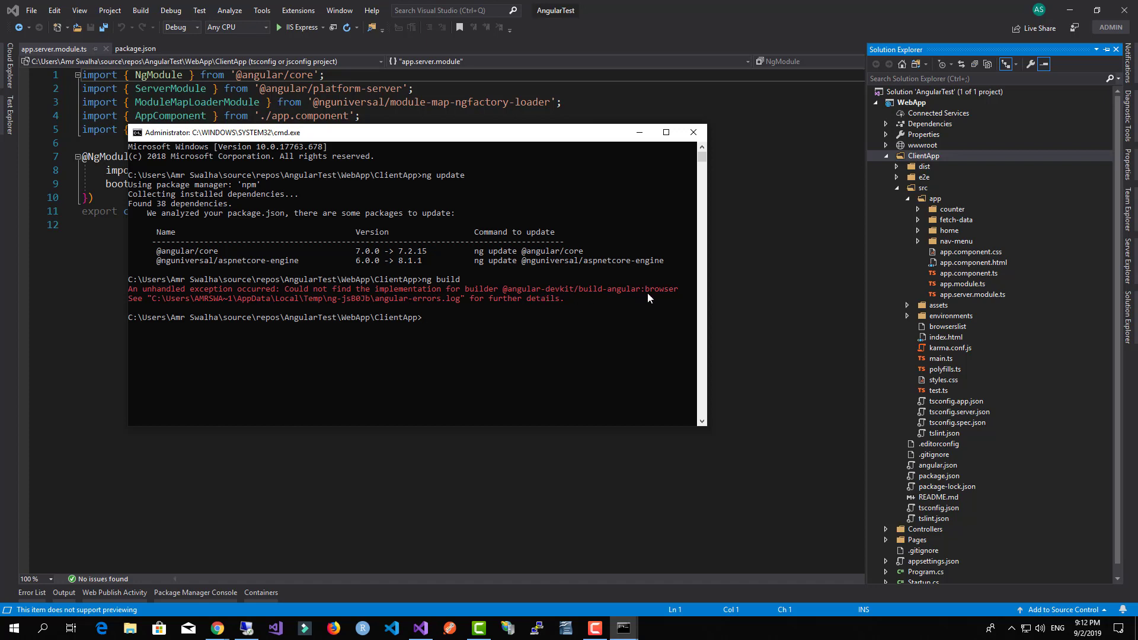
mouse_move(938, 161)
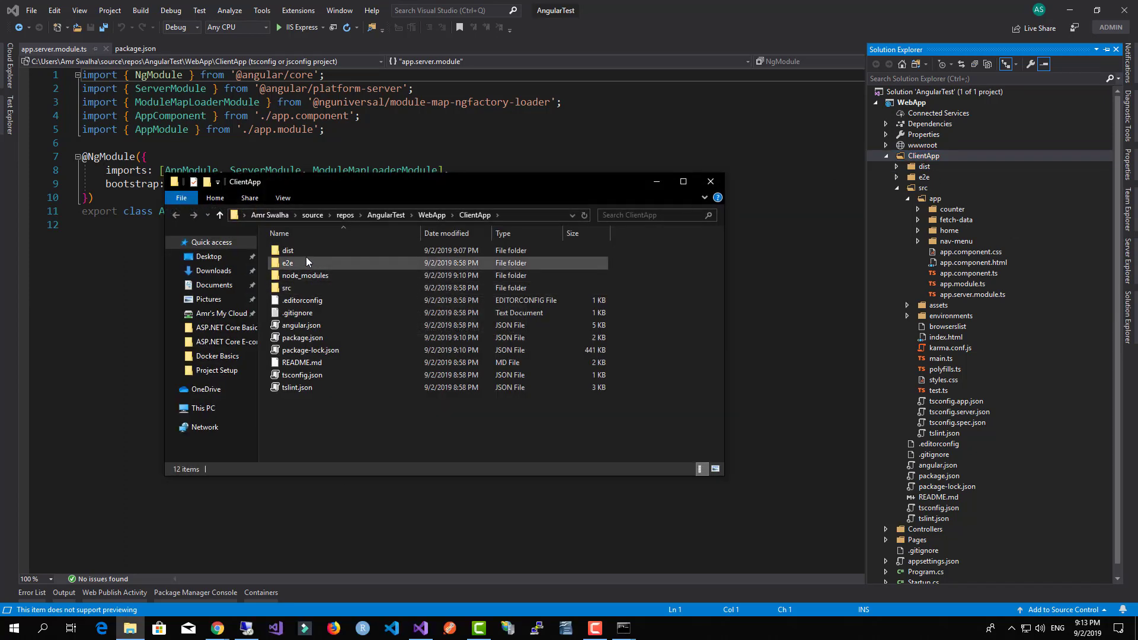
Permanently delete the dist and node_modules folders from ClientApp in File Explorer.
click(287, 263)
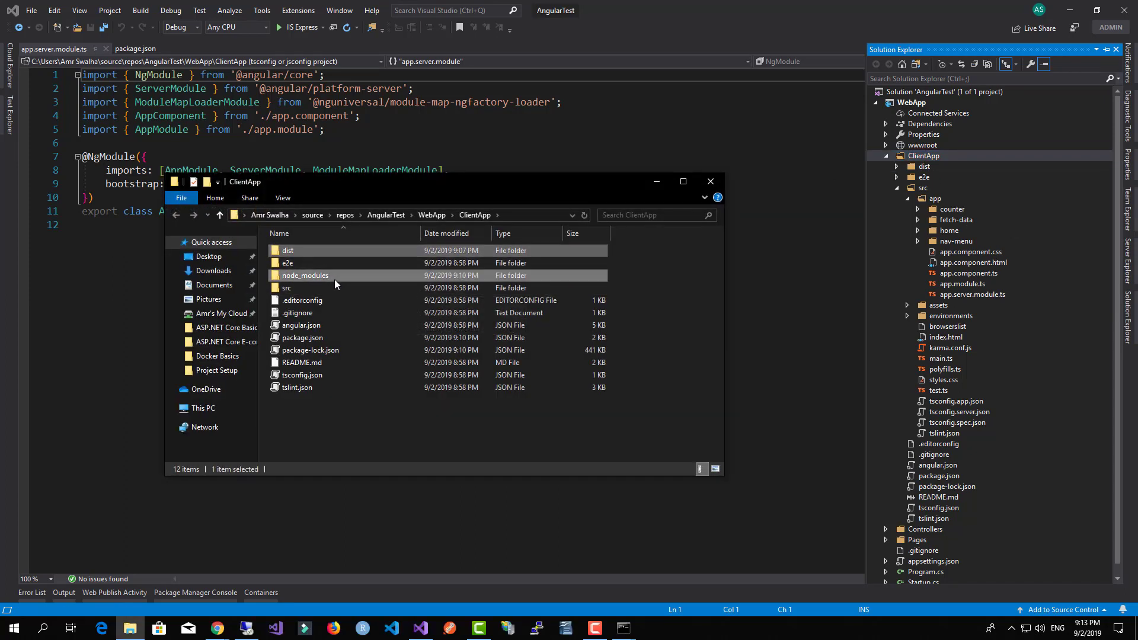
key(Delete)
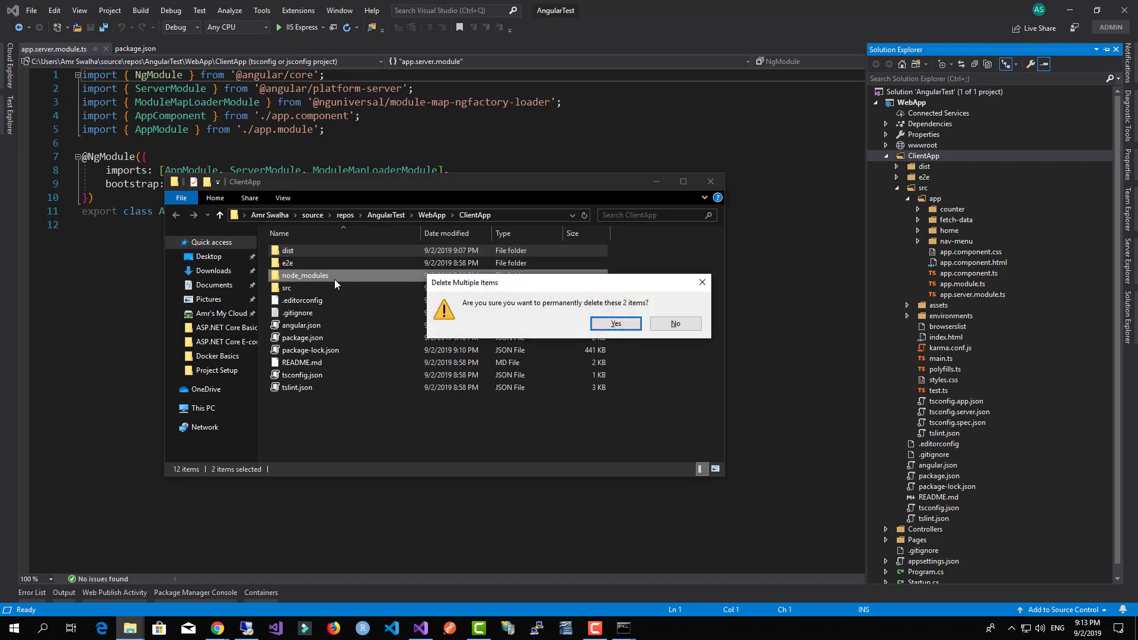
click(615, 322)
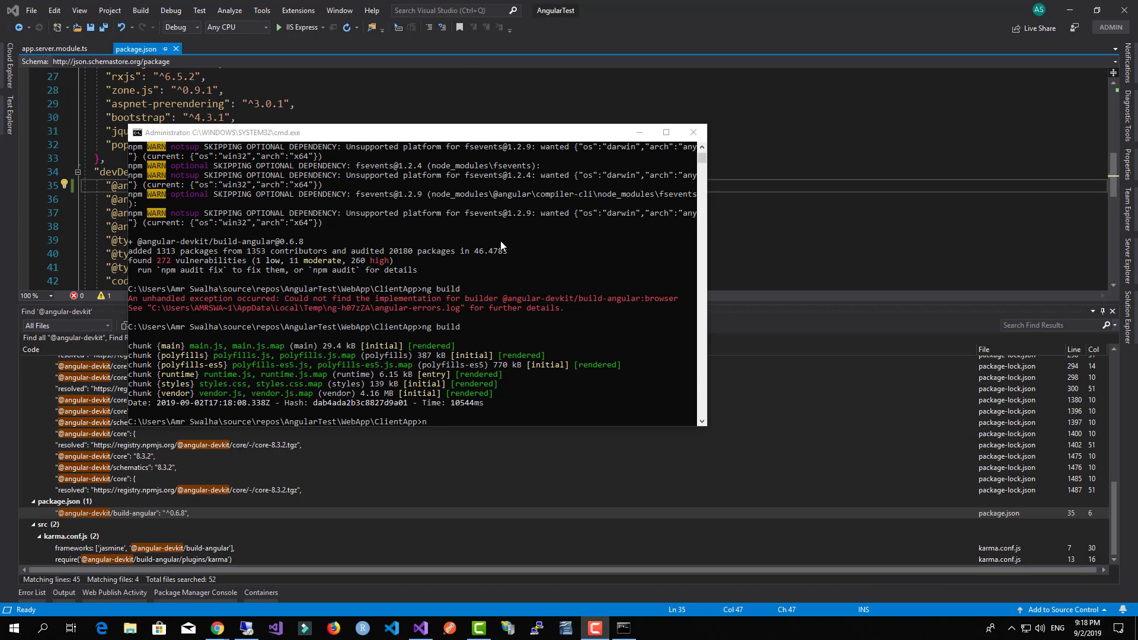
mouse_move(549, 366)
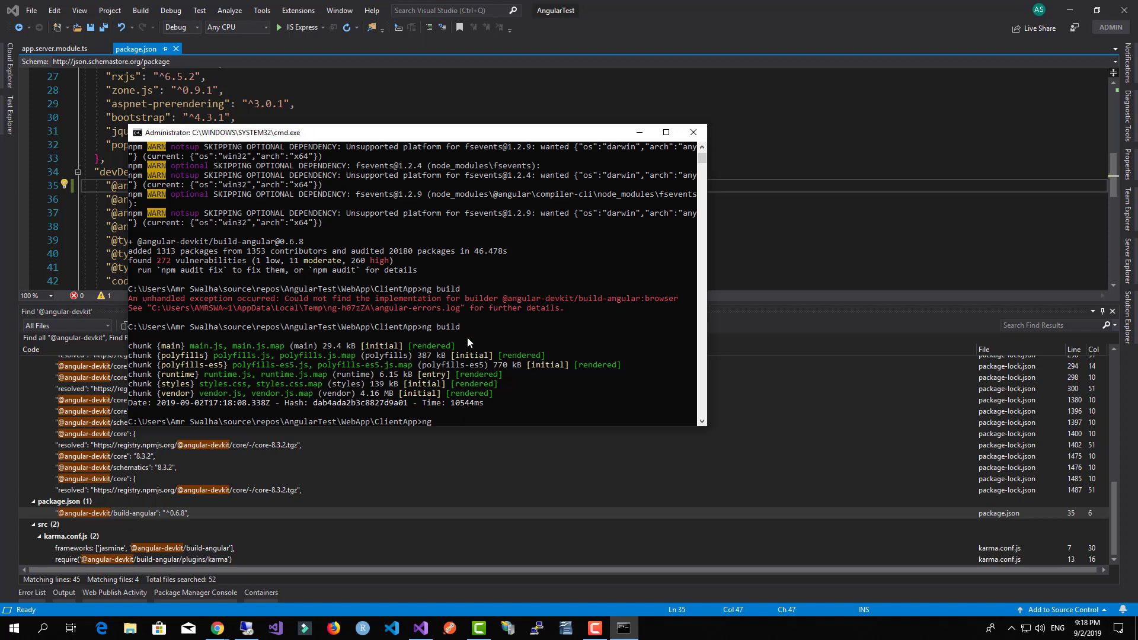
click(691, 132)
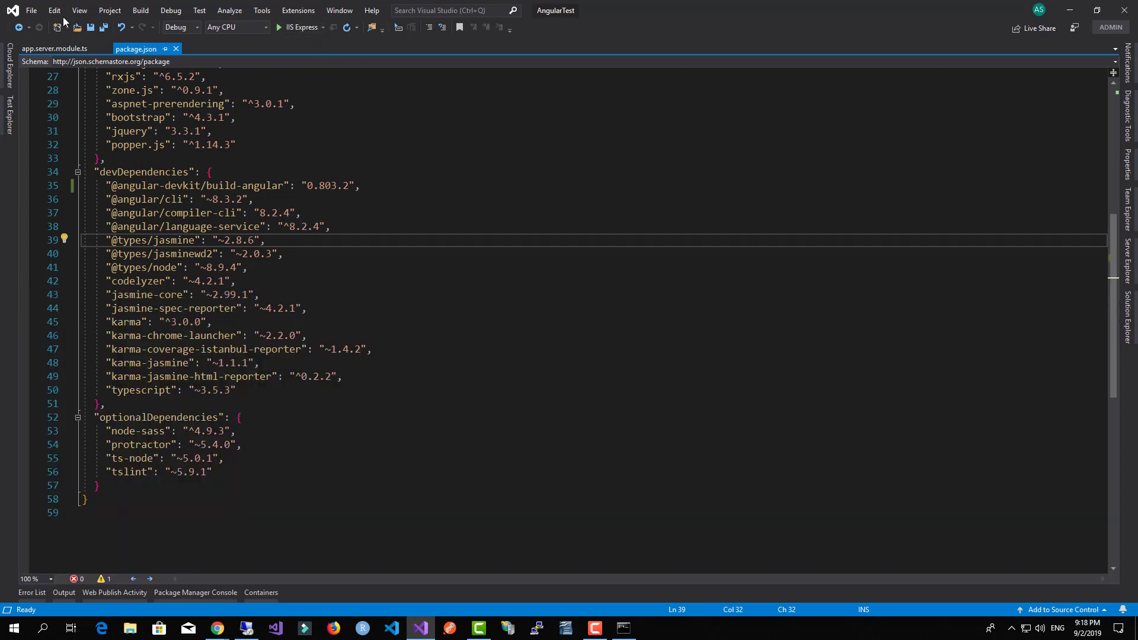
Start debugging the web app with IIS Express so it builds and launches in Chrome.
click(297, 27)
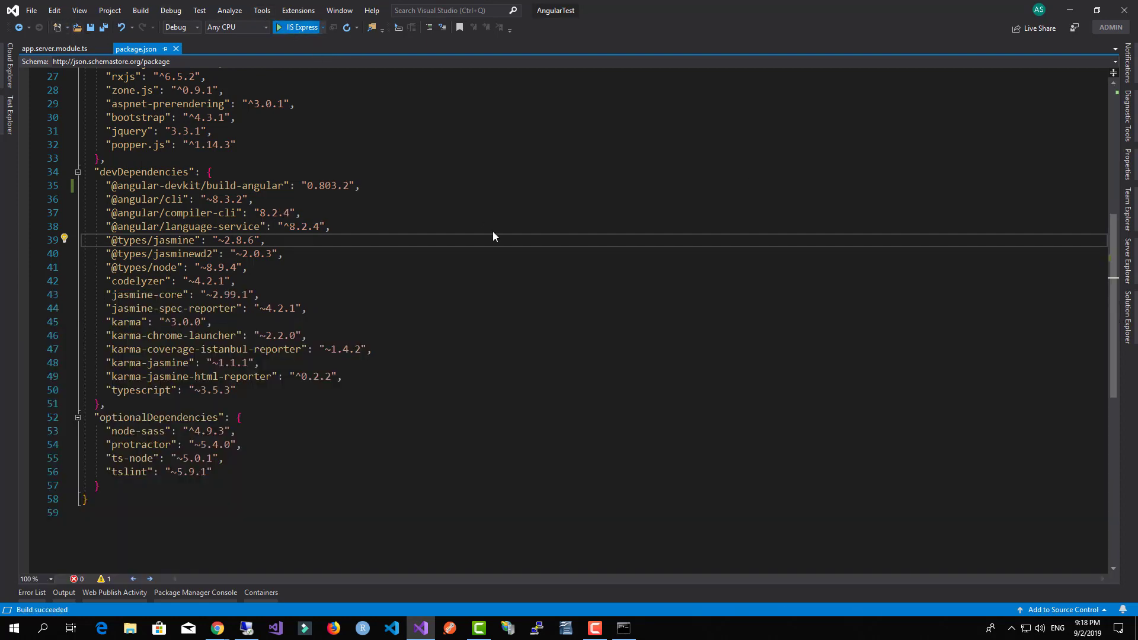
click(280, 27)
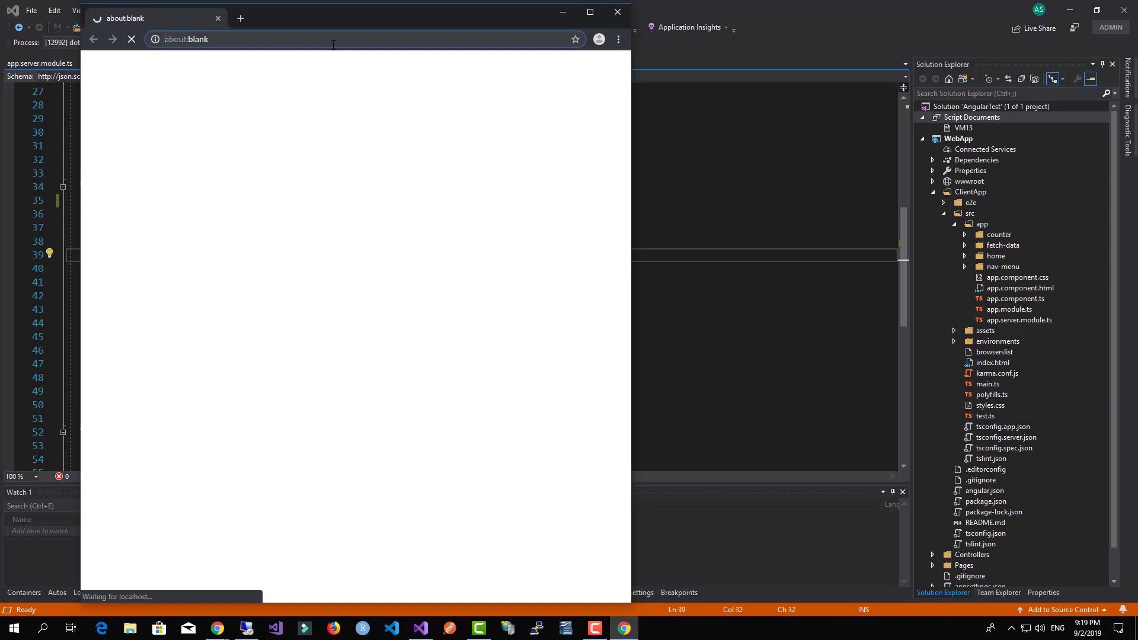
mouse_move(318, 96)
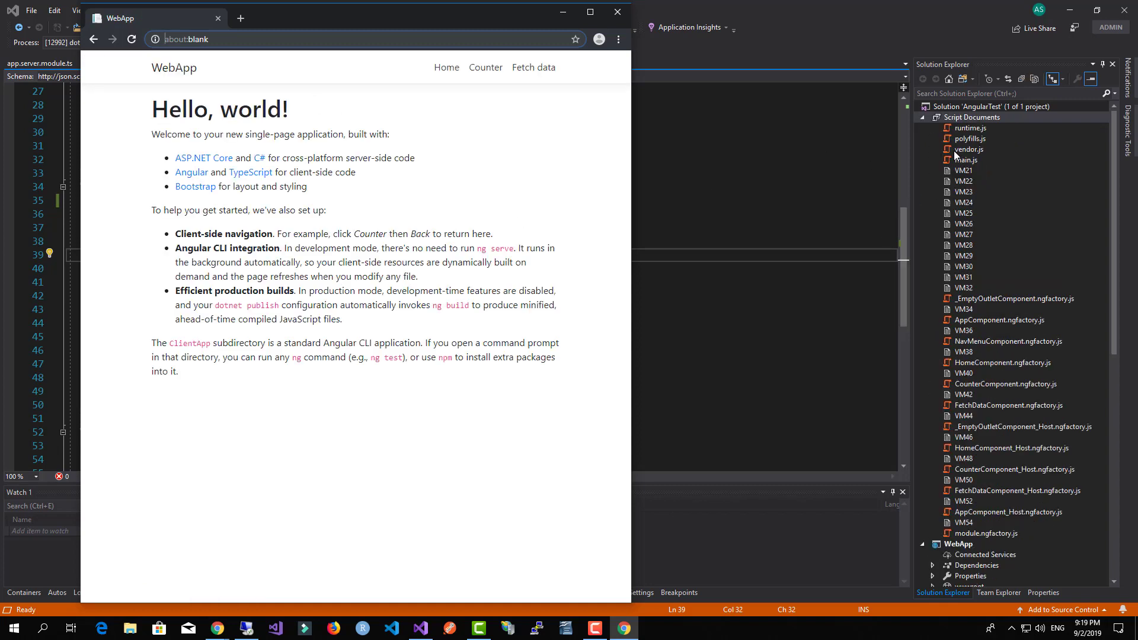
Verify the Counter and Fetch data pages, increment the count to 1, and return Home.
click(484, 66)
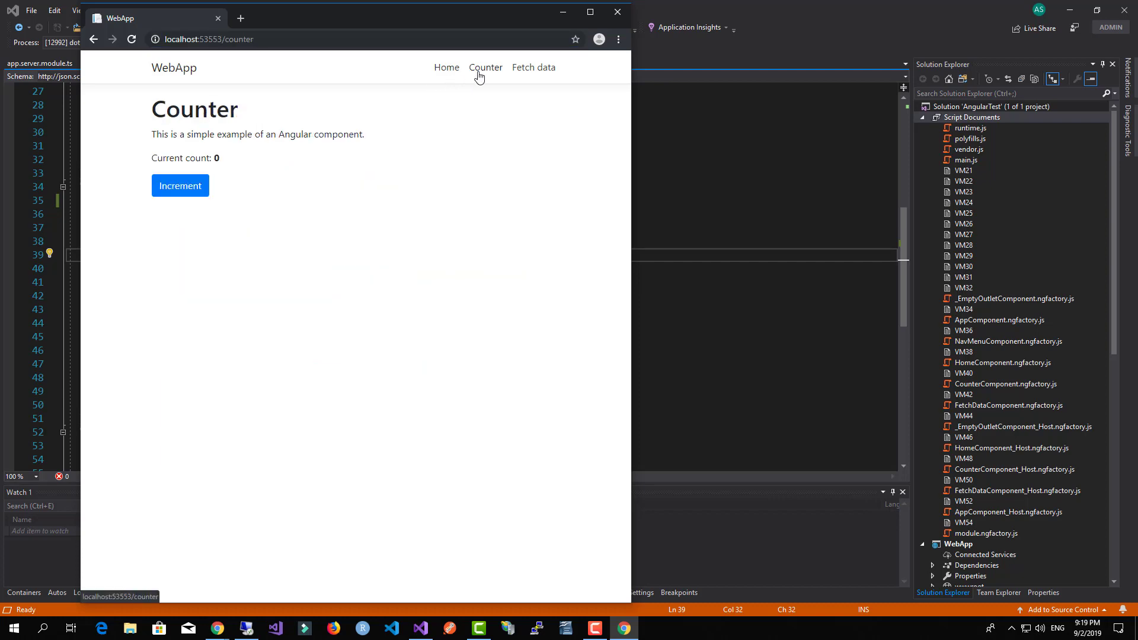
click(533, 68)
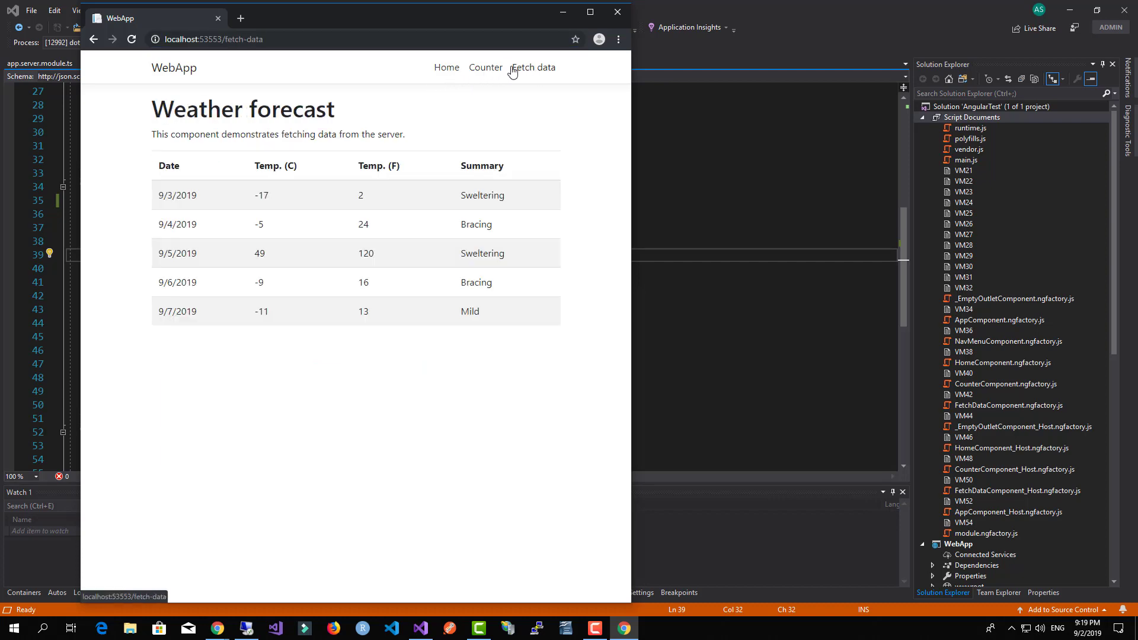
click(485, 67)
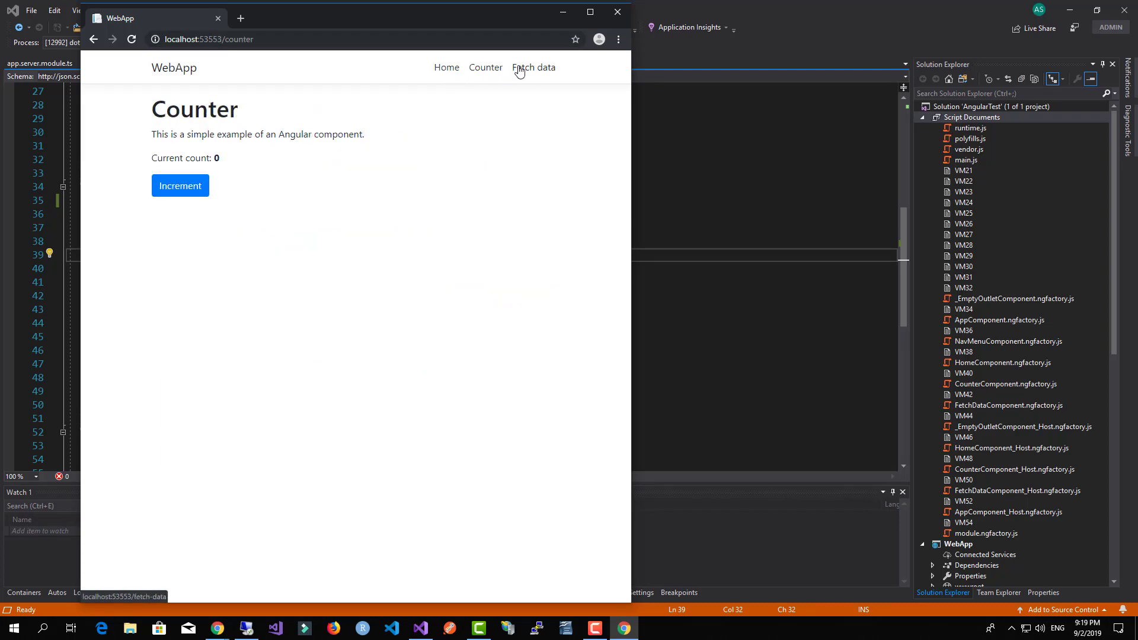
click(180, 185)
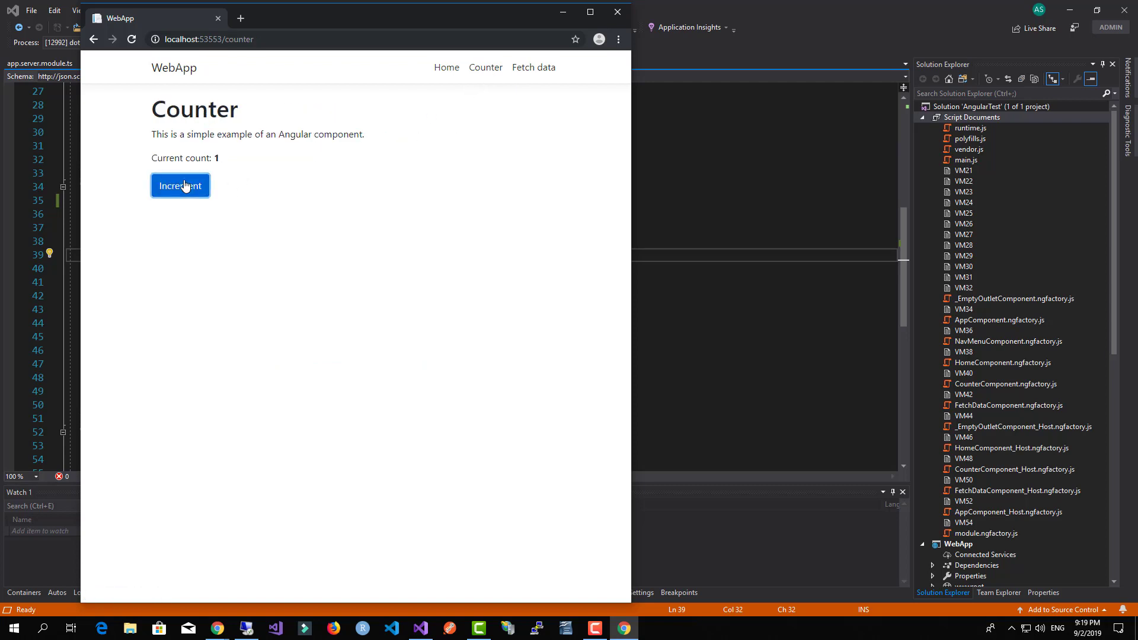
click(446, 66)
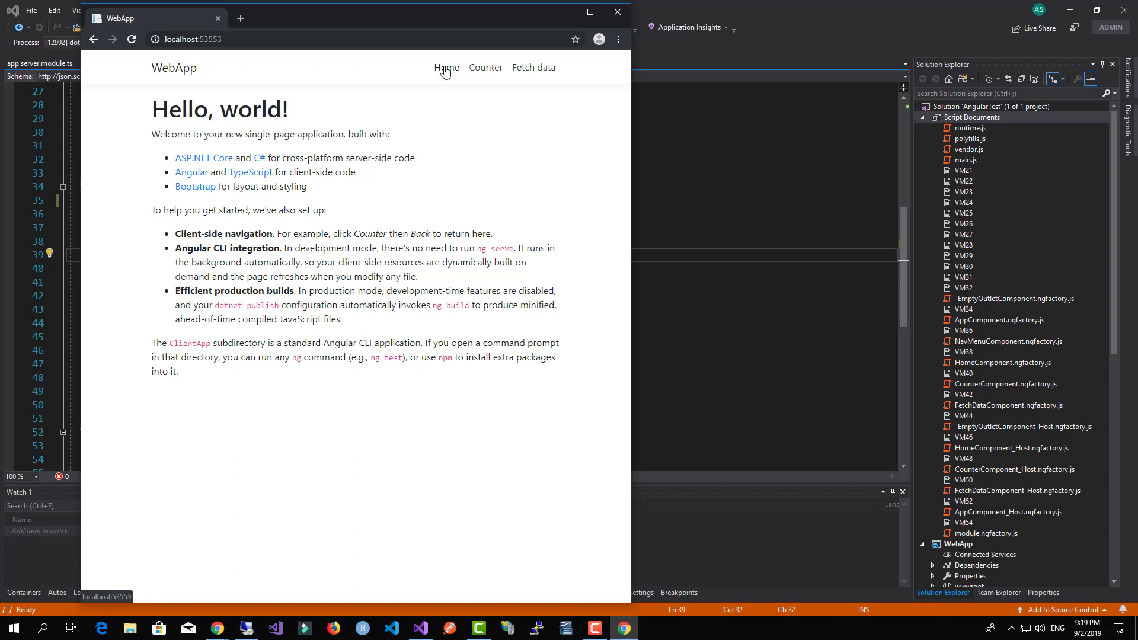
Revisit Counter and Fetch data, return Home, and close the Chrome window.
click(485, 67)
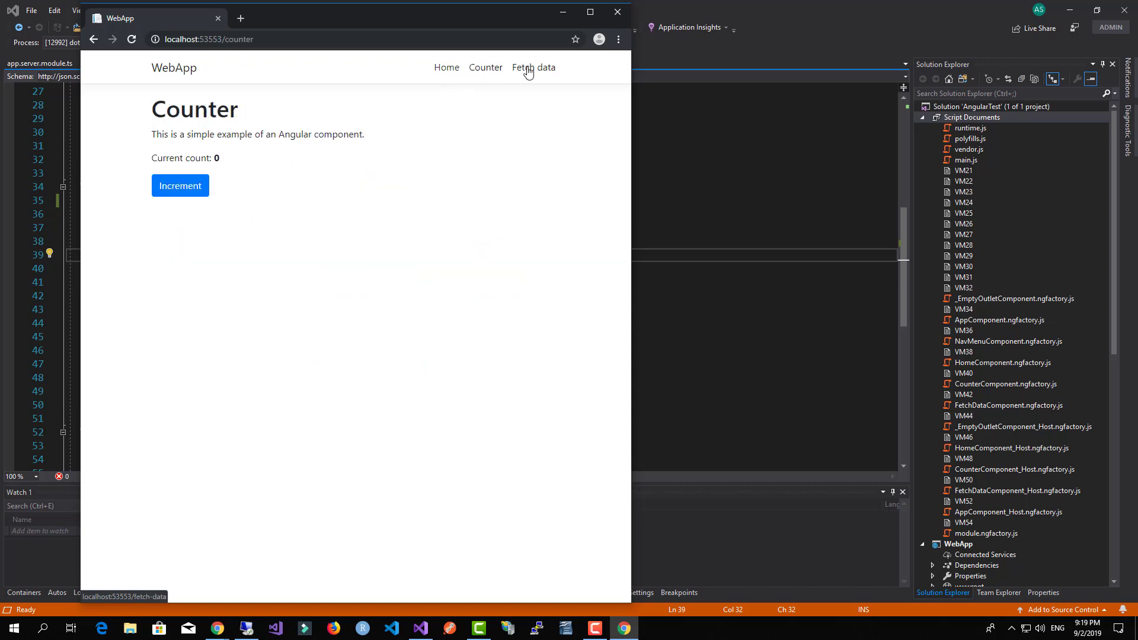
click(533, 67)
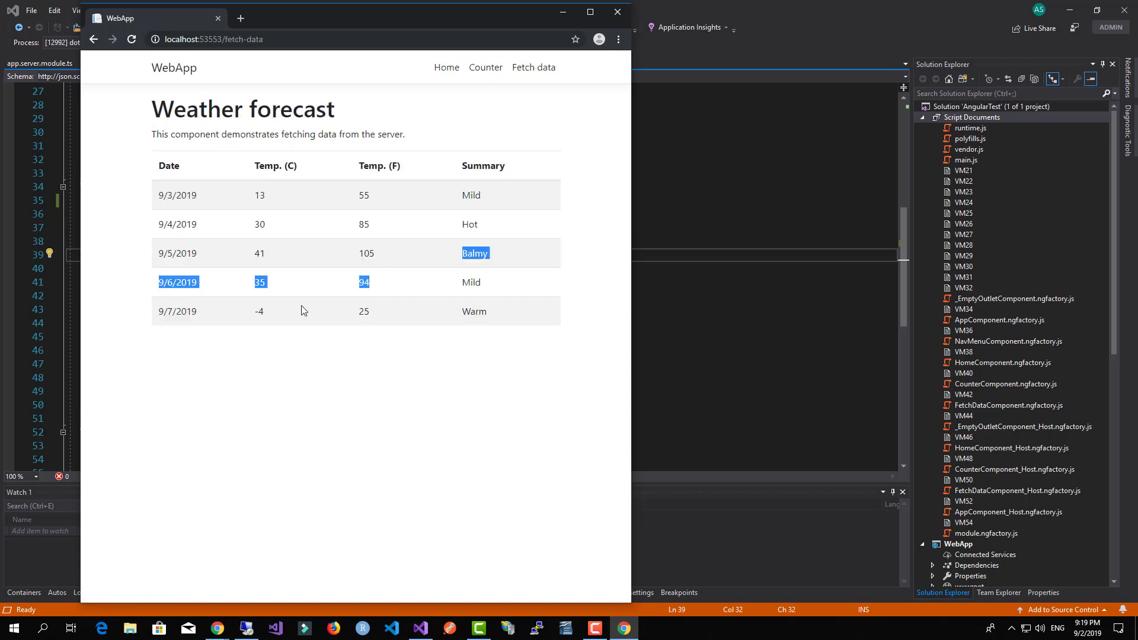
click(447, 67)
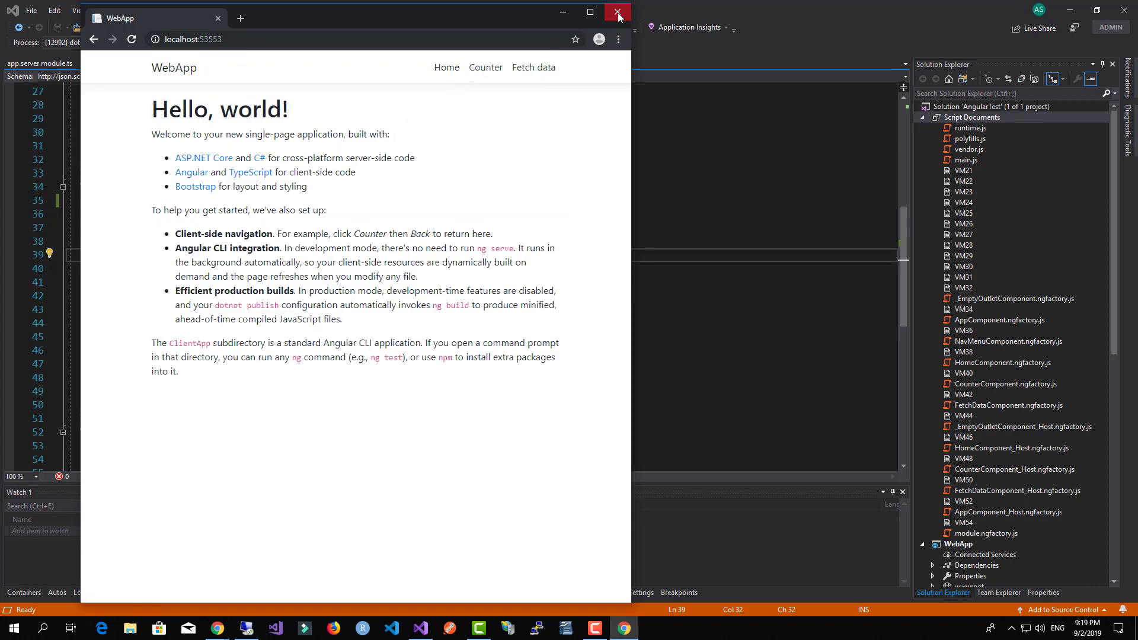
click(617, 13)
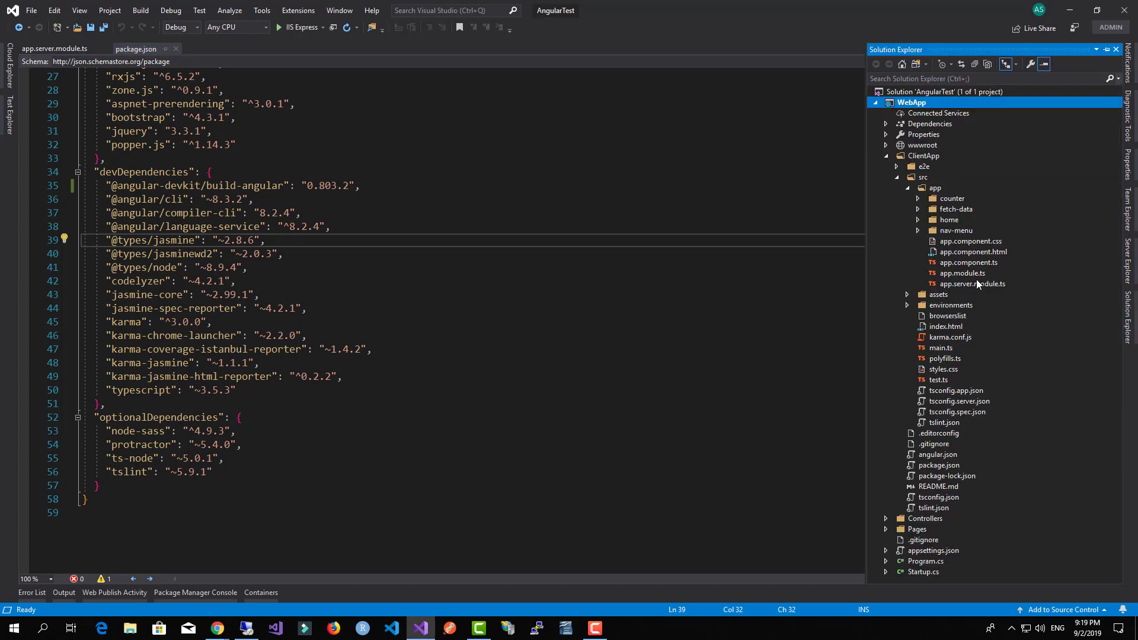
Open app.module.ts and fetch-data.component.ts from Solution Explorer and select the HttpClient import.
click(963, 272)
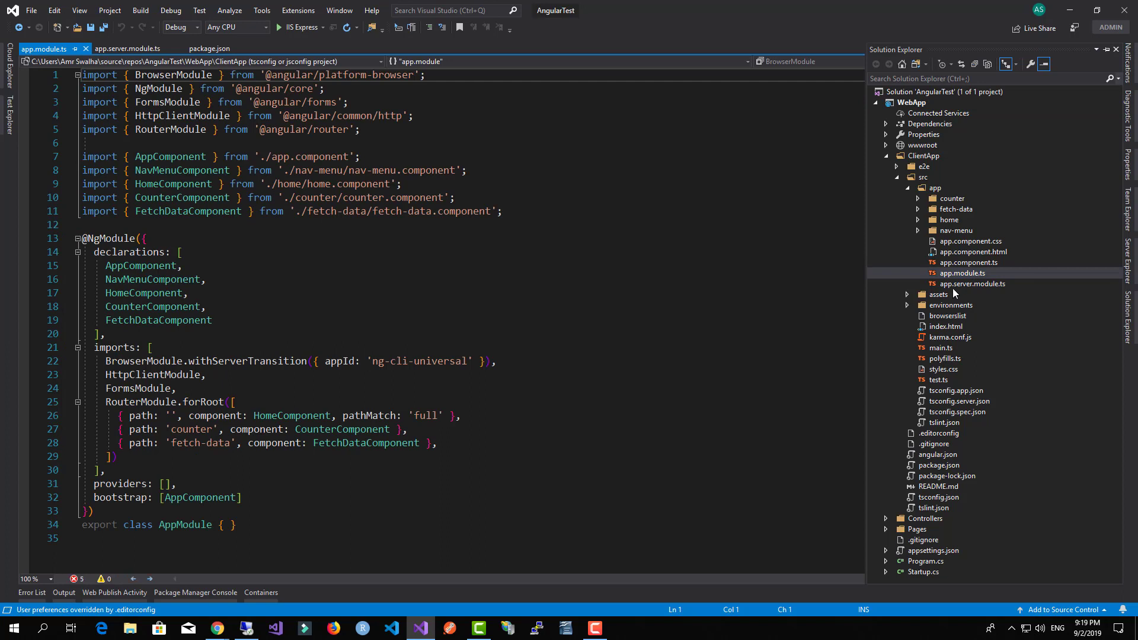
click(973, 284)
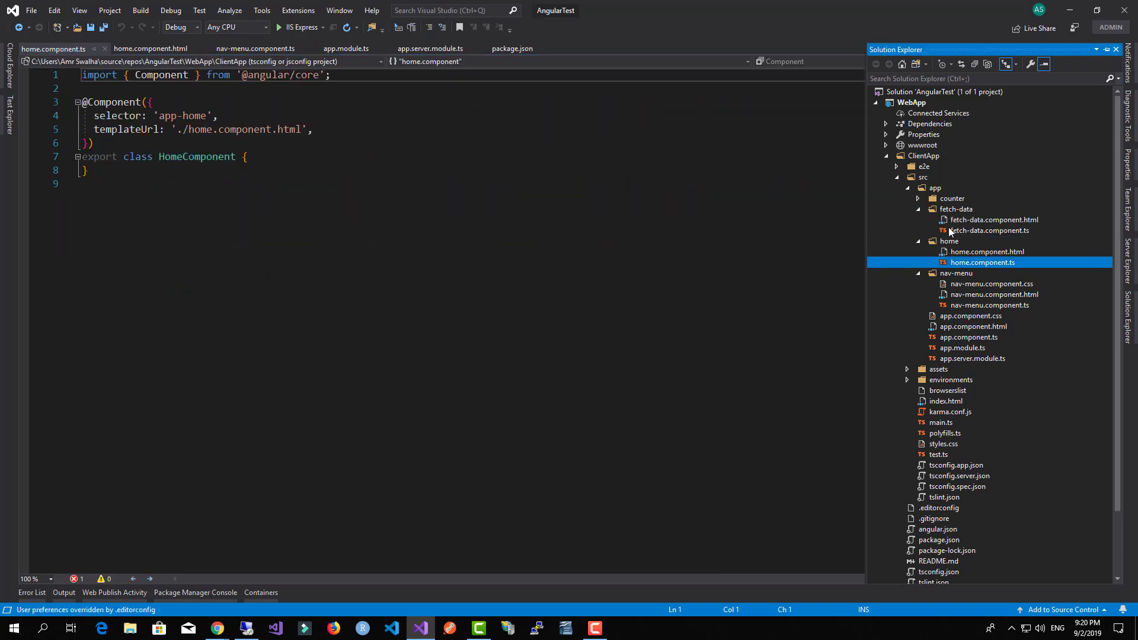
double_click(984, 230)
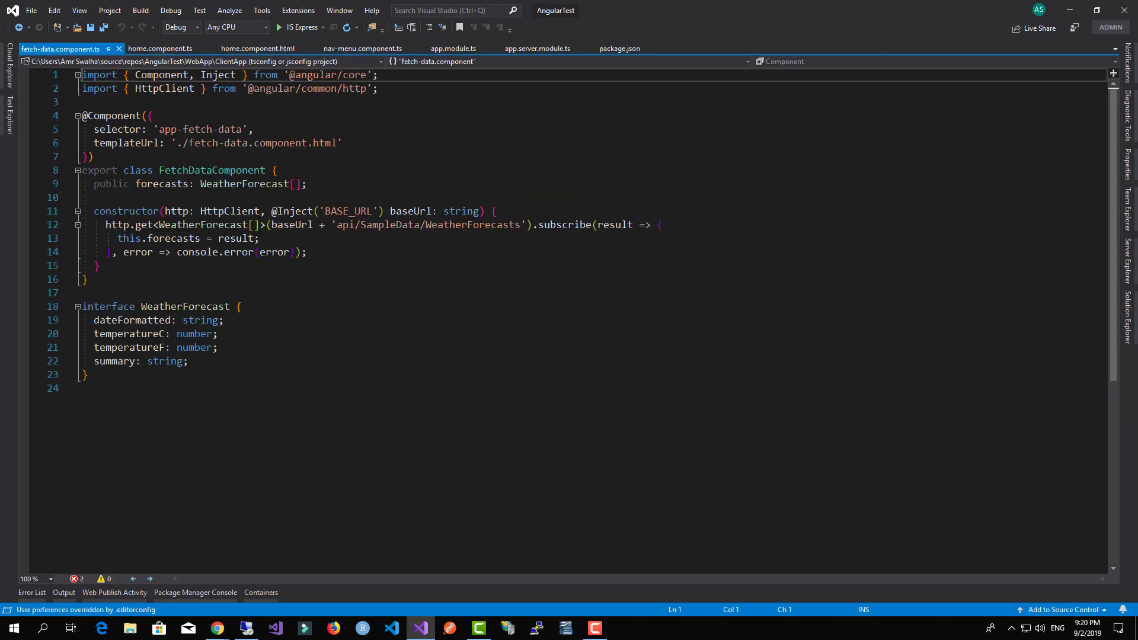
click(172, 88)
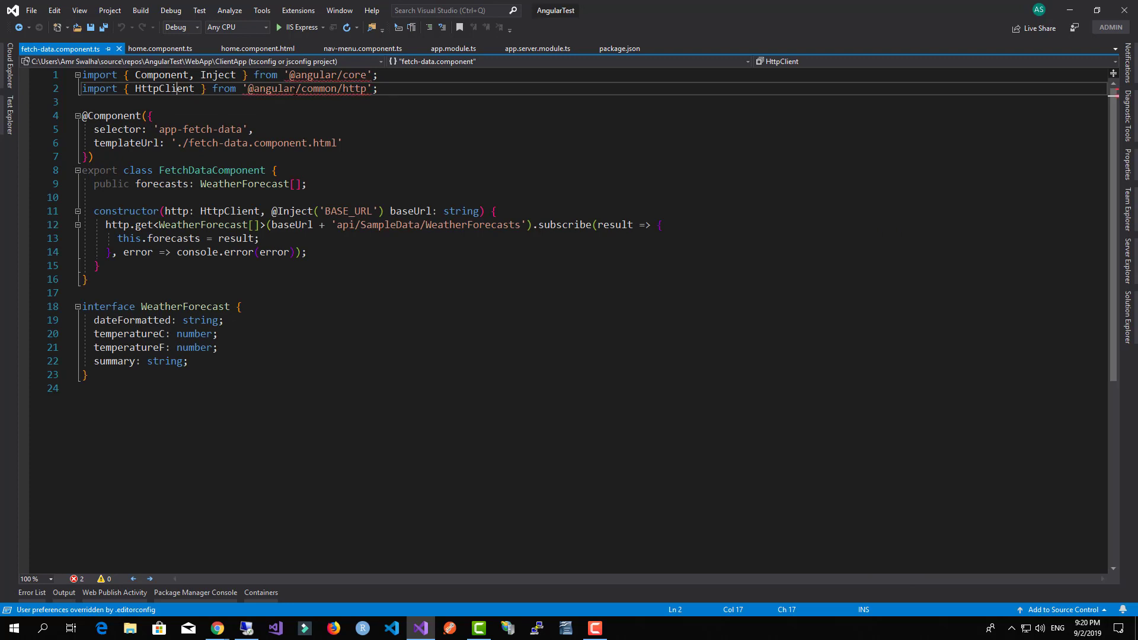
double_click(164, 88)
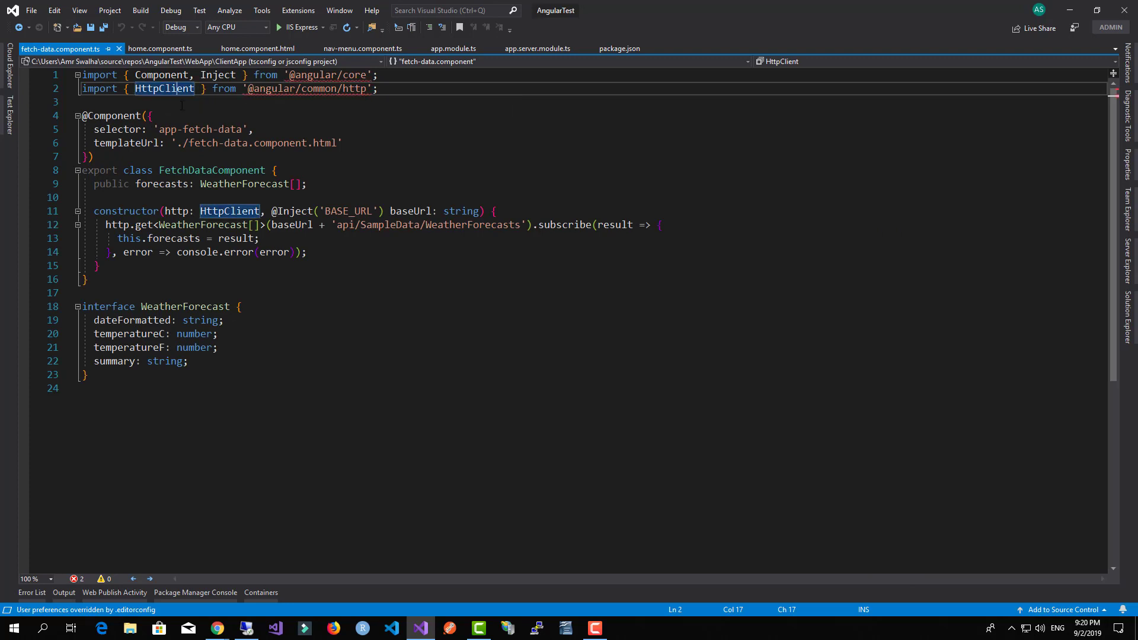